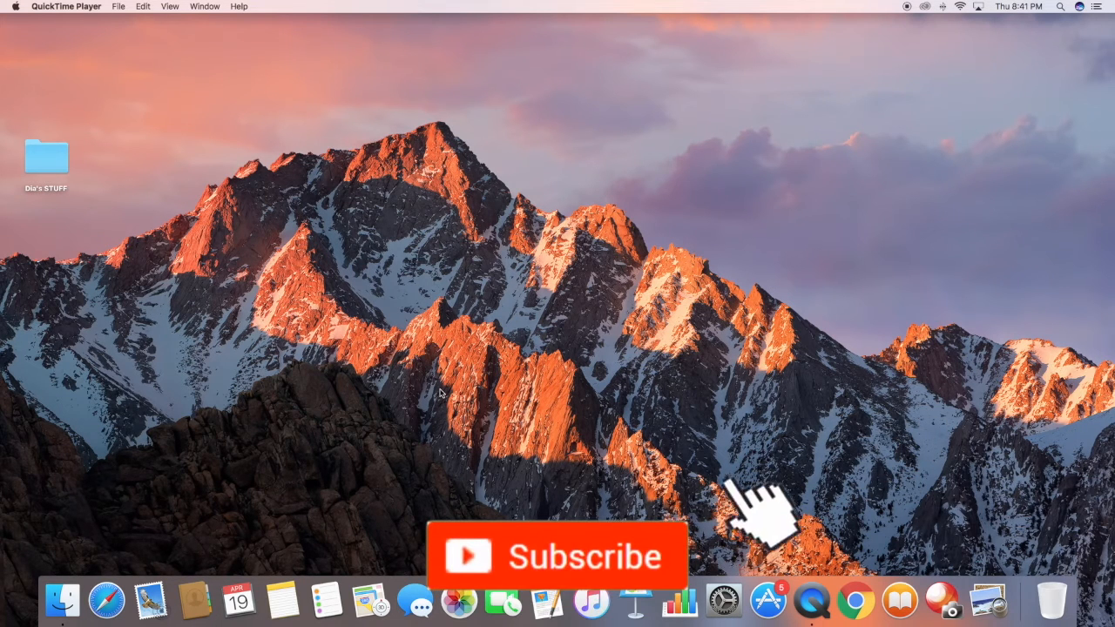
# - Launch Keynote from the Dock
pyautogui.click(559, 555)
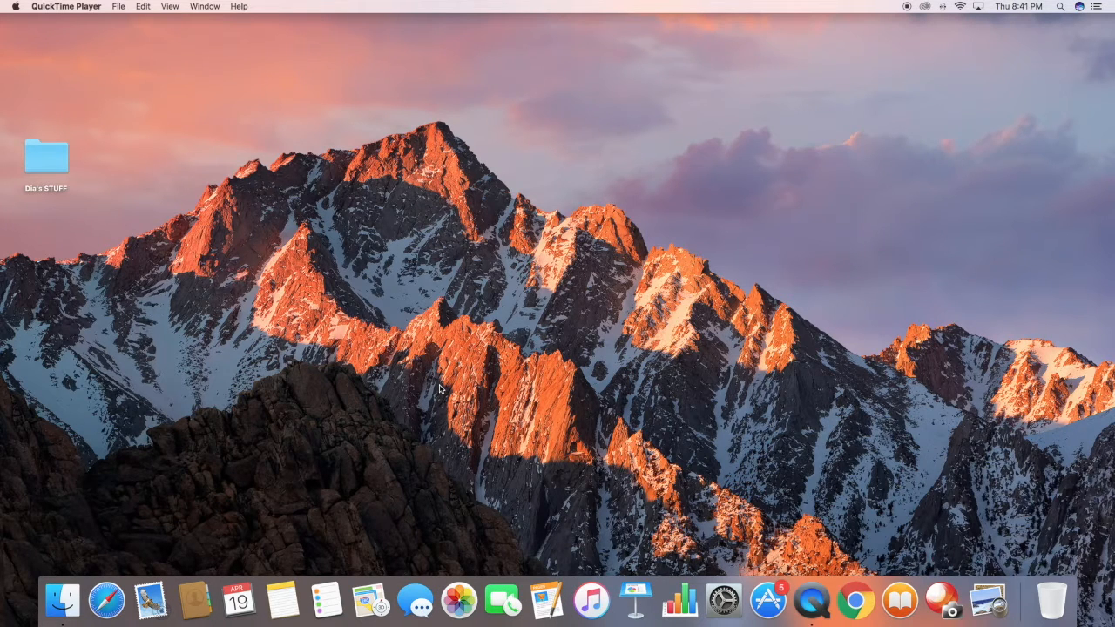
pyautogui.moveTo(650, 613)
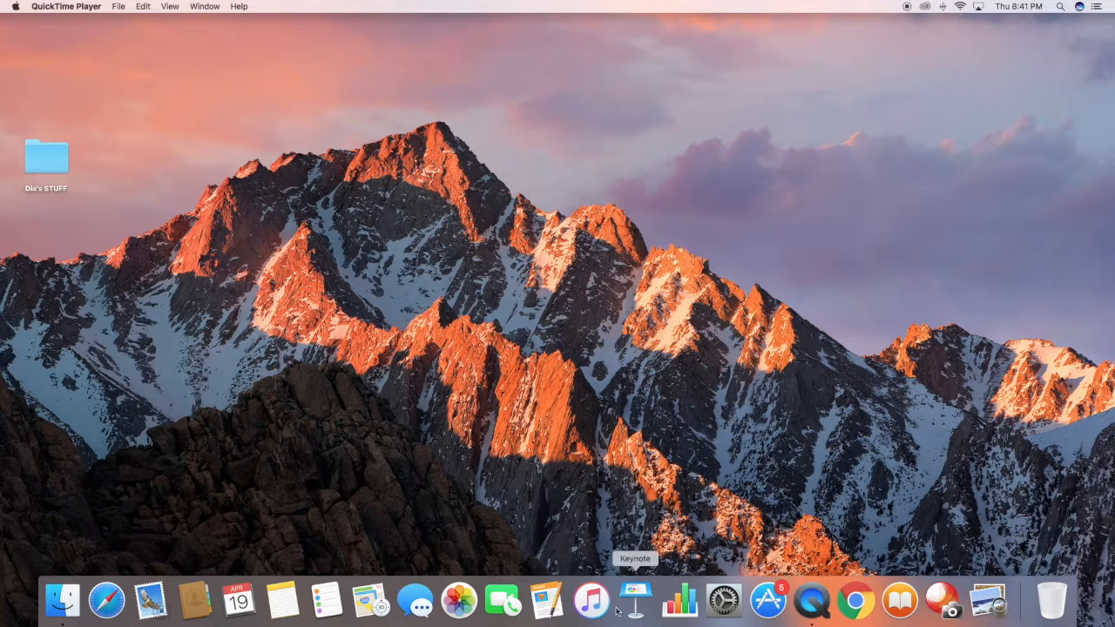
pyautogui.moveTo(633, 614)
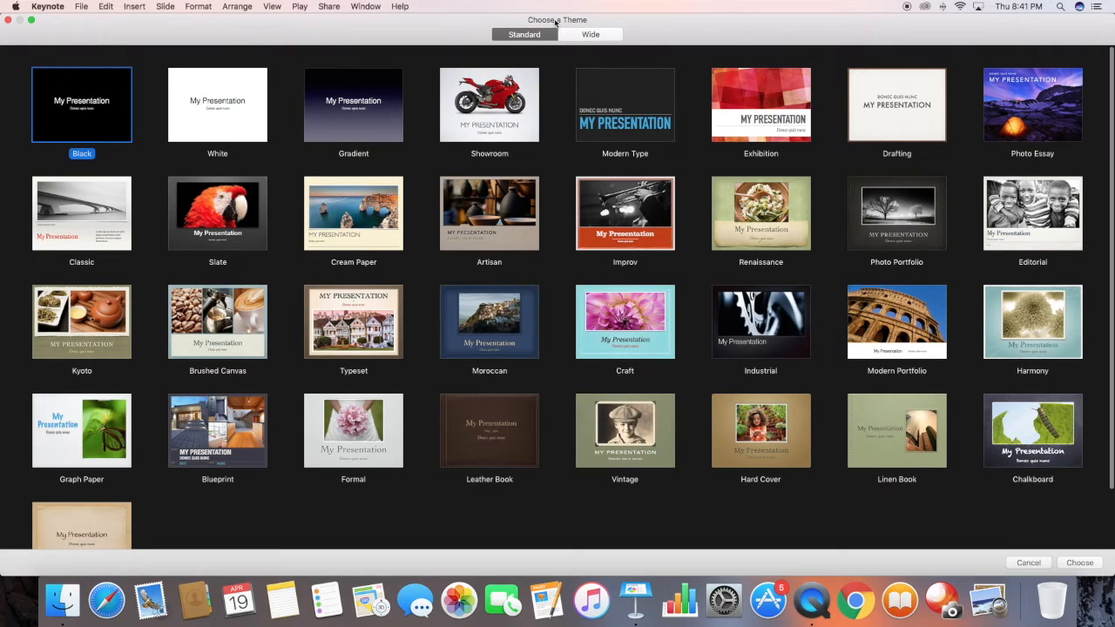
# - Create a new wide-format presentation using the White theme
pyautogui.click(597, 34)
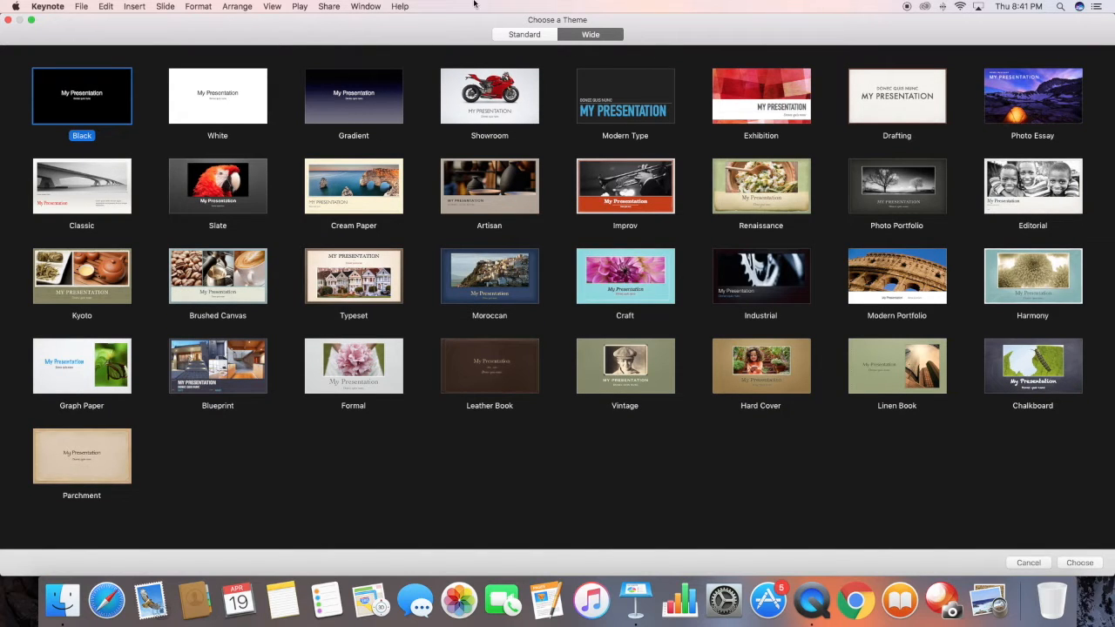
pyautogui.click(217, 96)
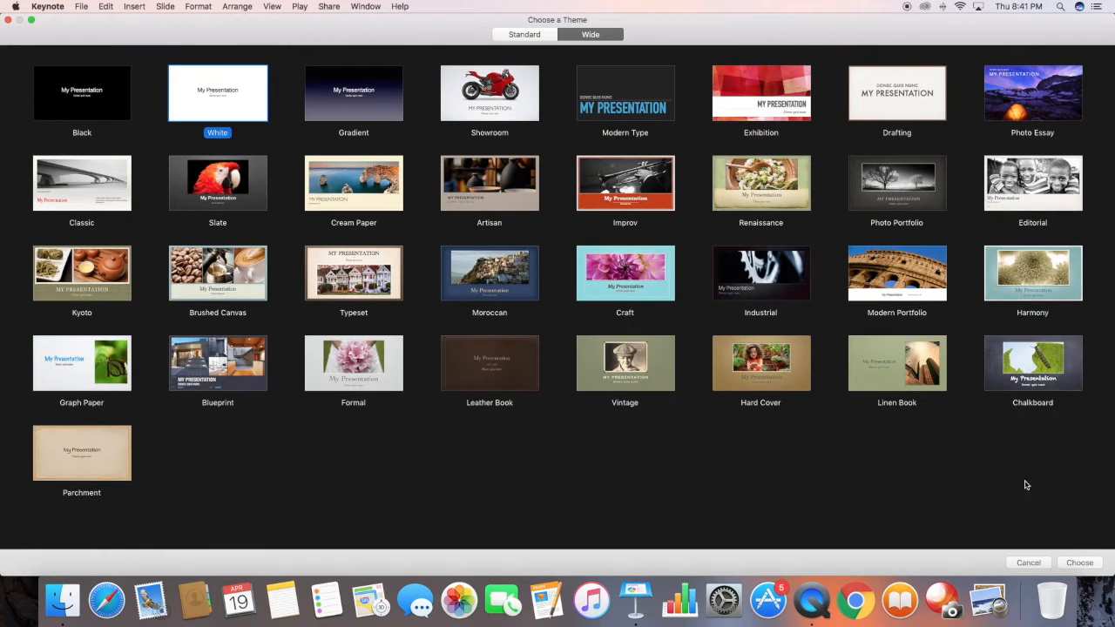
pyautogui.click(1079, 562)
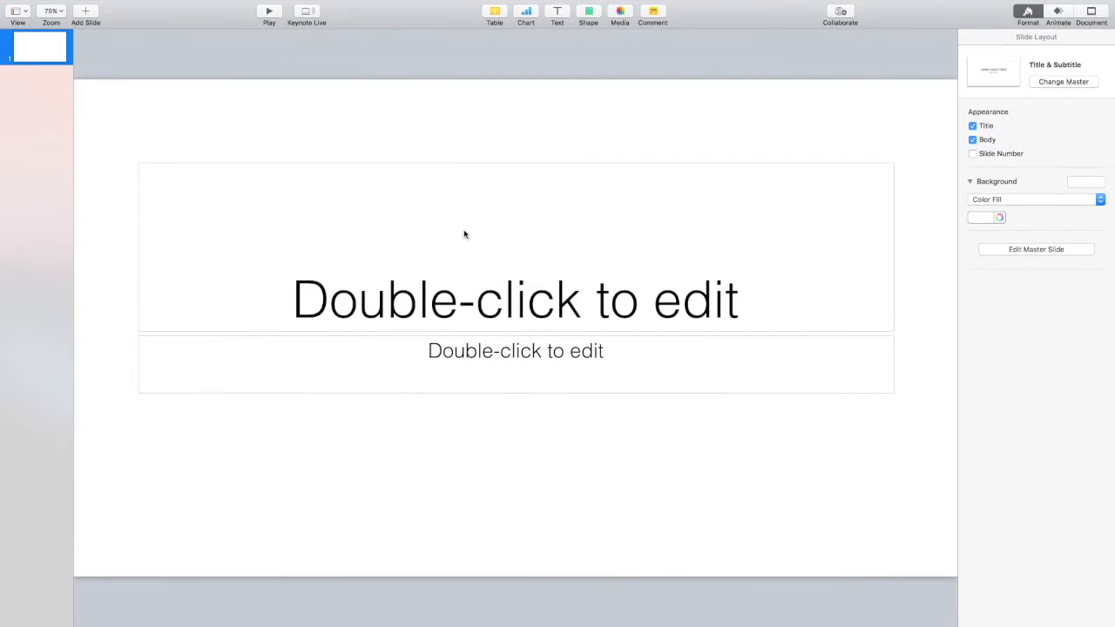
# - Remove the title and body placeholders and give the background a gradient fill
pyautogui.click(971, 125)
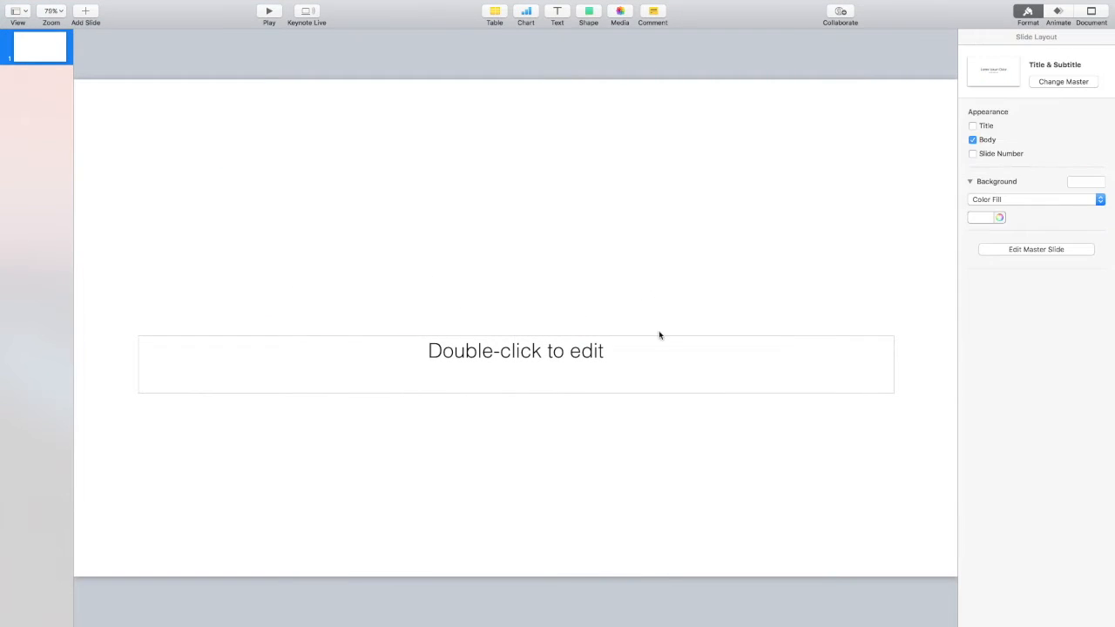
pyautogui.click(972, 139)
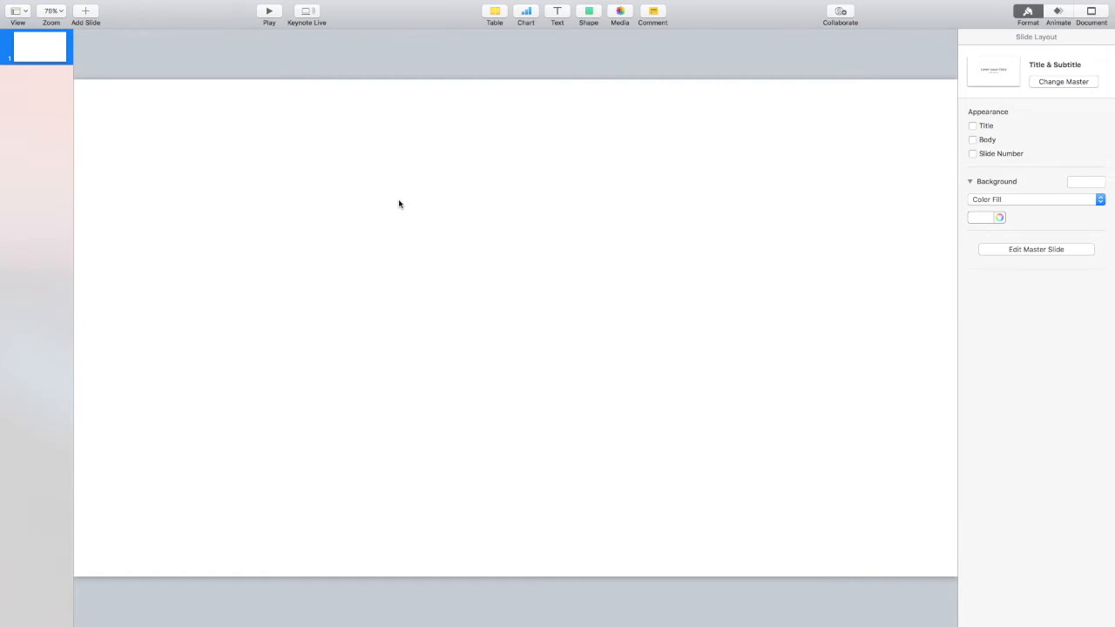
pyautogui.click(1034, 198)
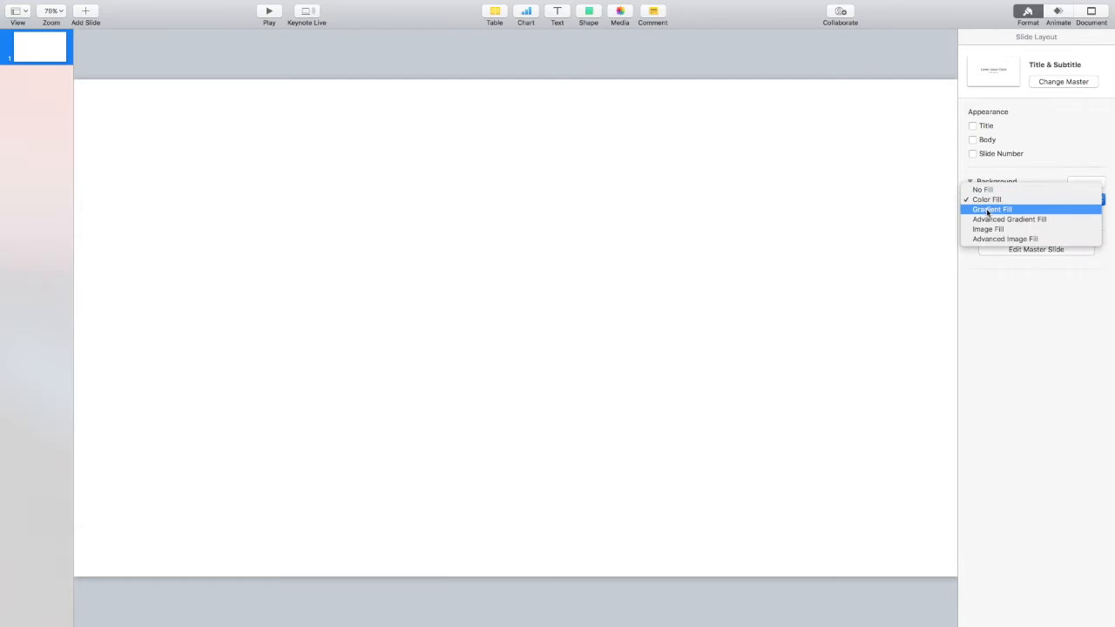
pyautogui.click(992, 208)
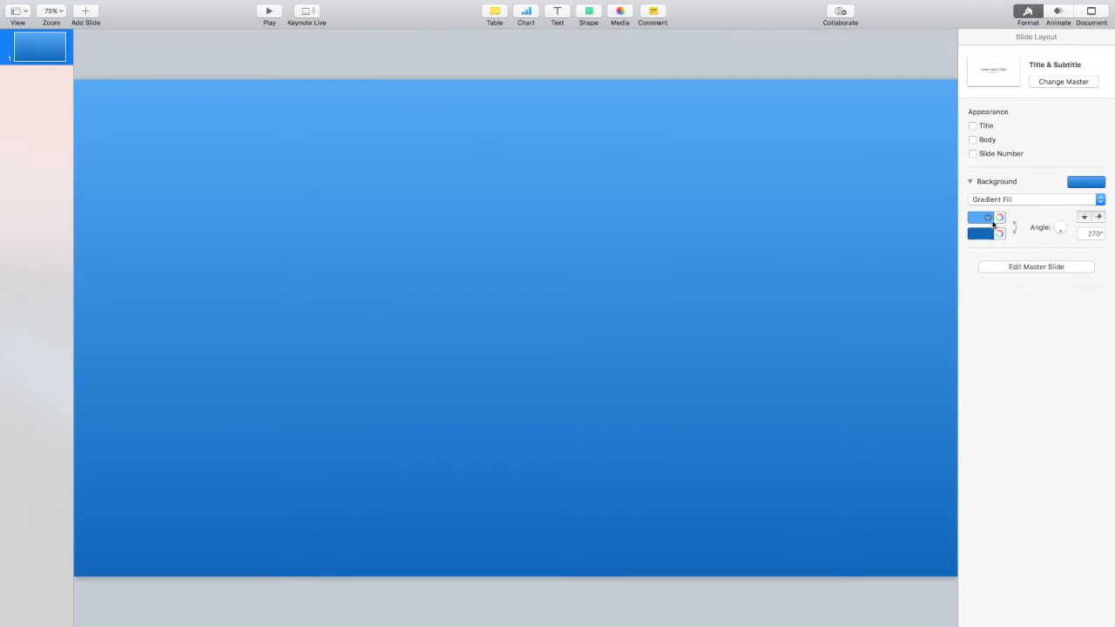
# - Try yellow and red gradient colours, then set a solid blue colour fill
pyautogui.click(984, 217)
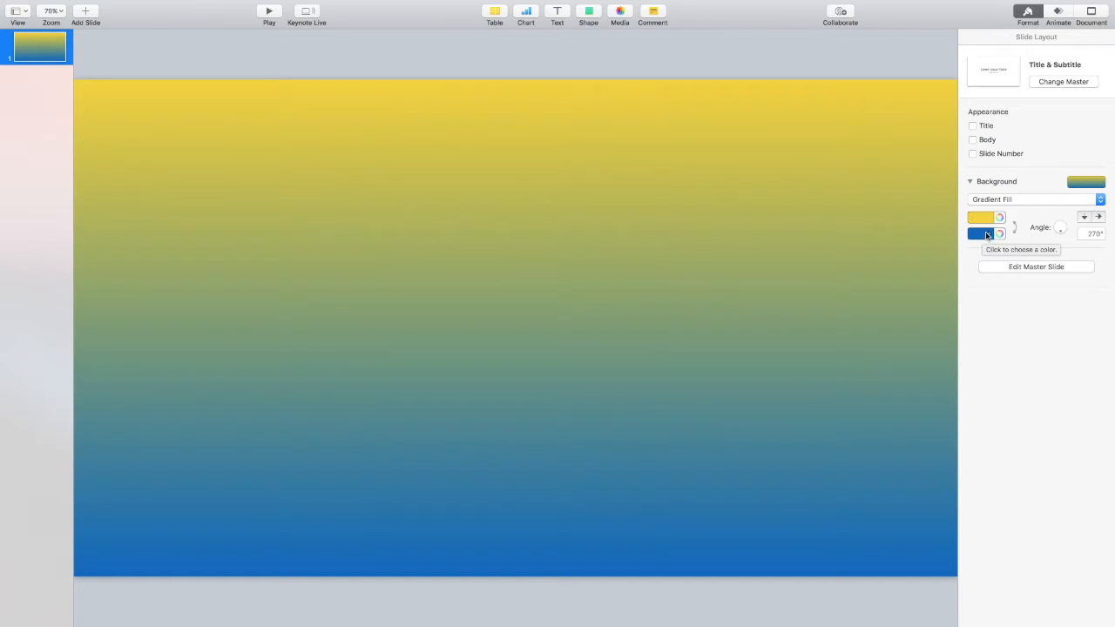
pyautogui.click(980, 234)
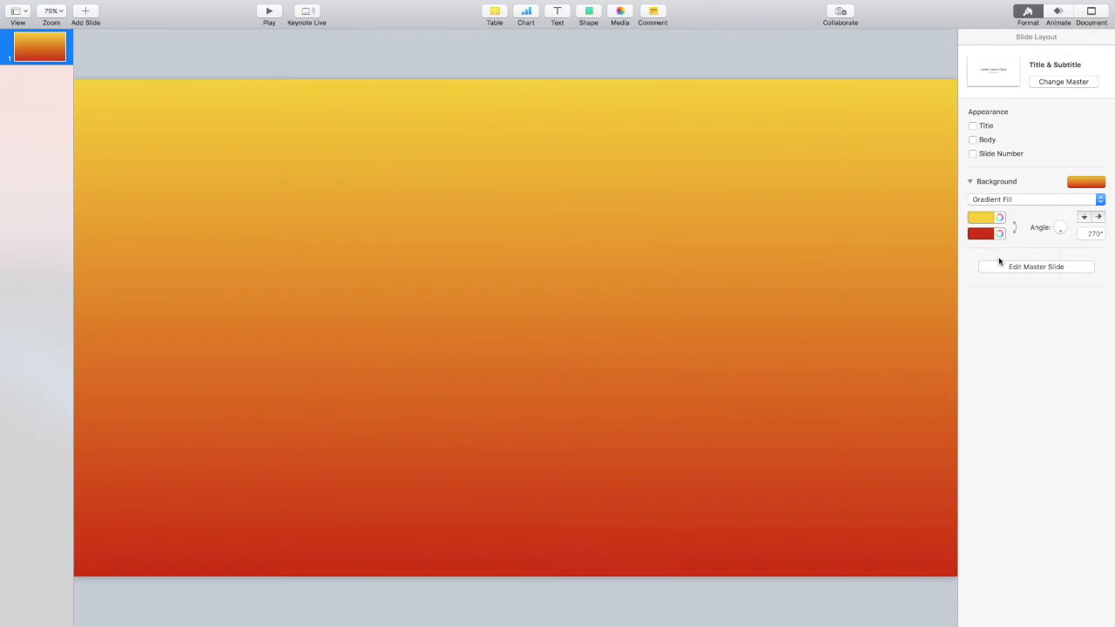
pyautogui.click(999, 233)
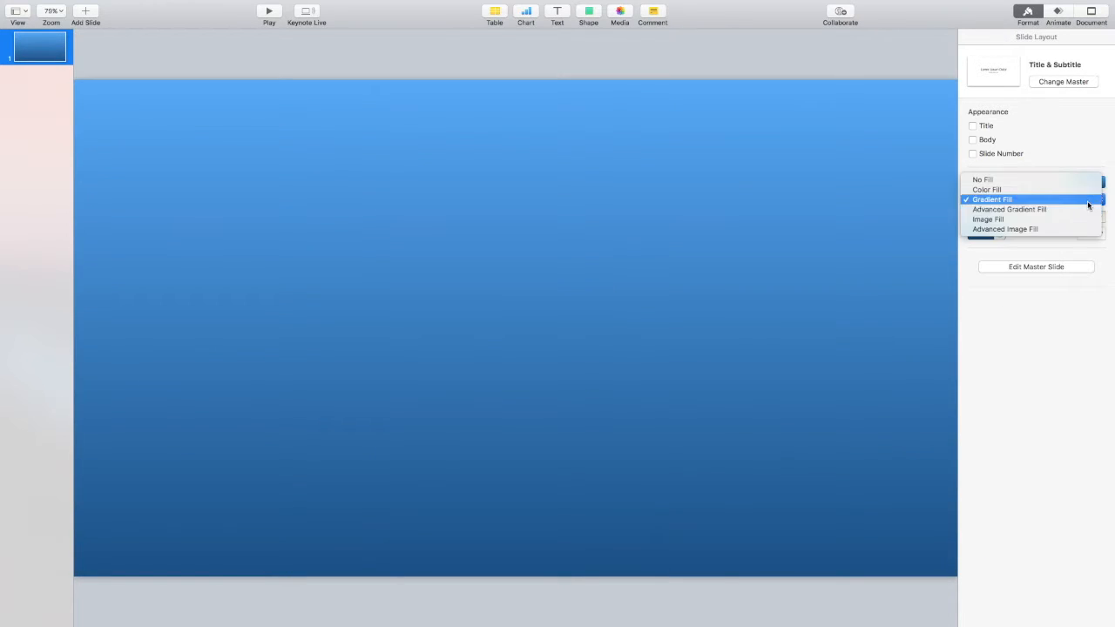
pyautogui.click(986, 190)
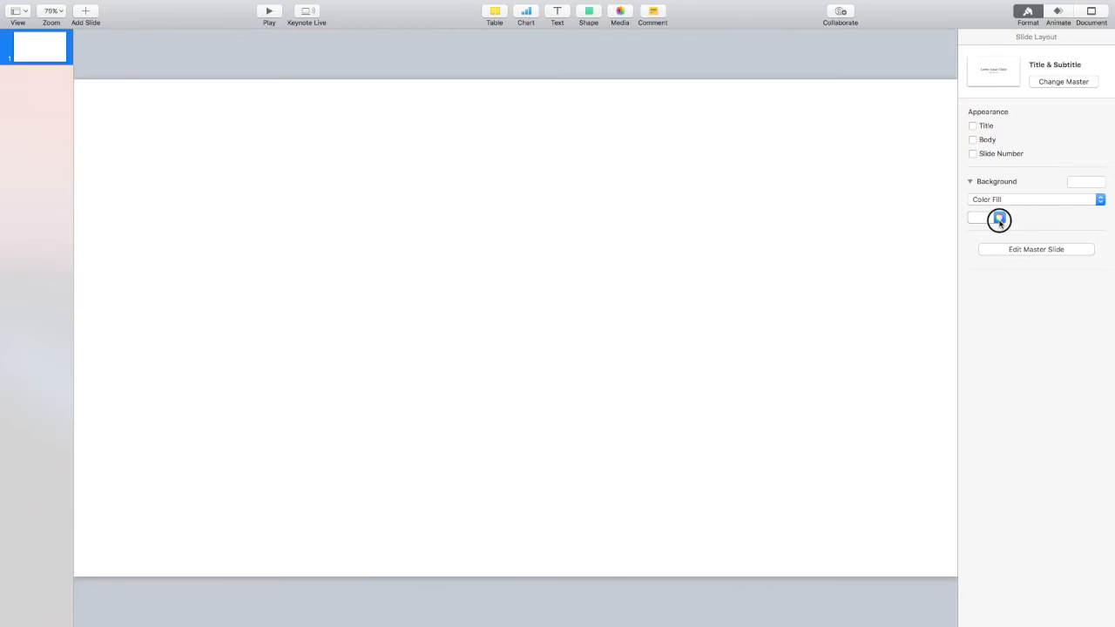
pyautogui.click(996, 218)
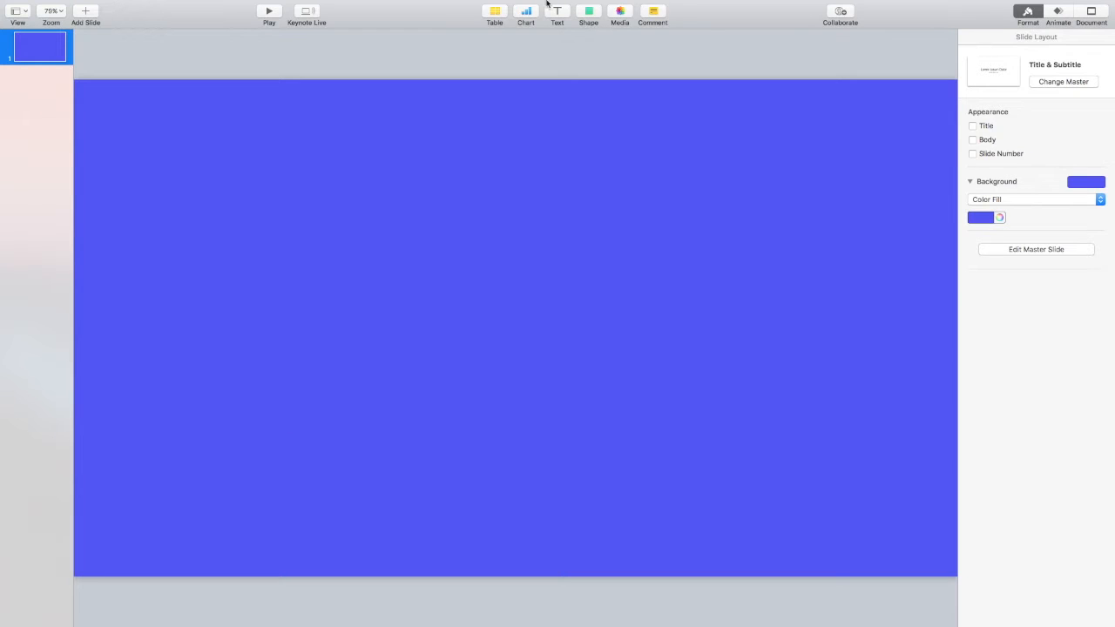
# - Add a text box reading "How to use keynote"
pyautogui.click(556, 14)
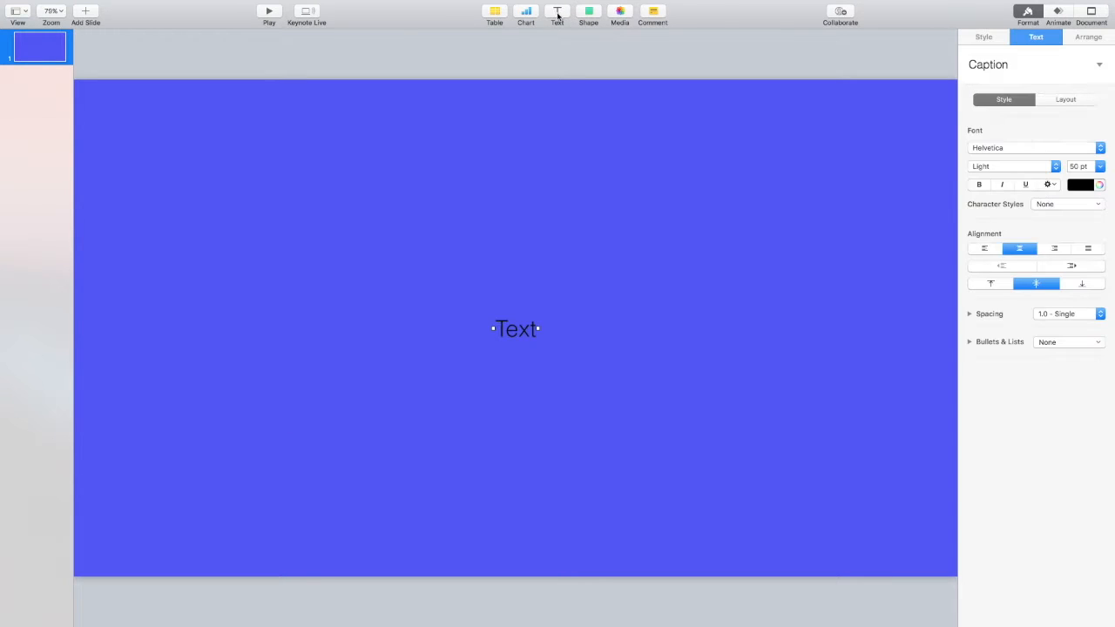
pyautogui.click(979, 36)
pyautogui.write('H')
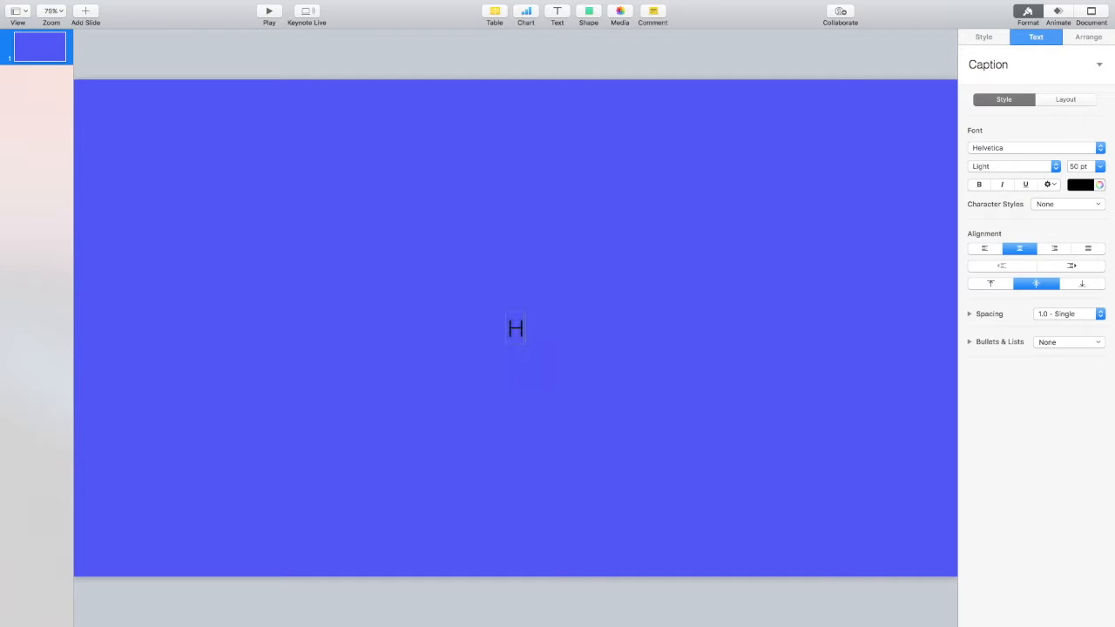
pyautogui.write('ow to udse k')
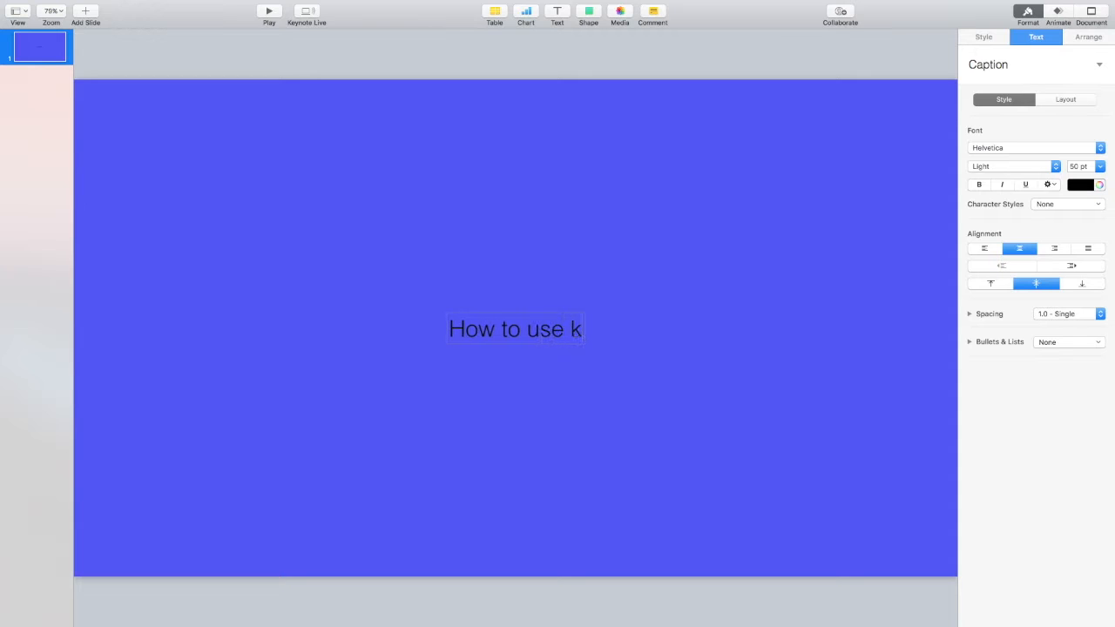
pyautogui.write('eynote')
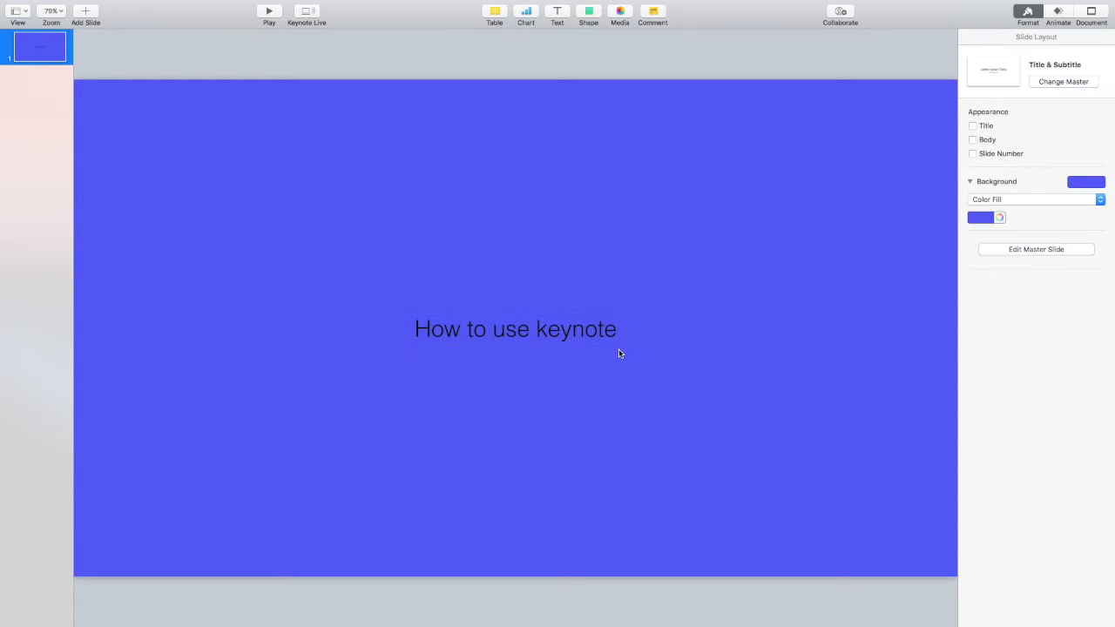
# - Add a second text box reading "On mac 2018" and select the title text
pyautogui.click(555, 13)
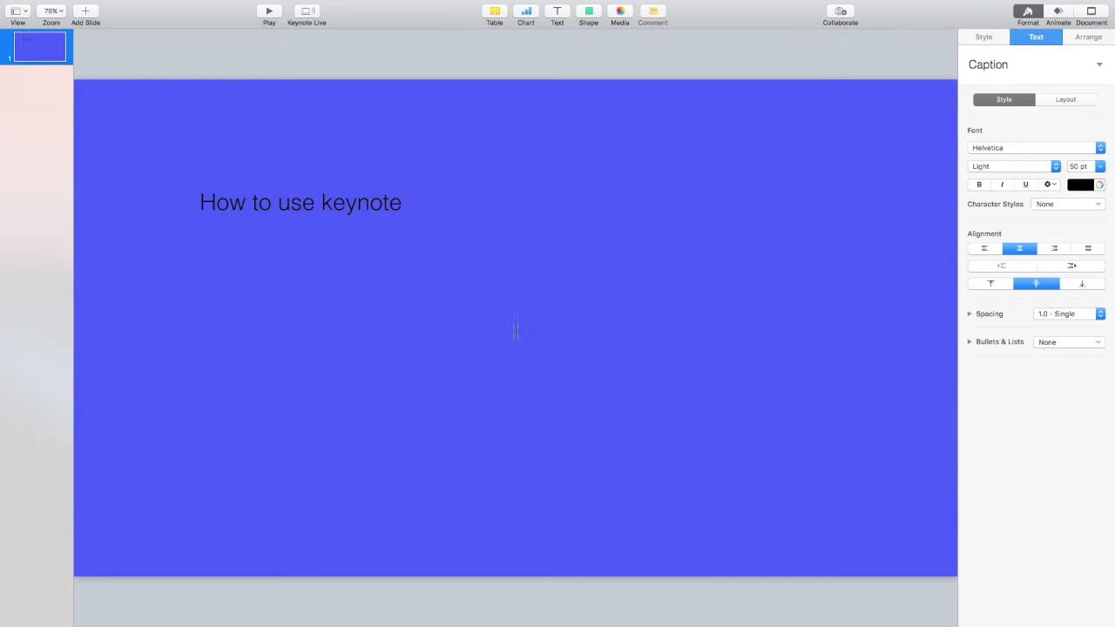
pyautogui.write('On')
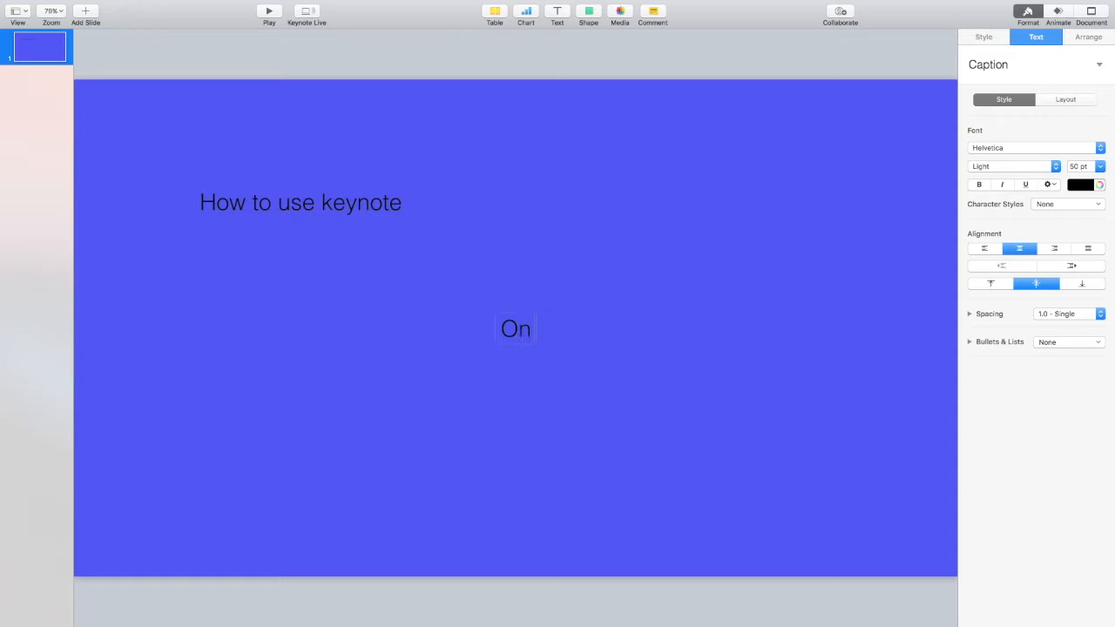
pyautogui.write('mac')
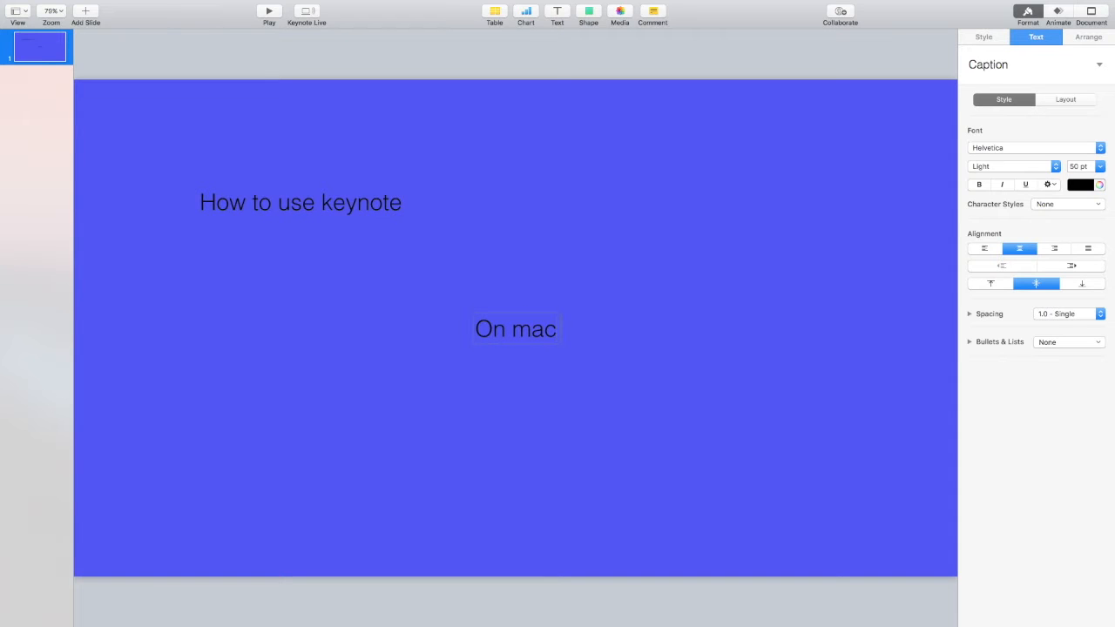
pyautogui.write('2018')
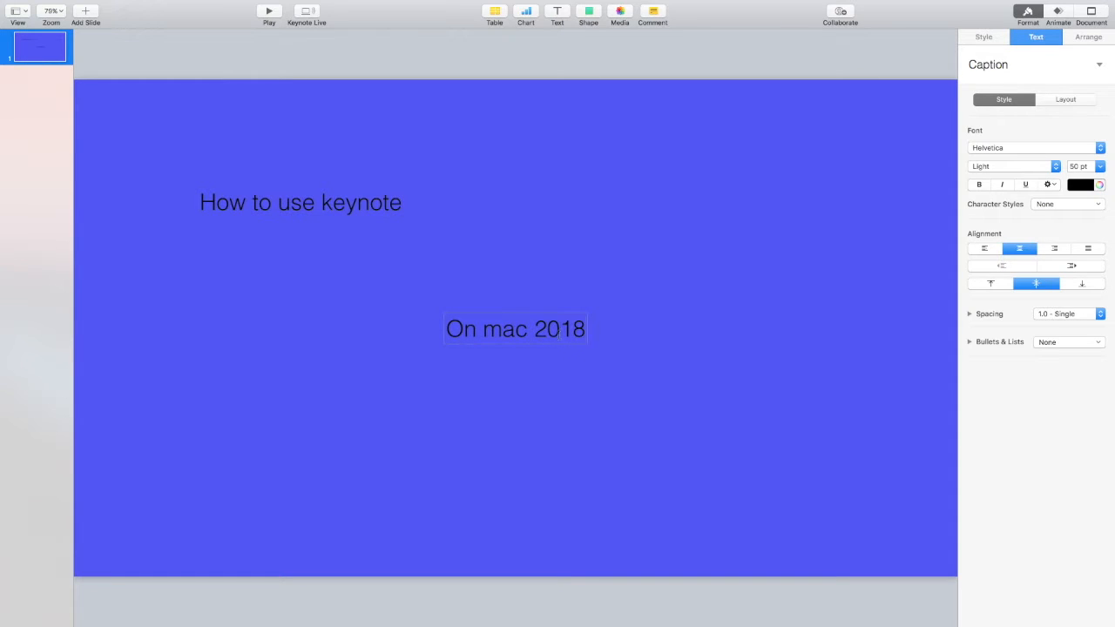
pyautogui.doubleClick(361, 202)
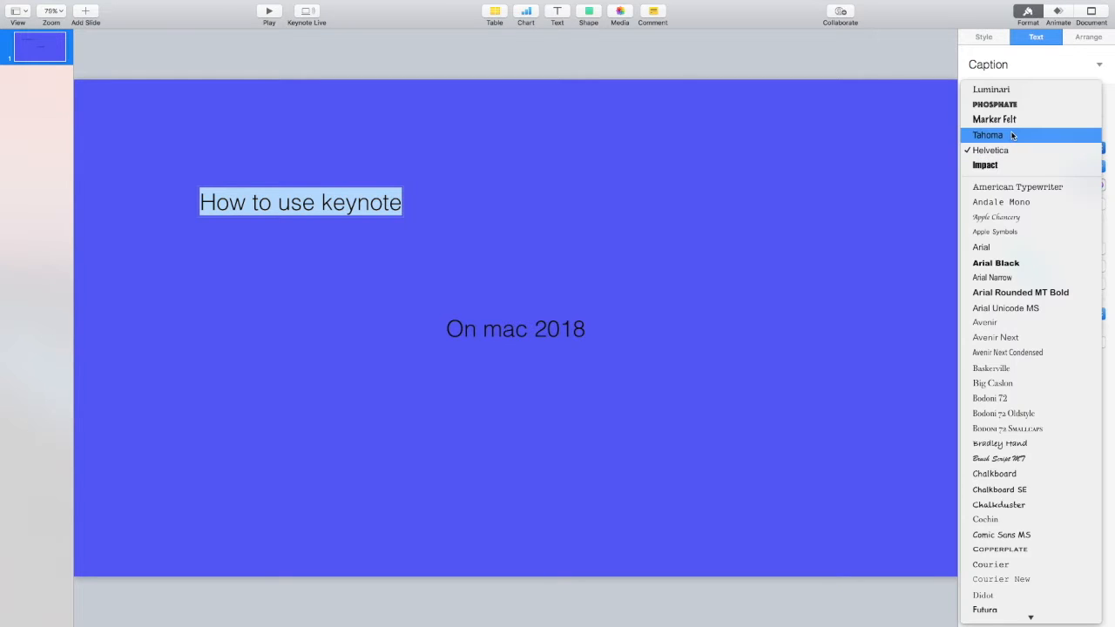
# - Try Luminari on the title and Tahoma on the subtitle
pyautogui.click(987, 89)
pyautogui.write('100')
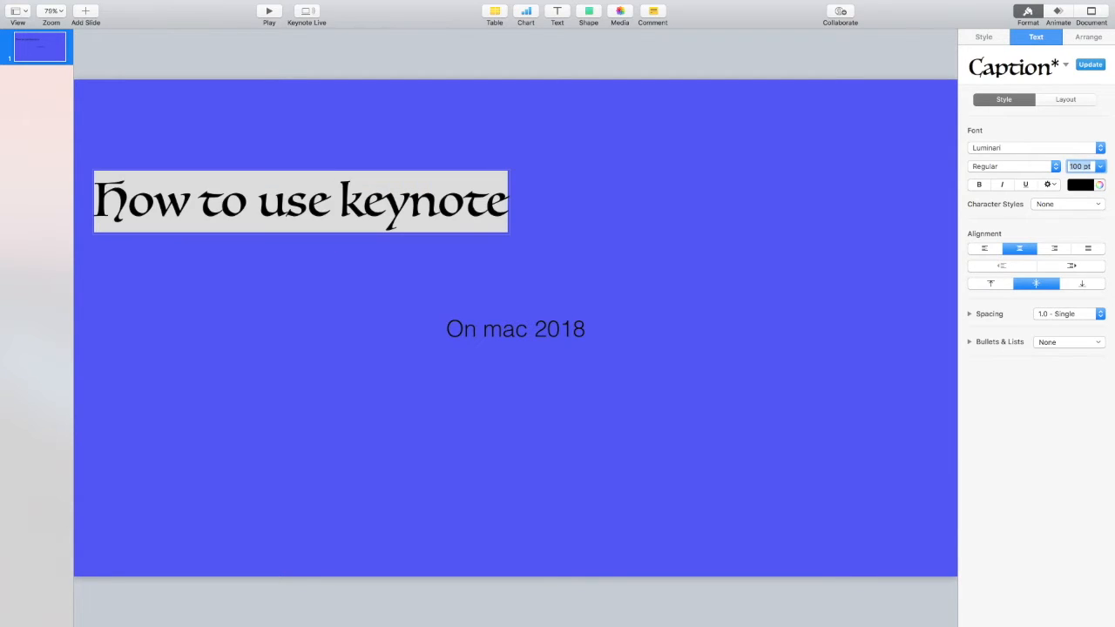
pyautogui.doubleClick(505, 329)
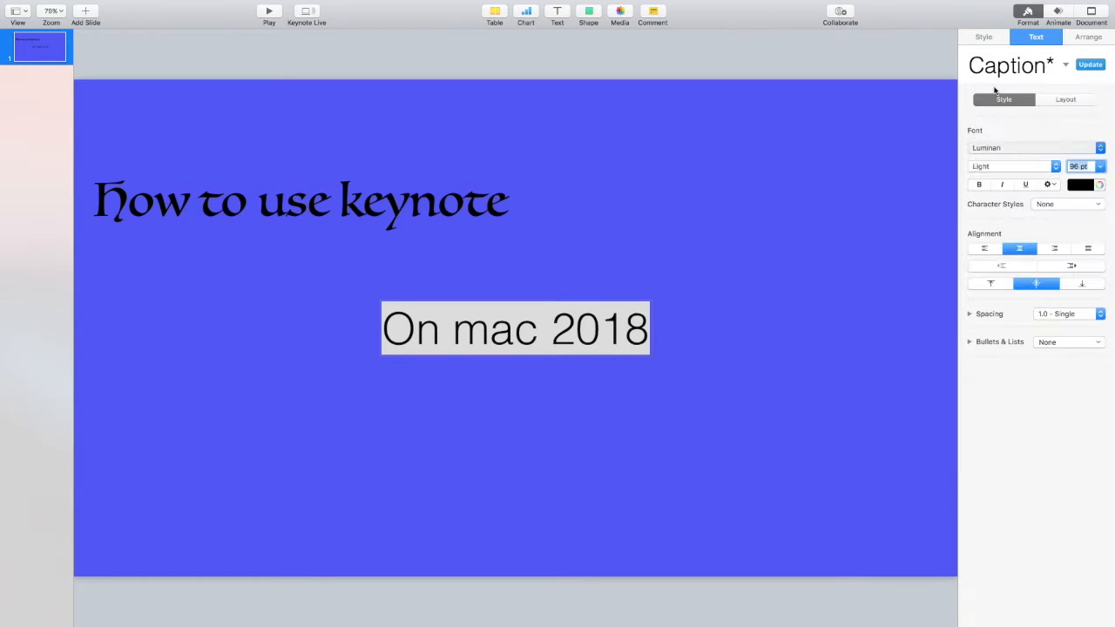
pyautogui.click(1030, 147)
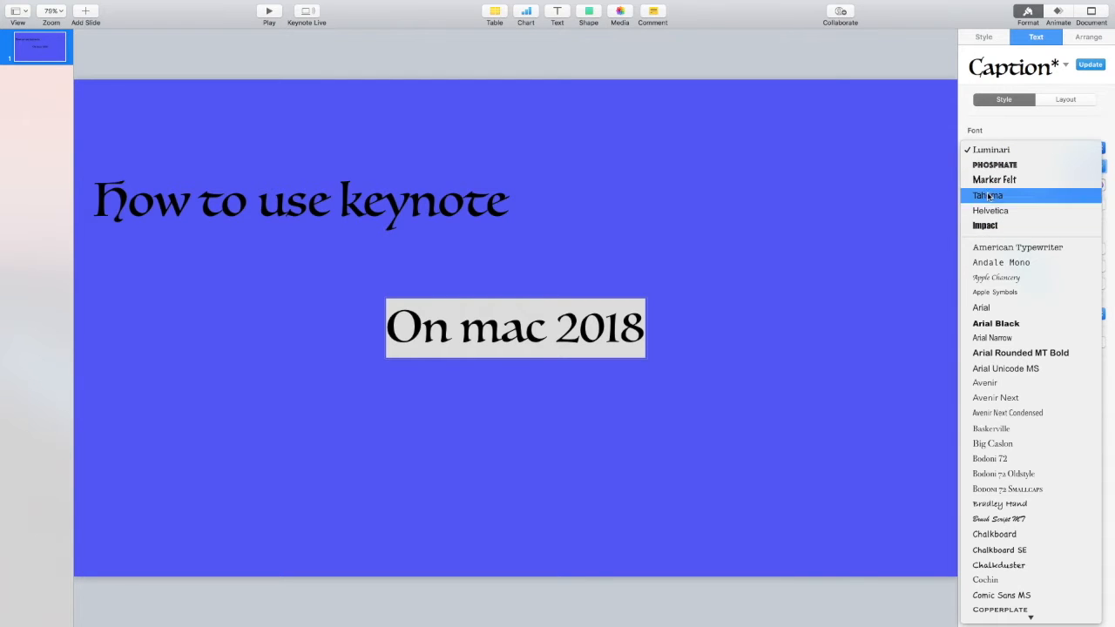
pyautogui.click(988, 195)
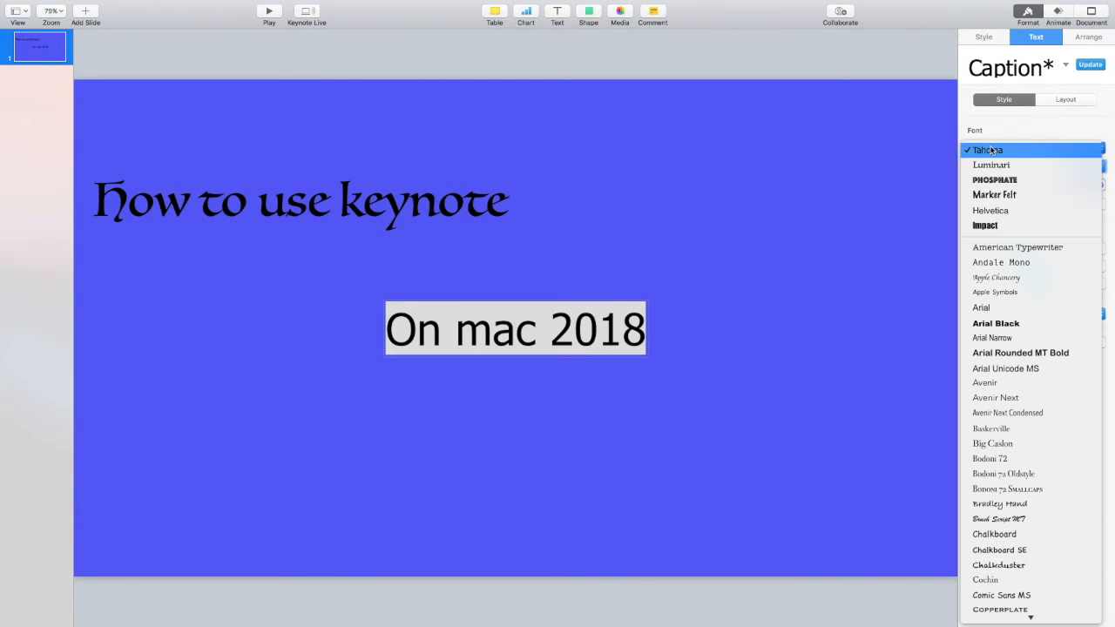
# - Set the title font to Phosphate Inline and add "!" after 2018
pyautogui.click(993, 179)
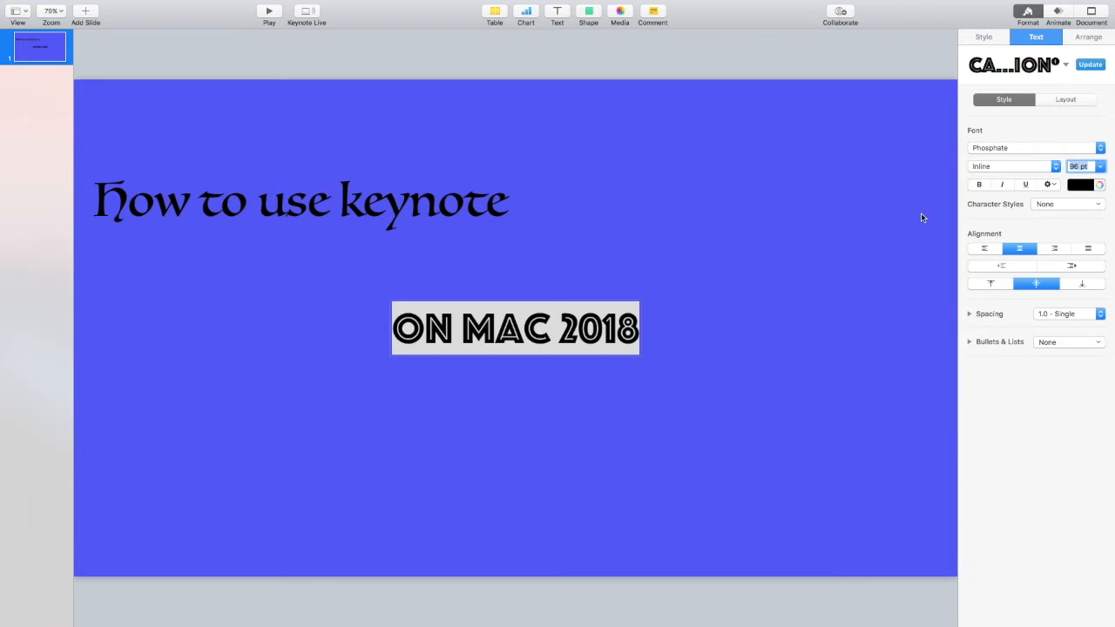
pyautogui.click(301, 200)
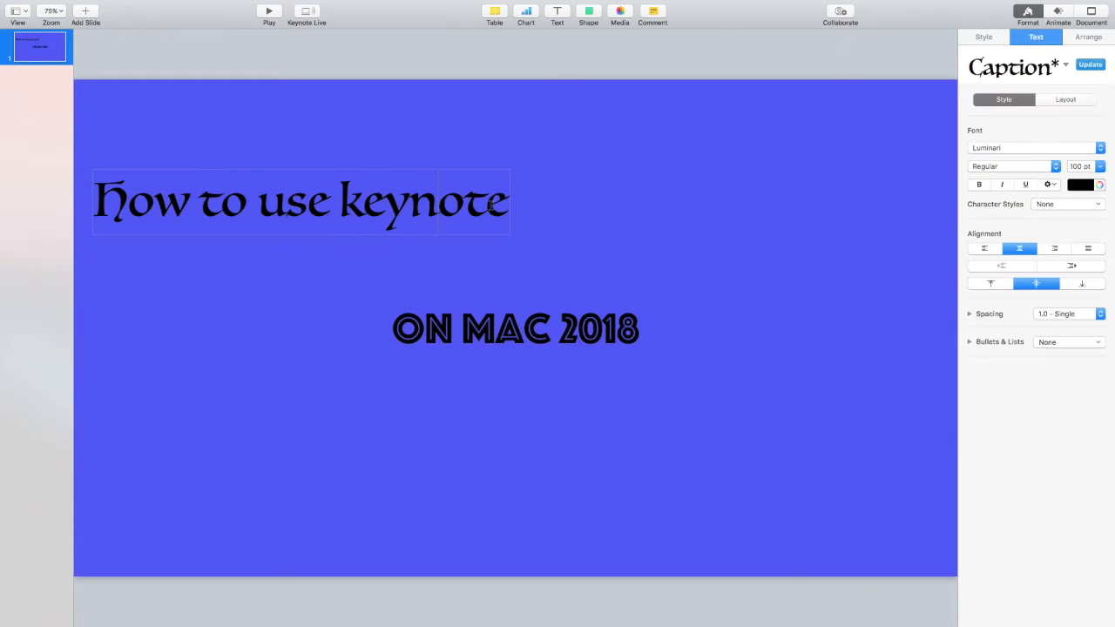
pyautogui.tripleClick(301, 200)
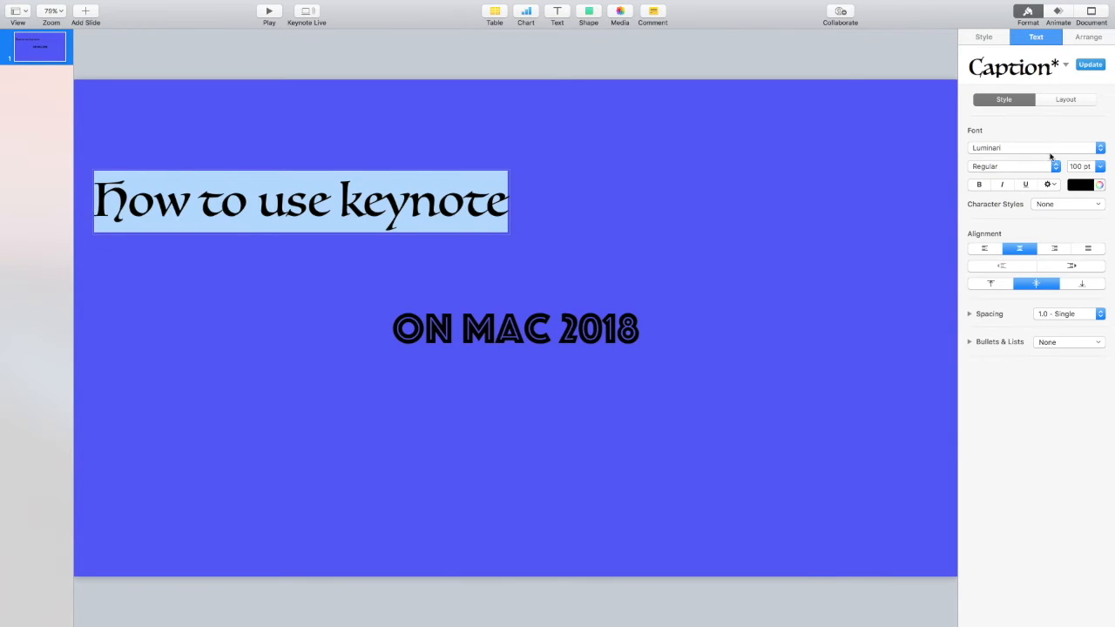
pyautogui.click(1033, 147)
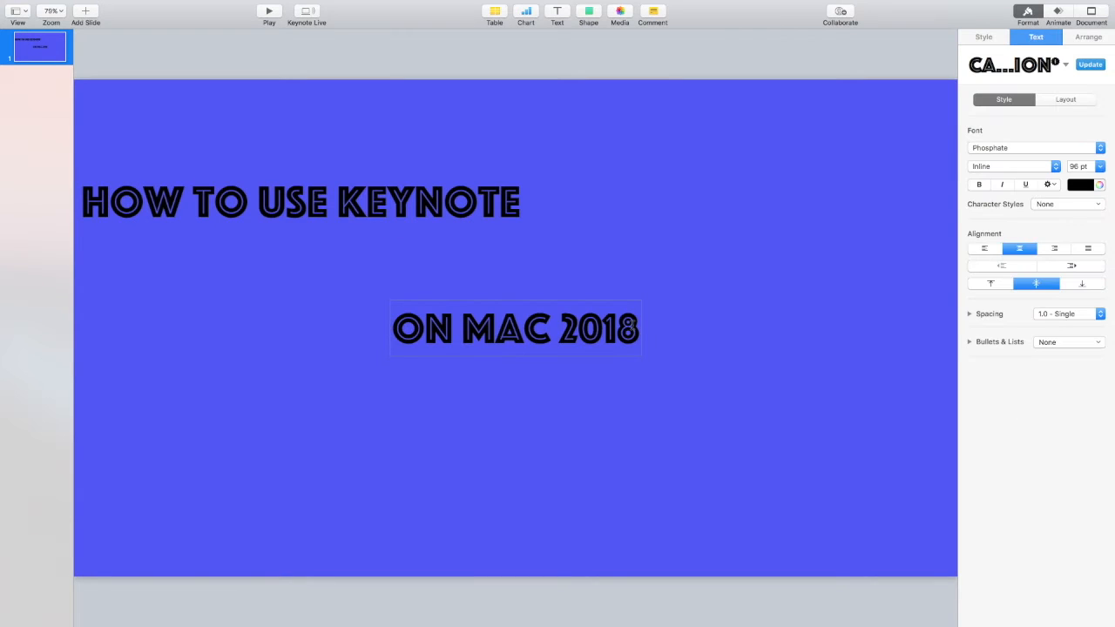
pyautogui.write('!')
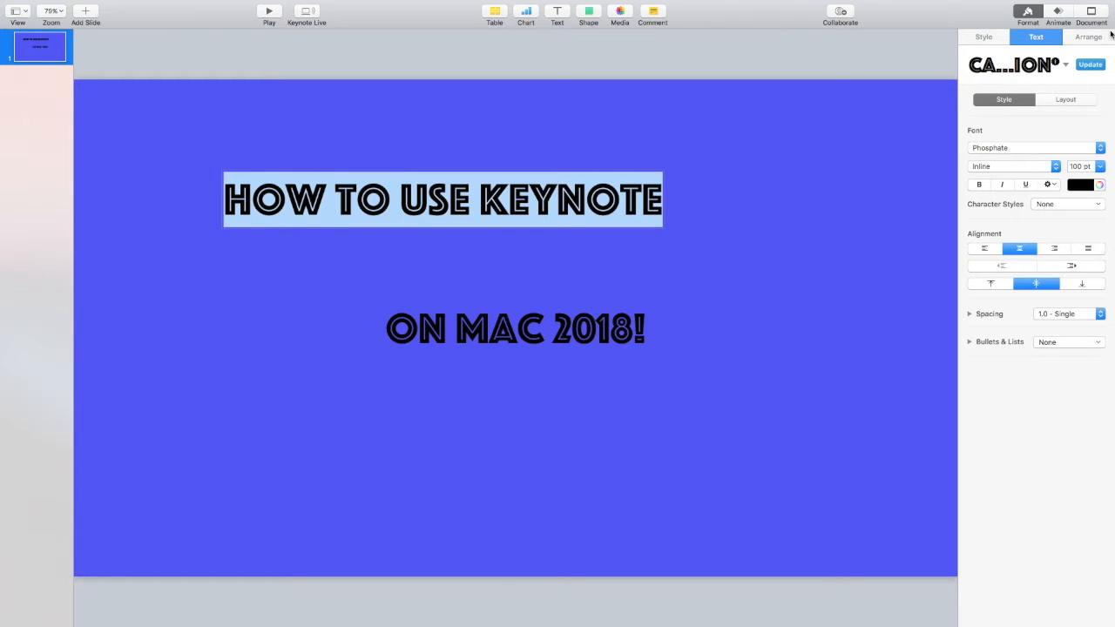
# - Tilt the title and subtitle slightly upward with the Rotate wheel
pyautogui.click(1086, 36)
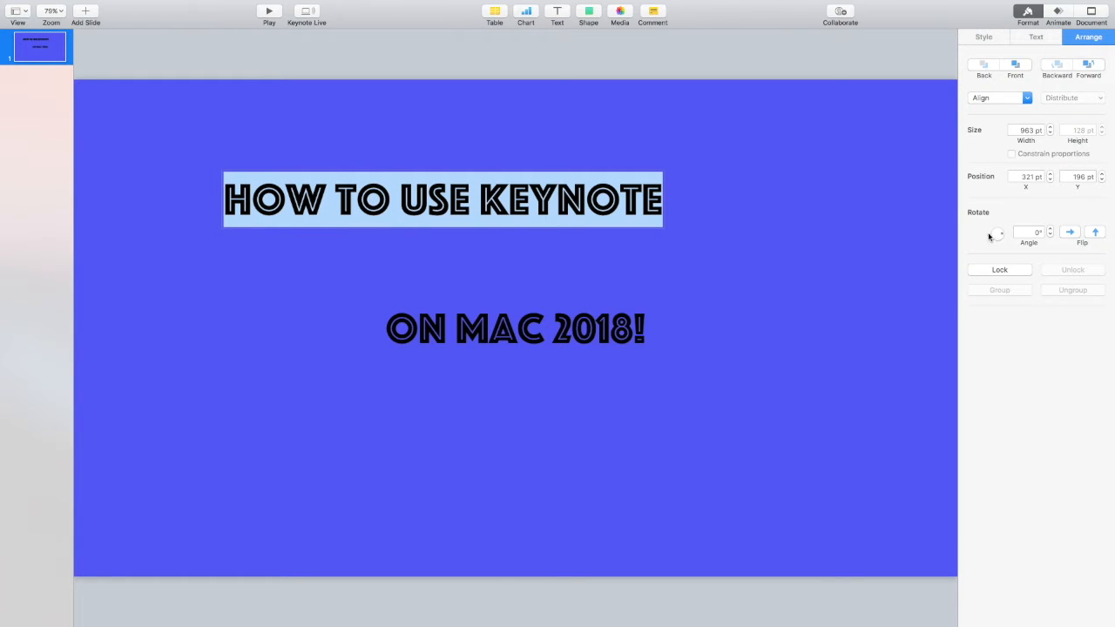
pyautogui.moveTo(999, 232); pyautogui.dragTo(1000, 235)
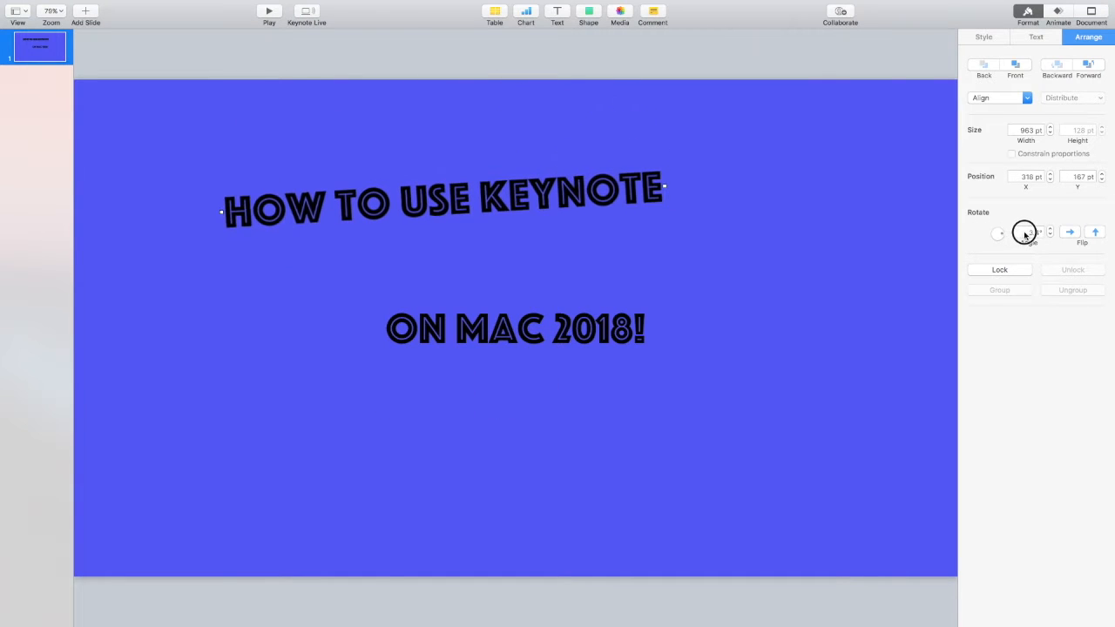
pyautogui.moveTo(1028, 225); pyautogui.dragTo(997, 233)
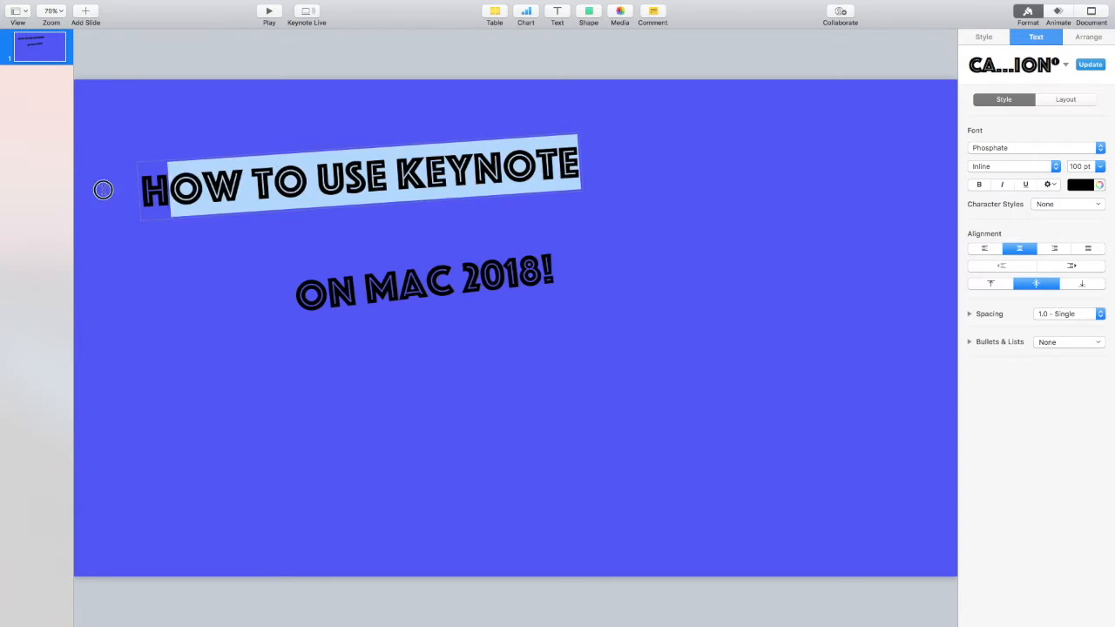
# - Enlarge the title so it stretches across the top of the slide
pyautogui.click(1101, 166)
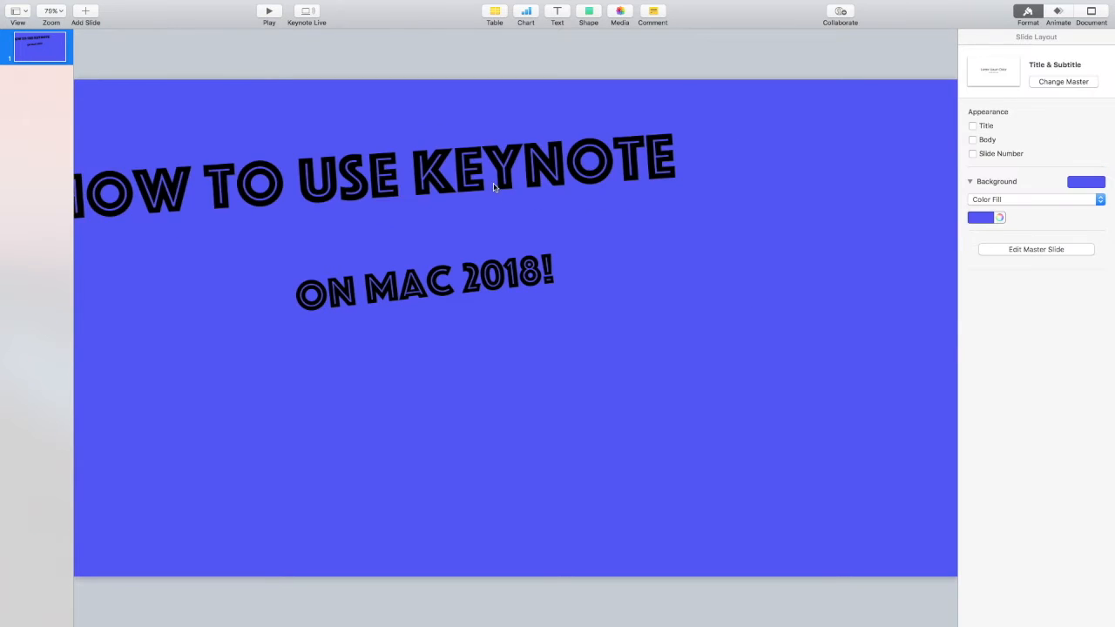
pyautogui.moveTo(492, 187); pyautogui.dragTo(531, 137)
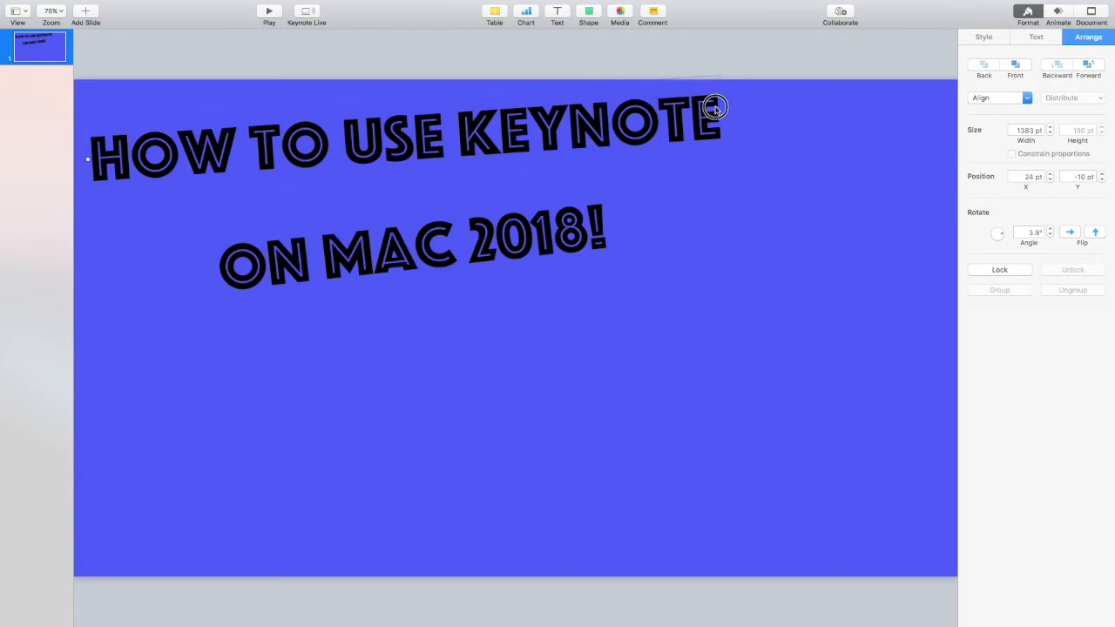
pyautogui.click(1034, 38)
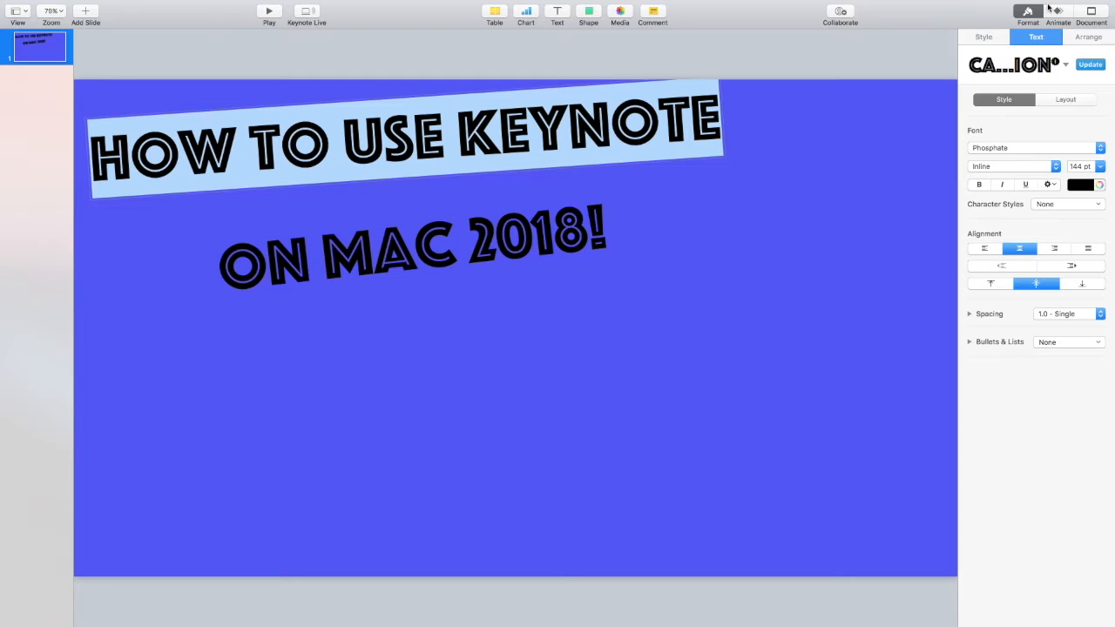
# - Give the title a build-in, trying Blur and Sparkle before settling on Flame
pyautogui.click(1057, 10)
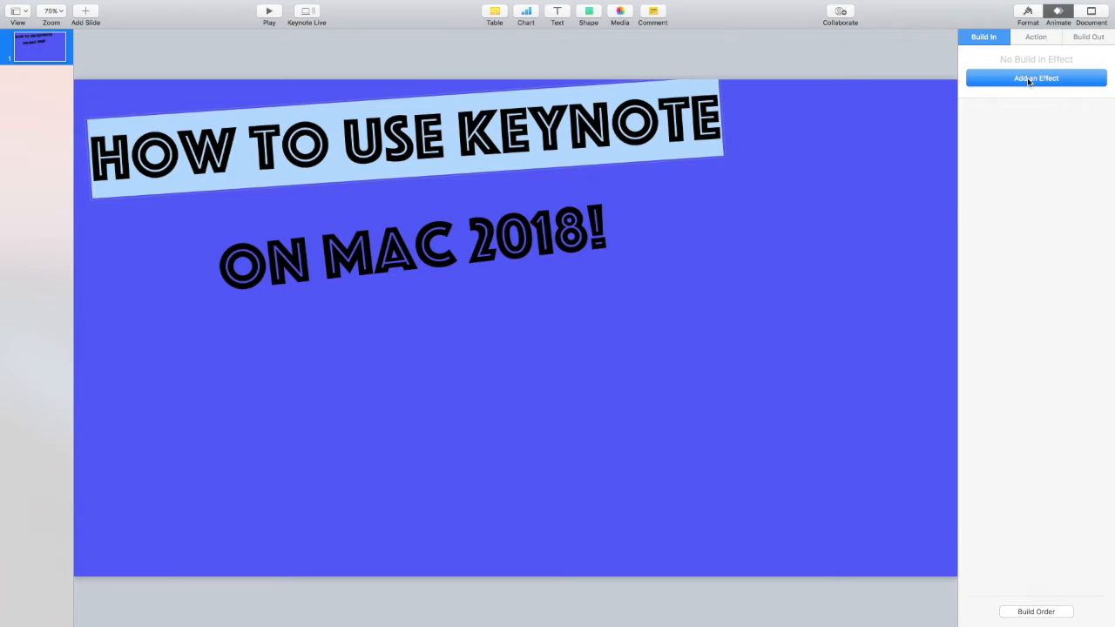
pyautogui.click(1034, 78)
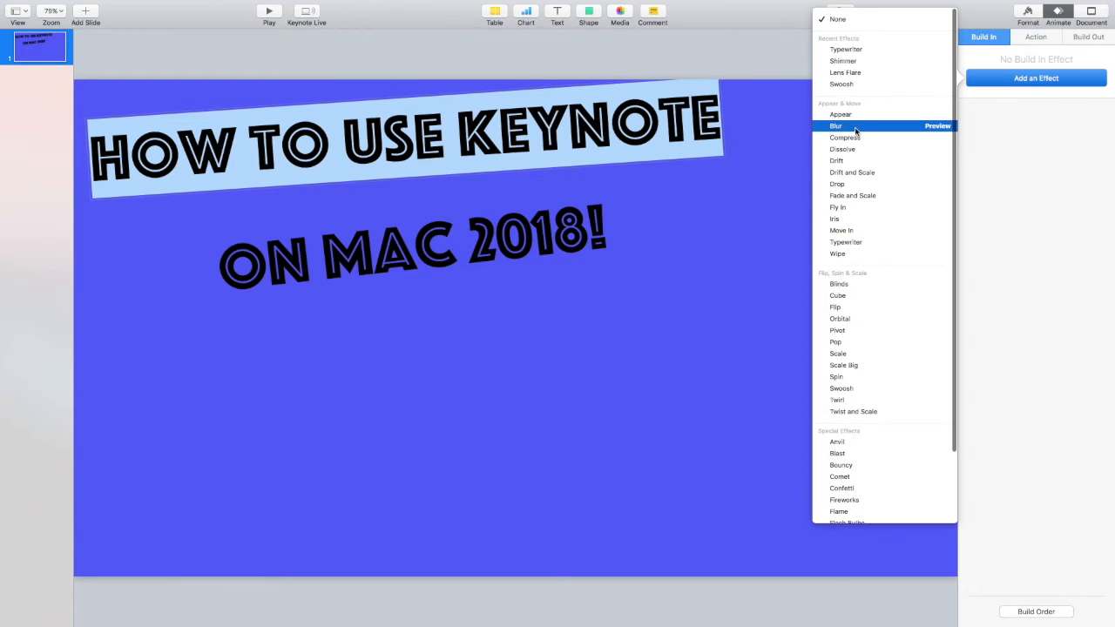
pyautogui.click(835, 126)
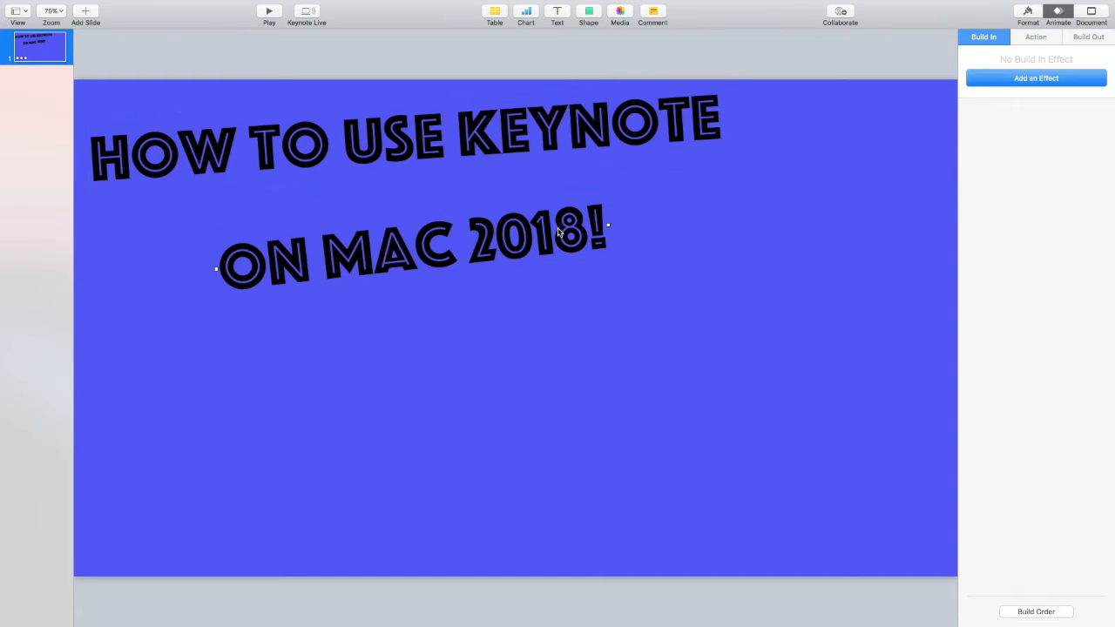
pyautogui.click(1038, 78)
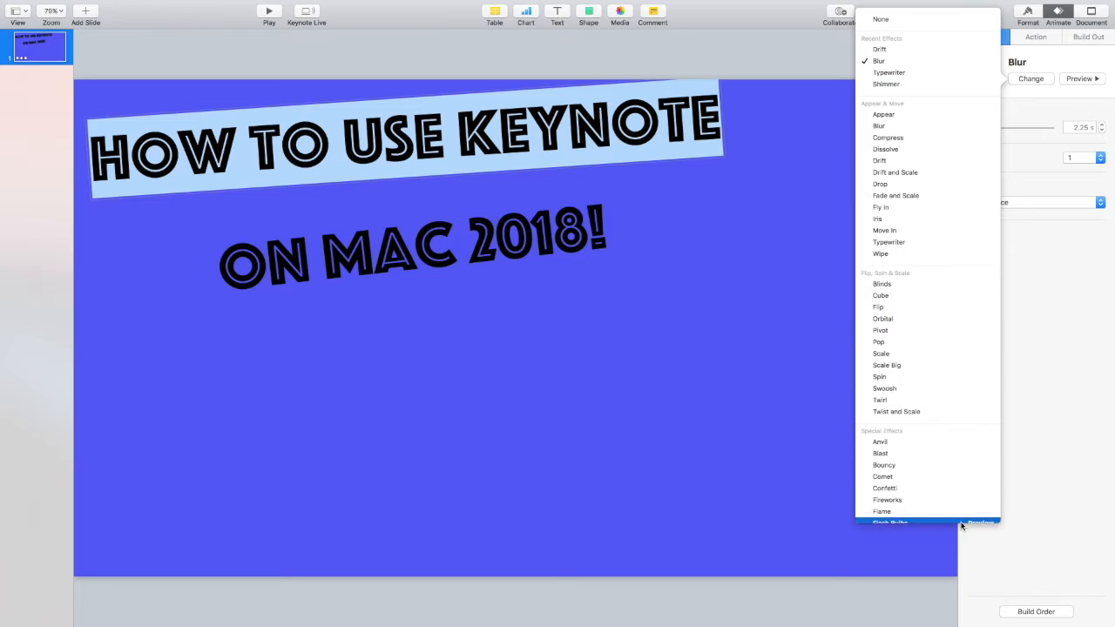
pyautogui.scroll(-3)
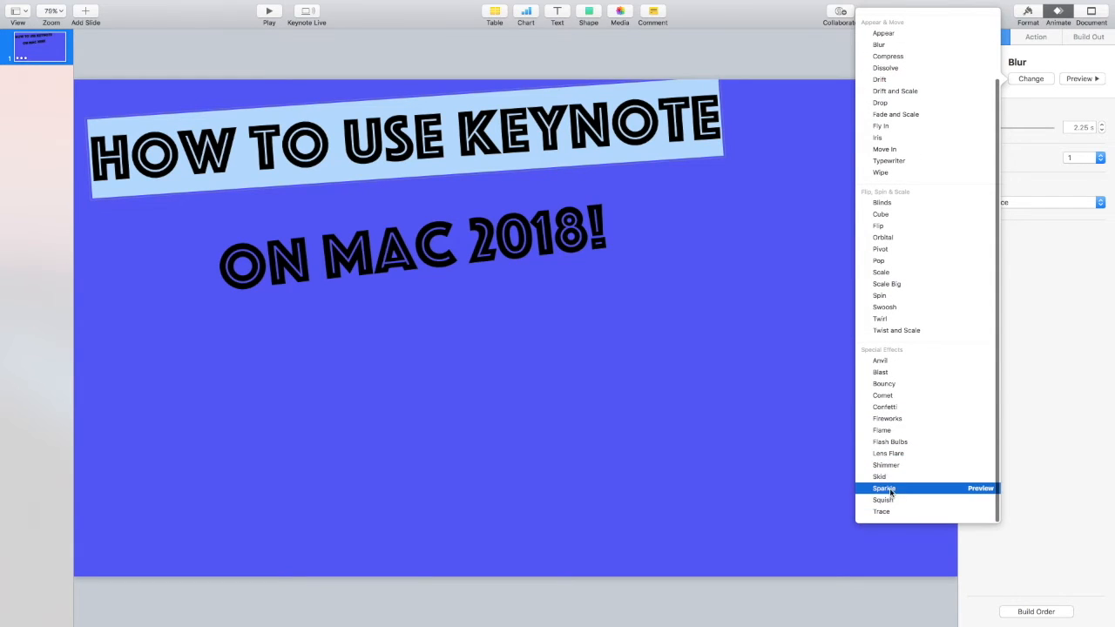
pyautogui.click(883, 488)
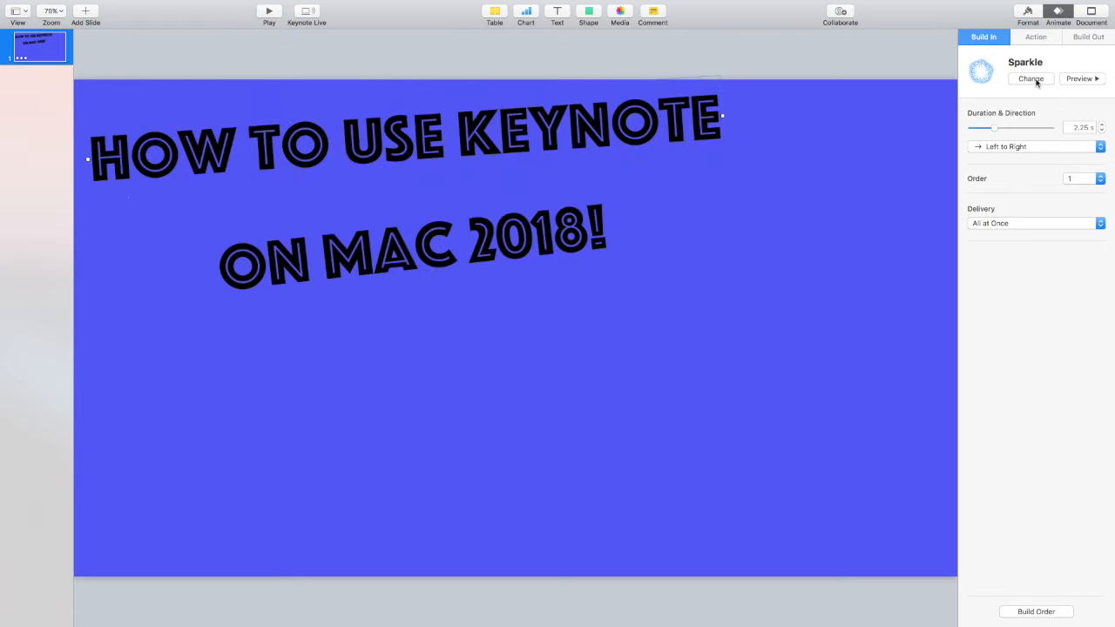
pyautogui.click(1029, 79)
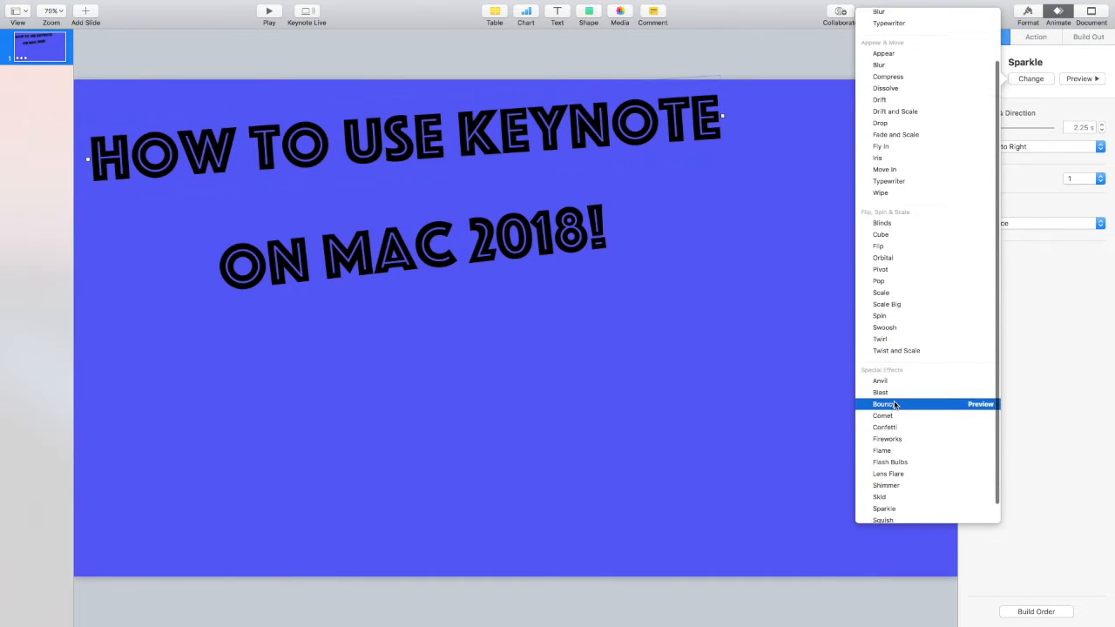
pyautogui.moveTo(894, 447)
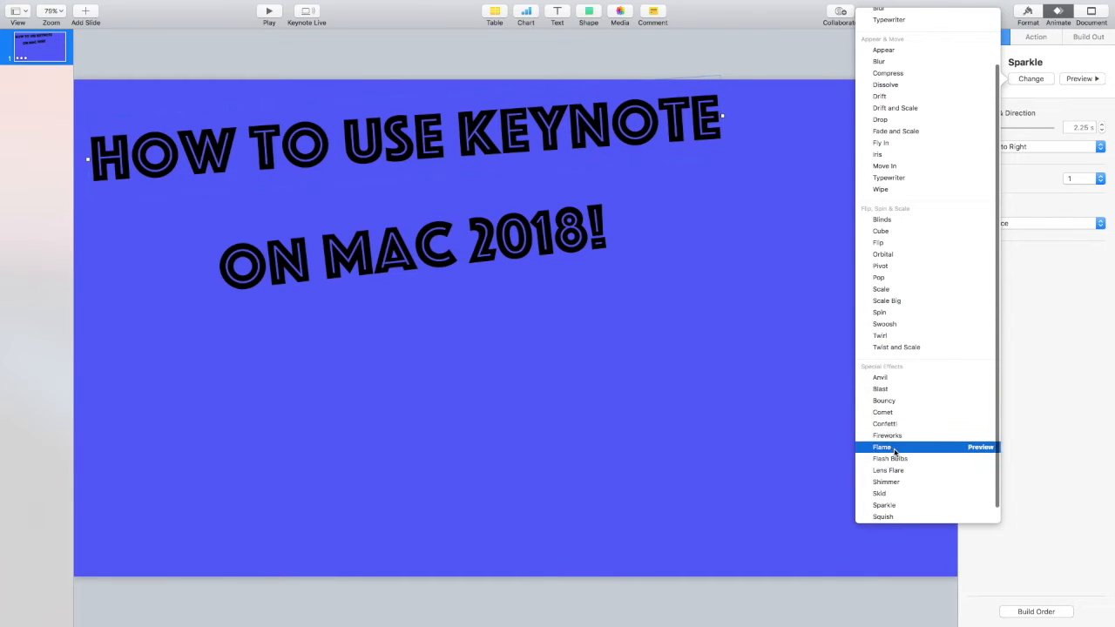
pyautogui.click(881, 446)
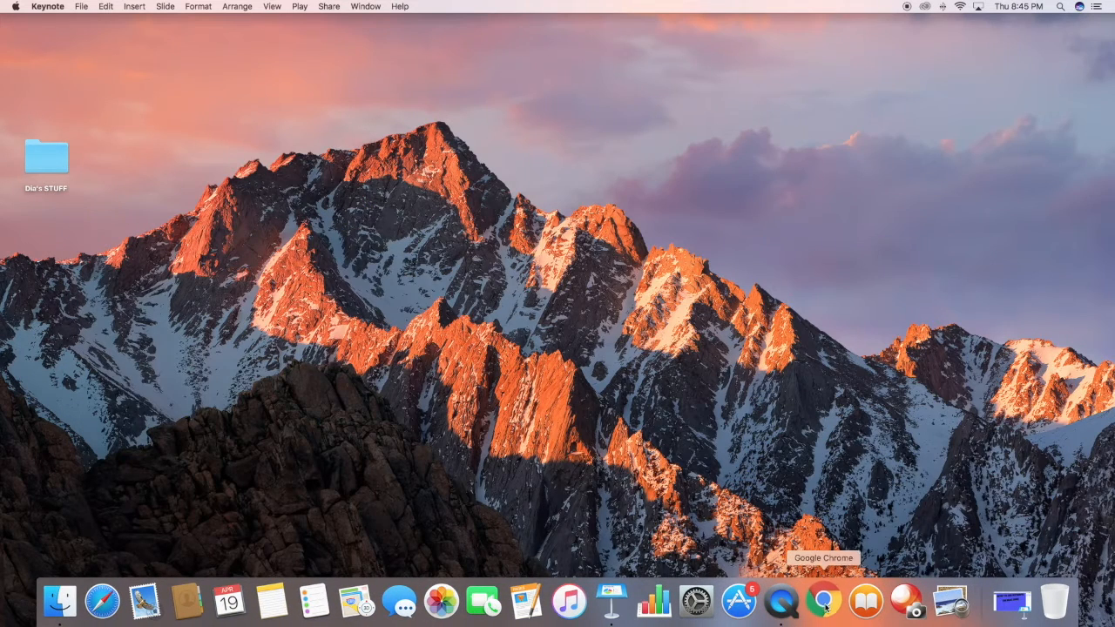
# - Search Google Images for keynote png and save the Keynote icon to the desktop
pyautogui.click(824, 600)
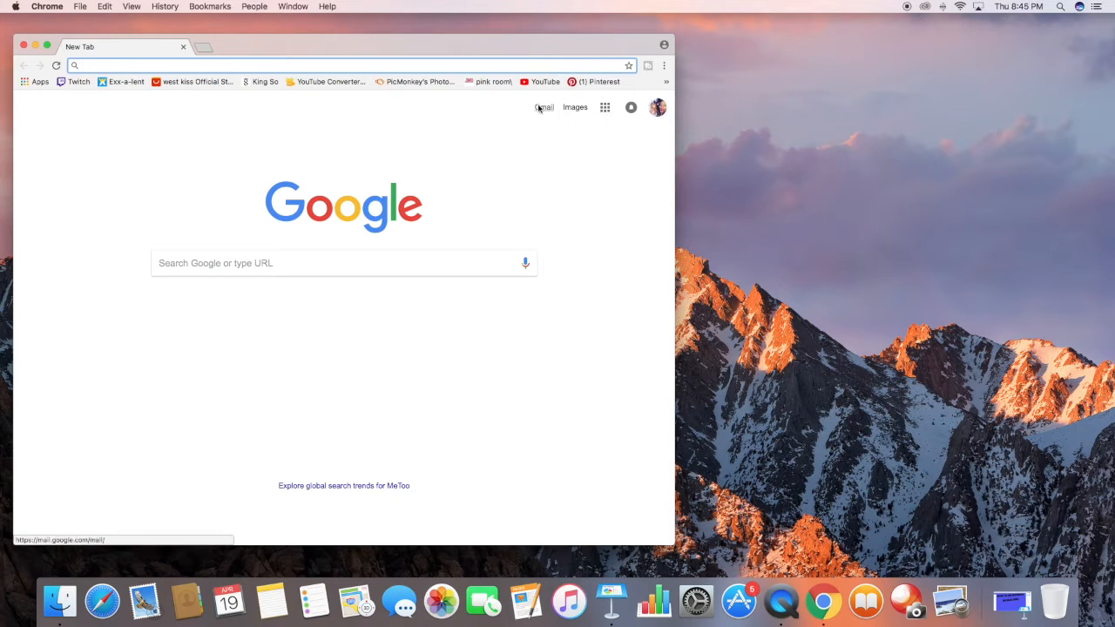
pyautogui.click(574, 107)
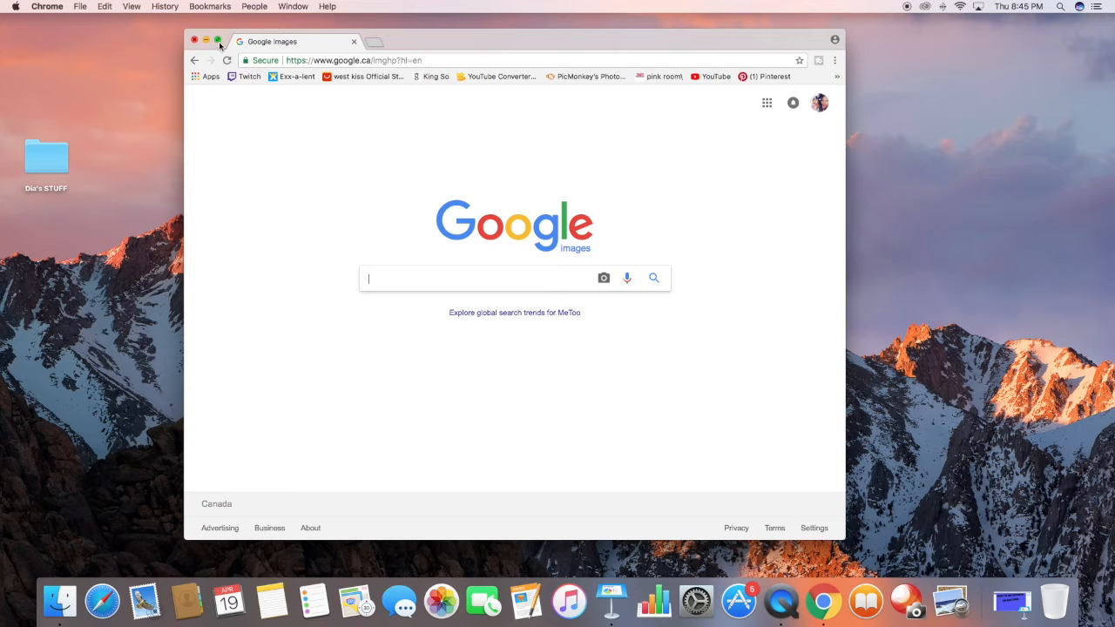
pyautogui.click(217, 41)
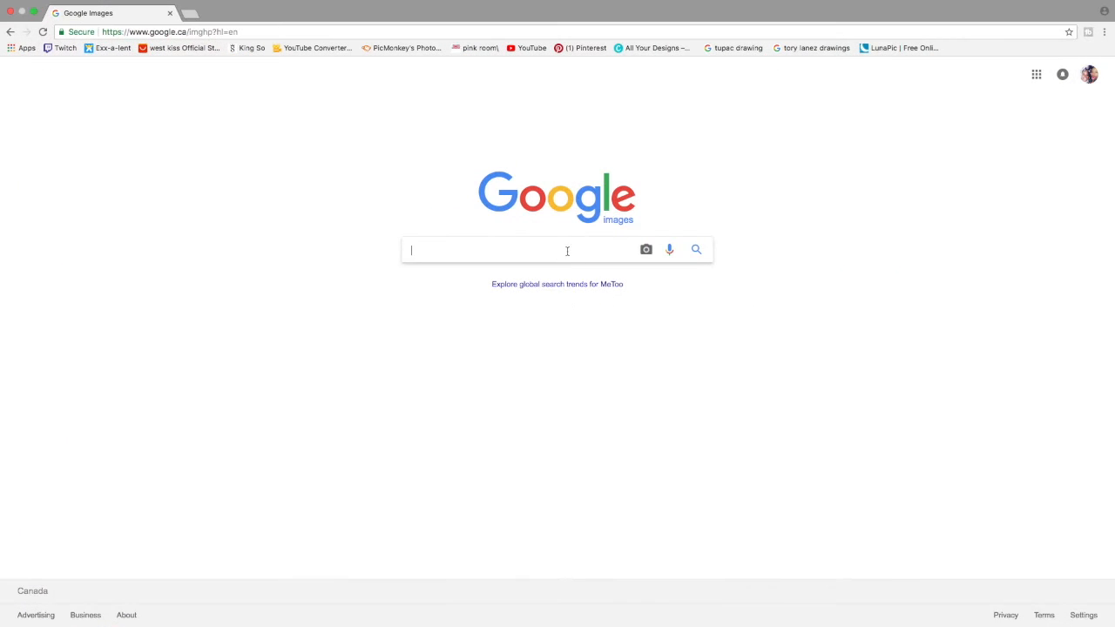
pyautogui.write('keyn')
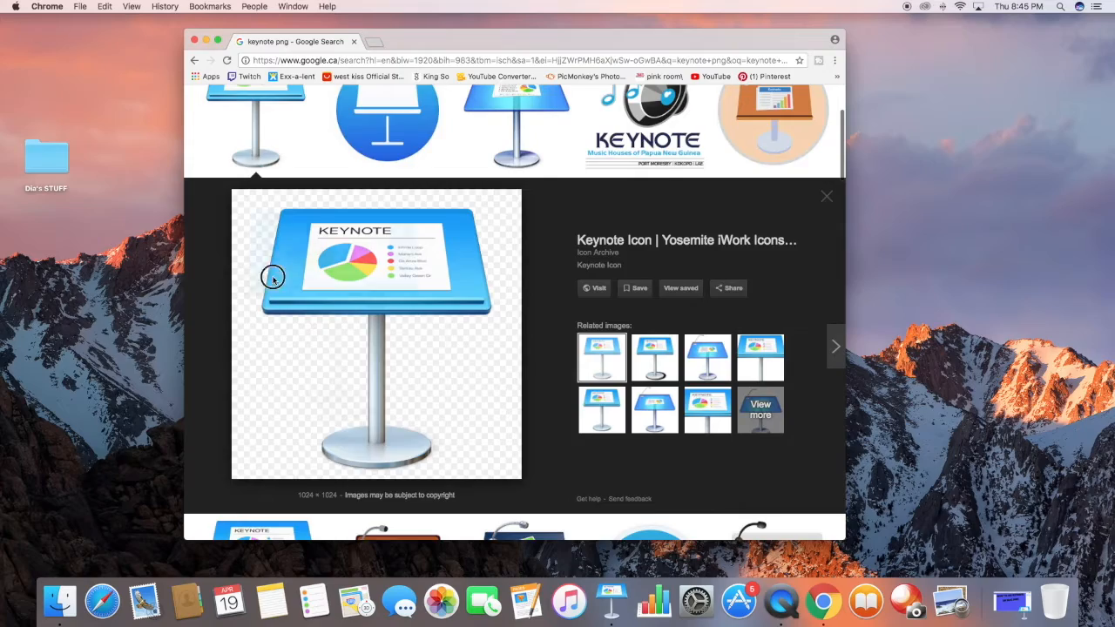
pyautogui.moveTo(272, 277); pyautogui.dragTo(150, 274)
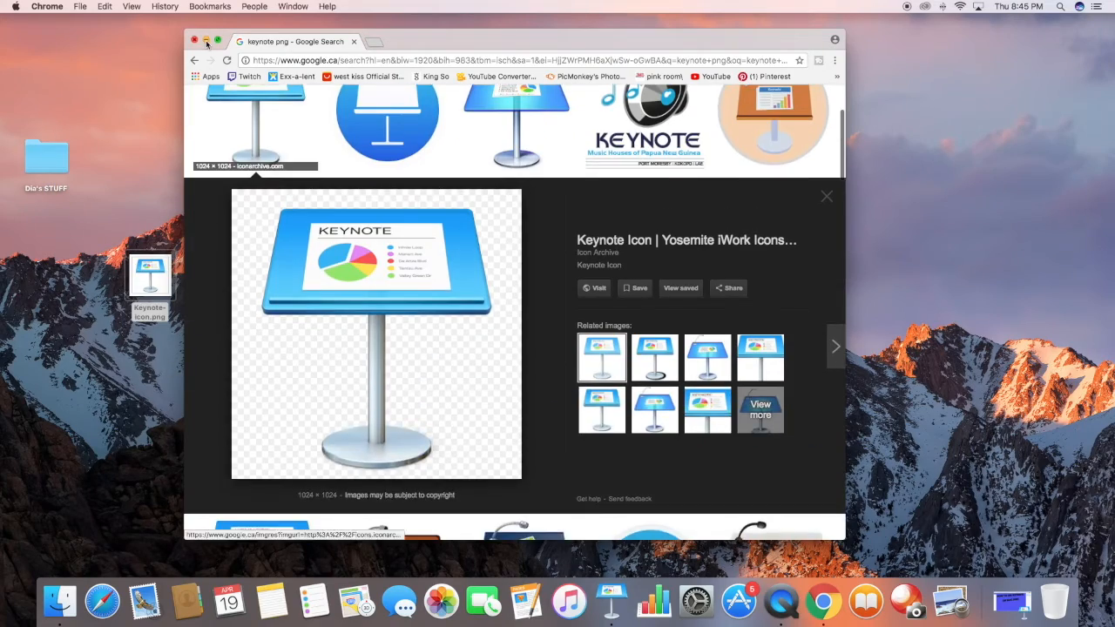
pyautogui.click(217, 42)
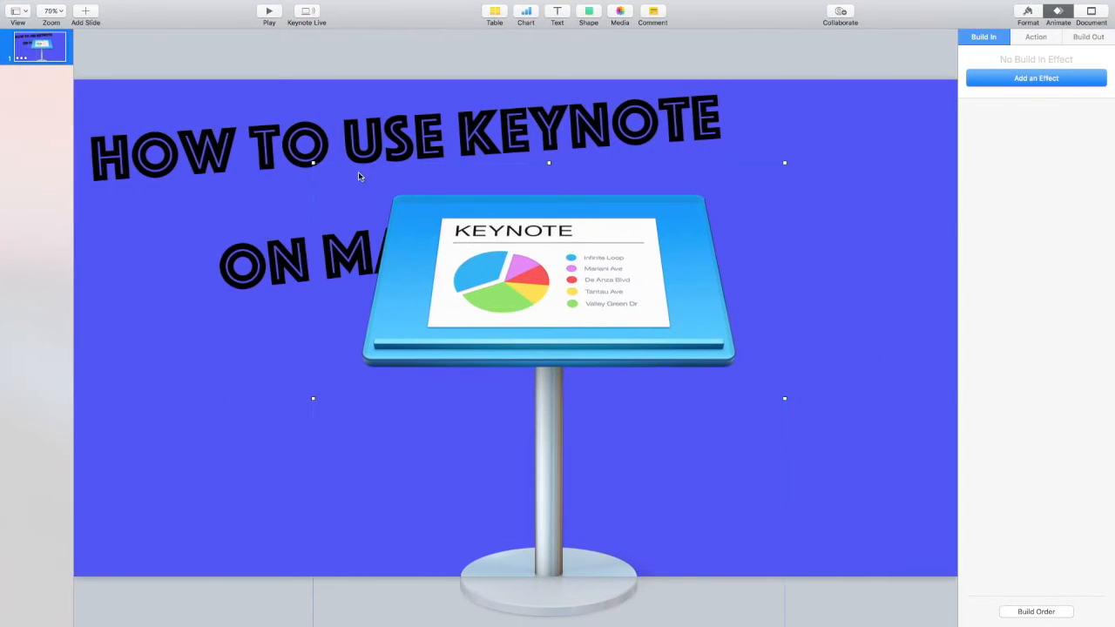
# - Move the Keynote icon toward the lower right and give the subtitle a Drift build-in
pyautogui.moveTo(313, 162); pyautogui.dragTo(397, 213)
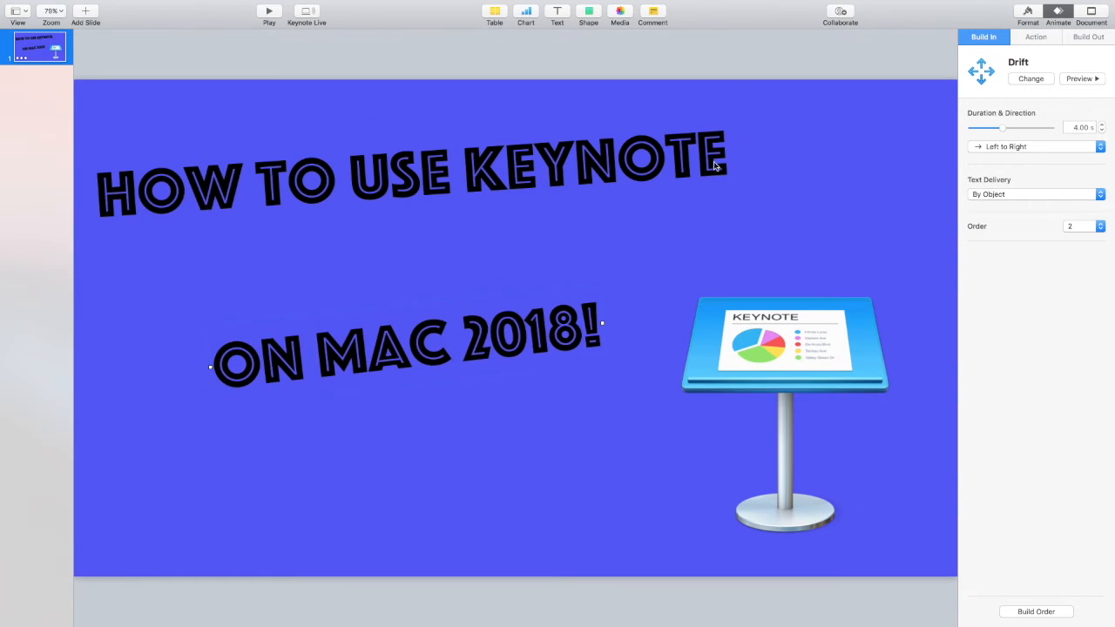
pyautogui.doubleClick(532, 339)
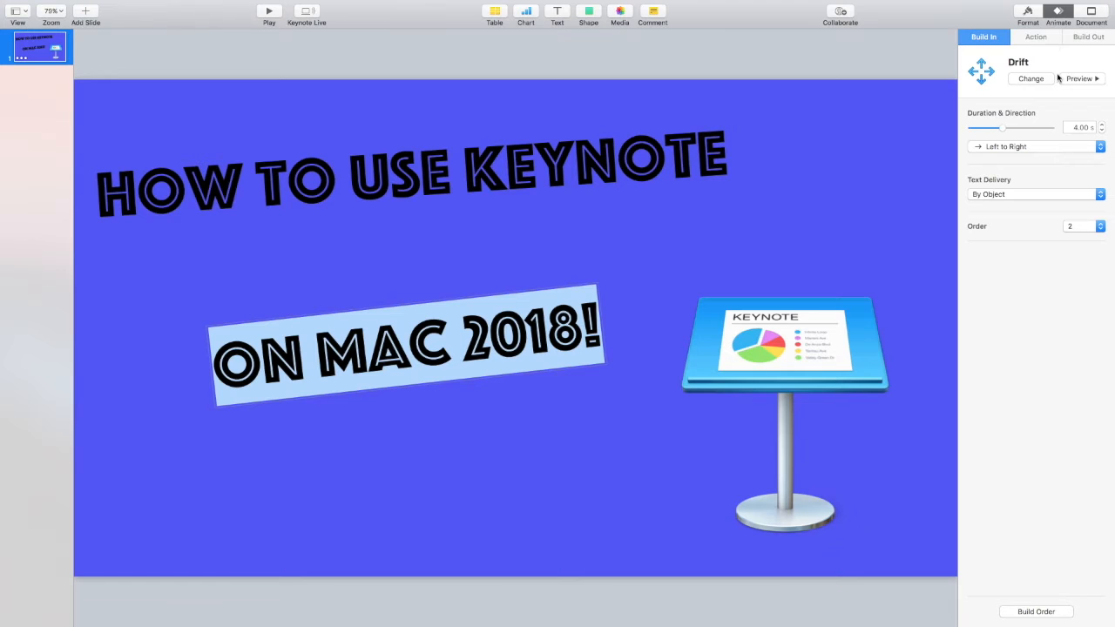
pyautogui.click(1026, 79)
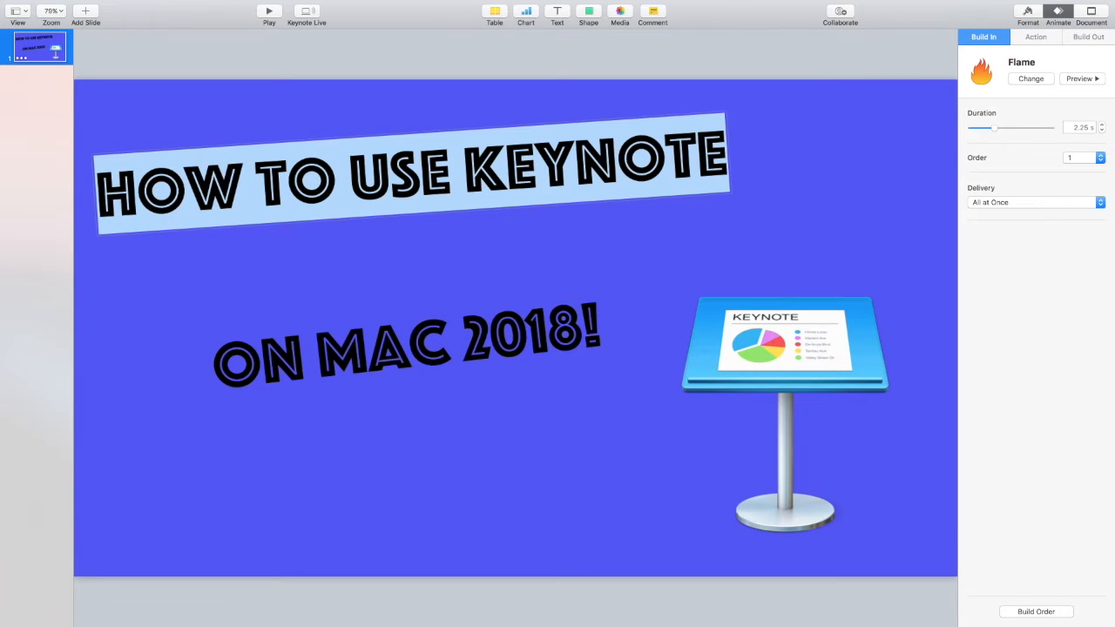
pyautogui.click(1029, 79)
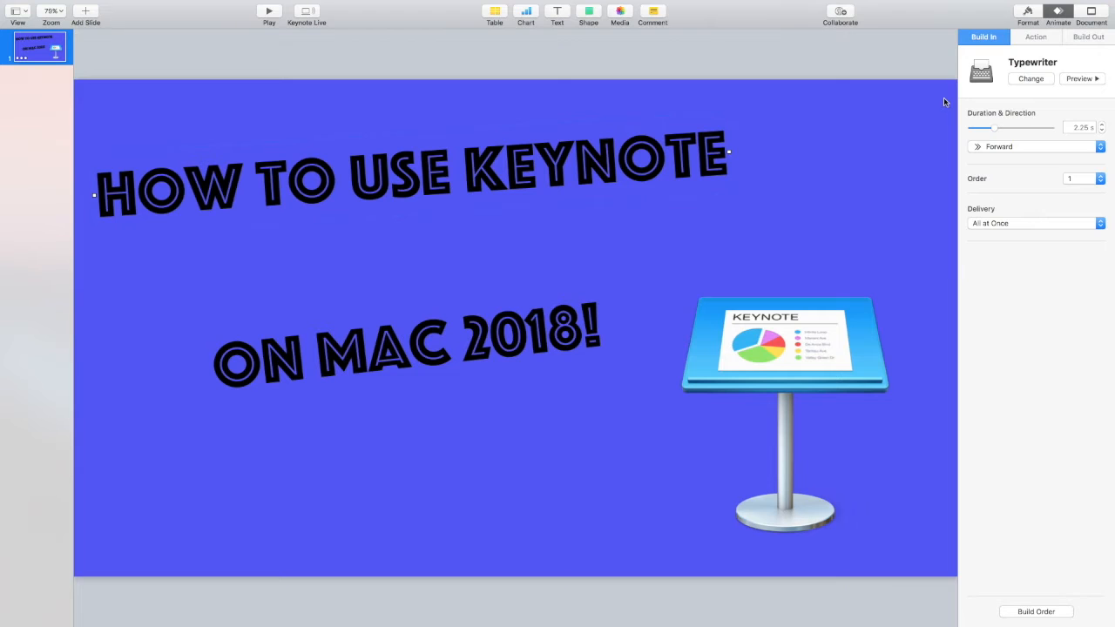
pyautogui.click(782, 340)
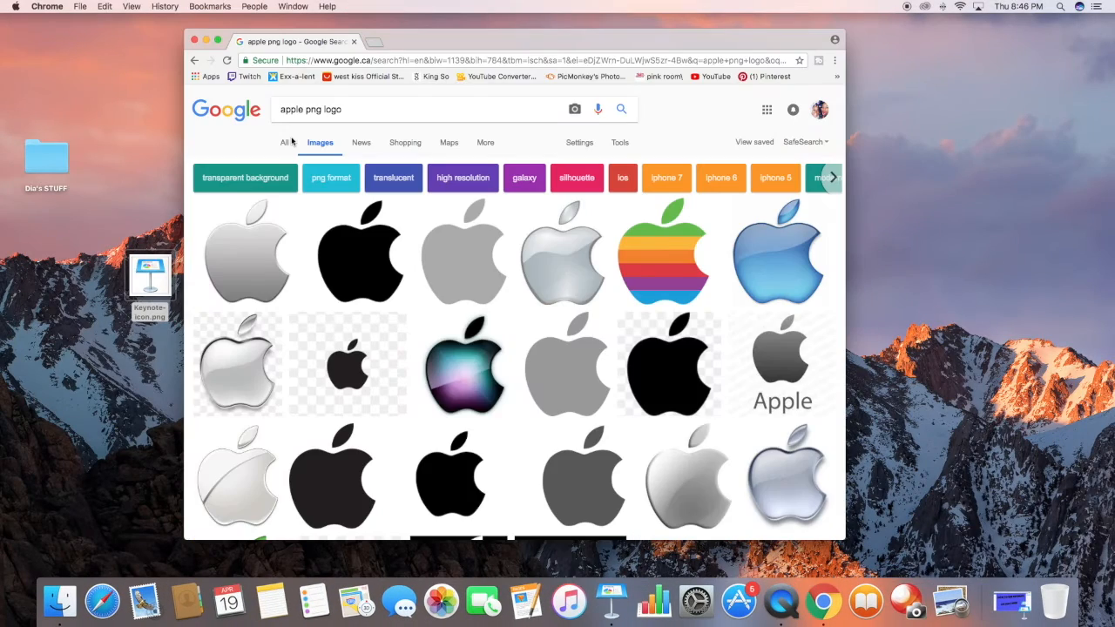
# - Pick the solid black Apple logo from the Google Images results
pyautogui.click(360, 253)
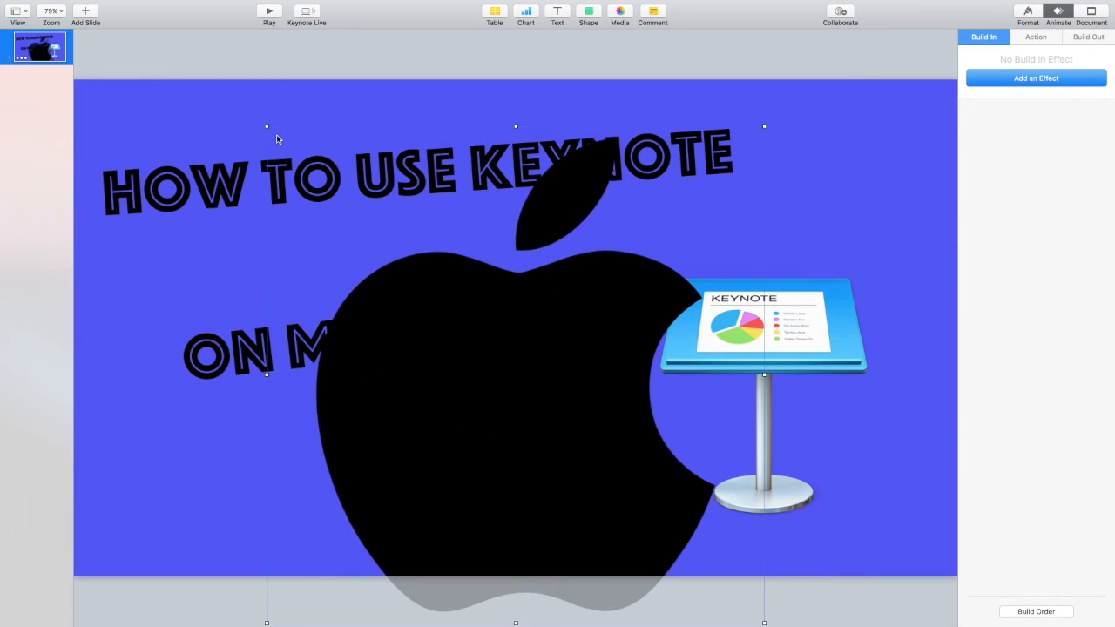
# - Shrink the Apple logo to about 397 pt and place it below the subtitle
pyautogui.moveTo(514, 392); pyautogui.dragTo(519, 470)
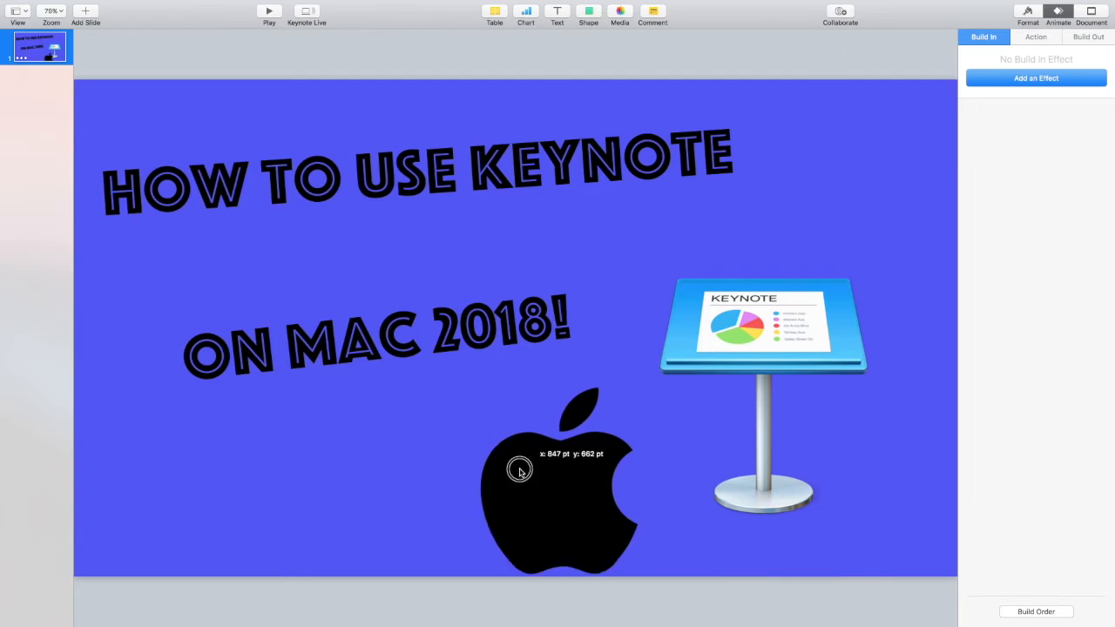
pyautogui.moveTo(561, 483); pyautogui.dragTo(455, 466)
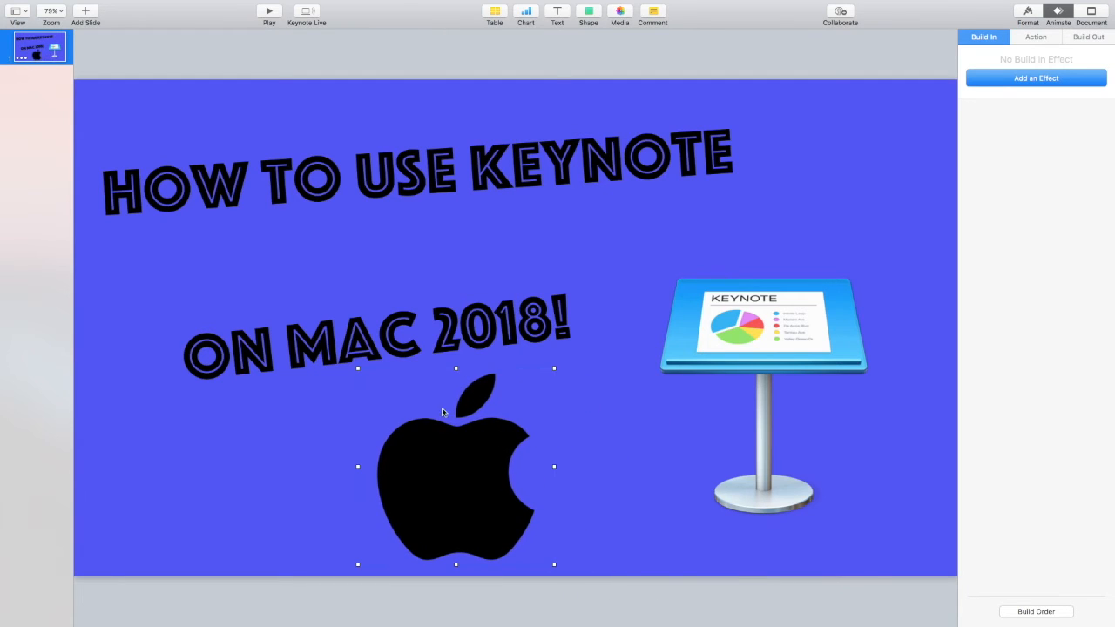
pyautogui.moveTo(455, 367); pyautogui.dragTo(456, 383)
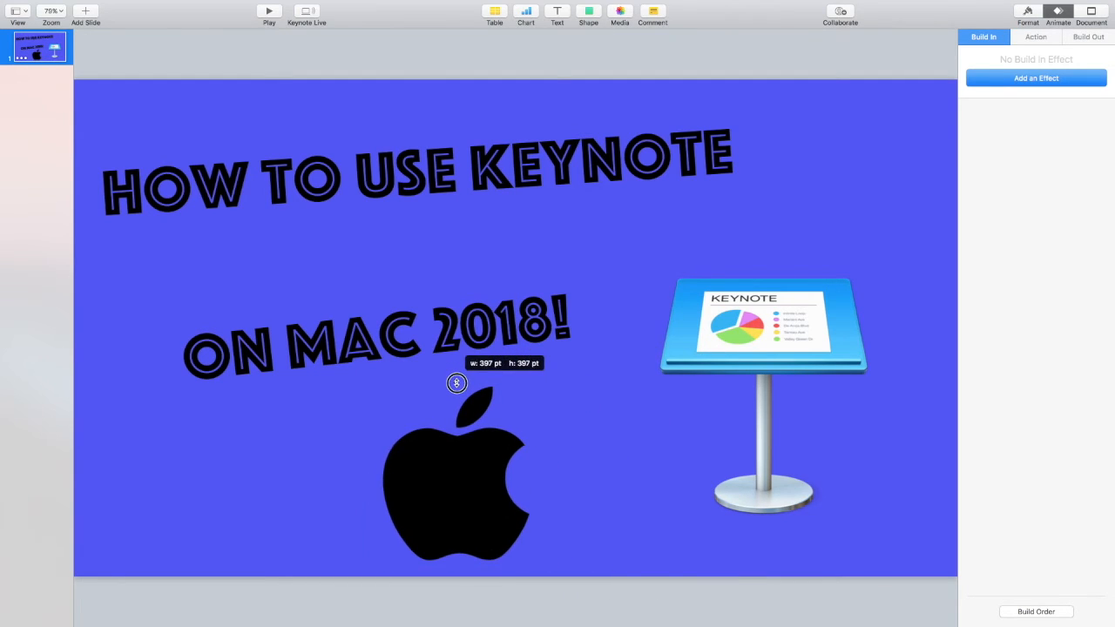
# - Tilt the Apple logo slightly and lean the Keynote icon to the right
pyautogui.click(457, 479)
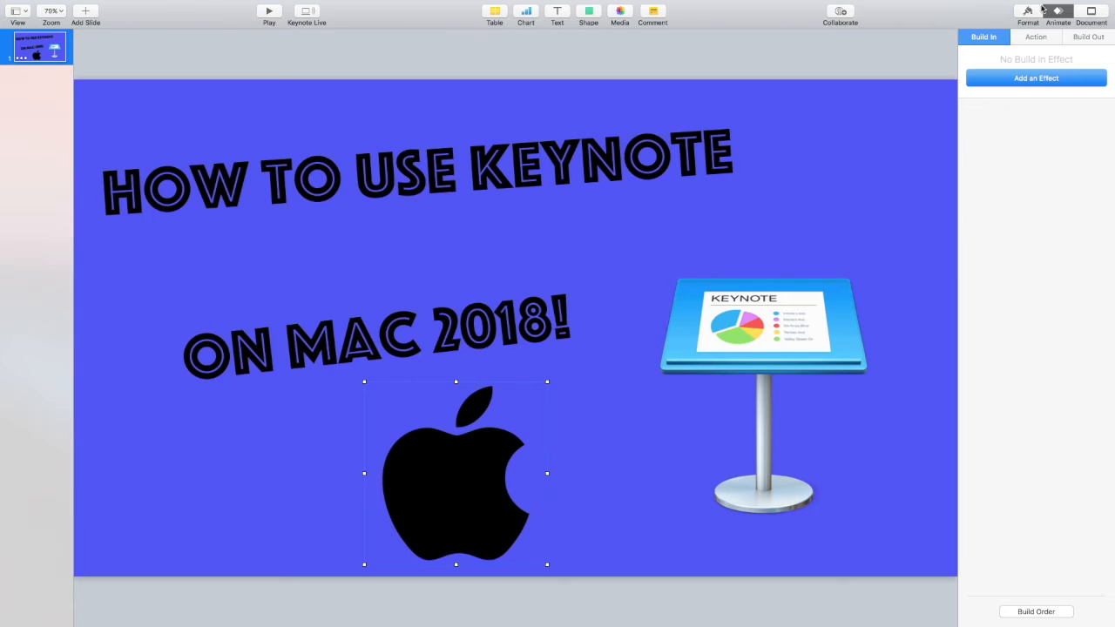
pyautogui.click(1027, 10)
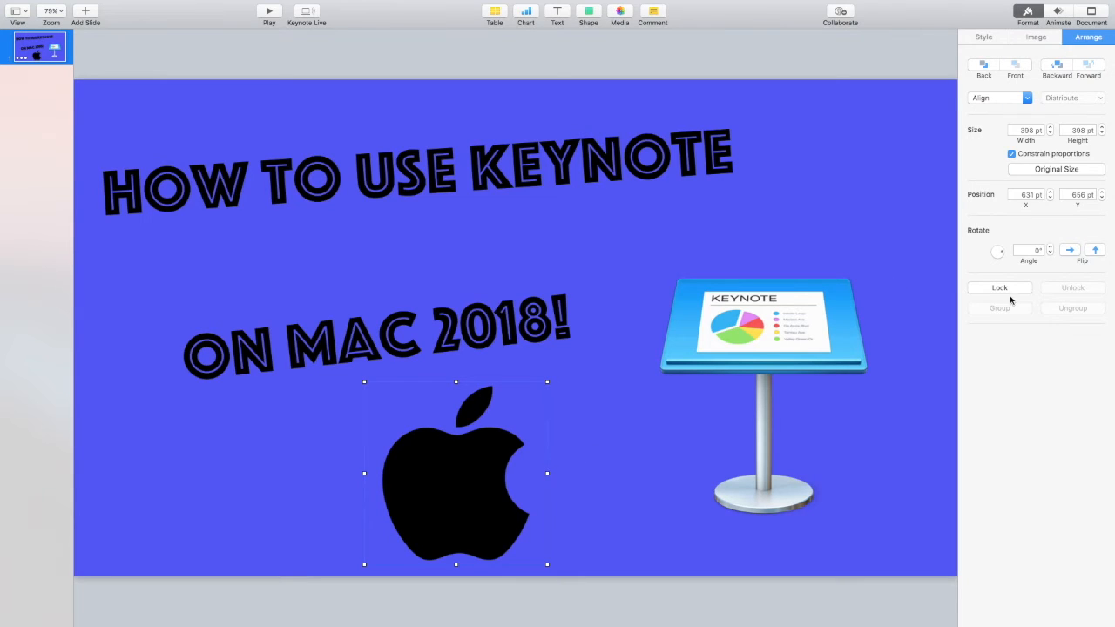
pyautogui.moveTo(997, 252); pyautogui.dragTo(1005, 248)
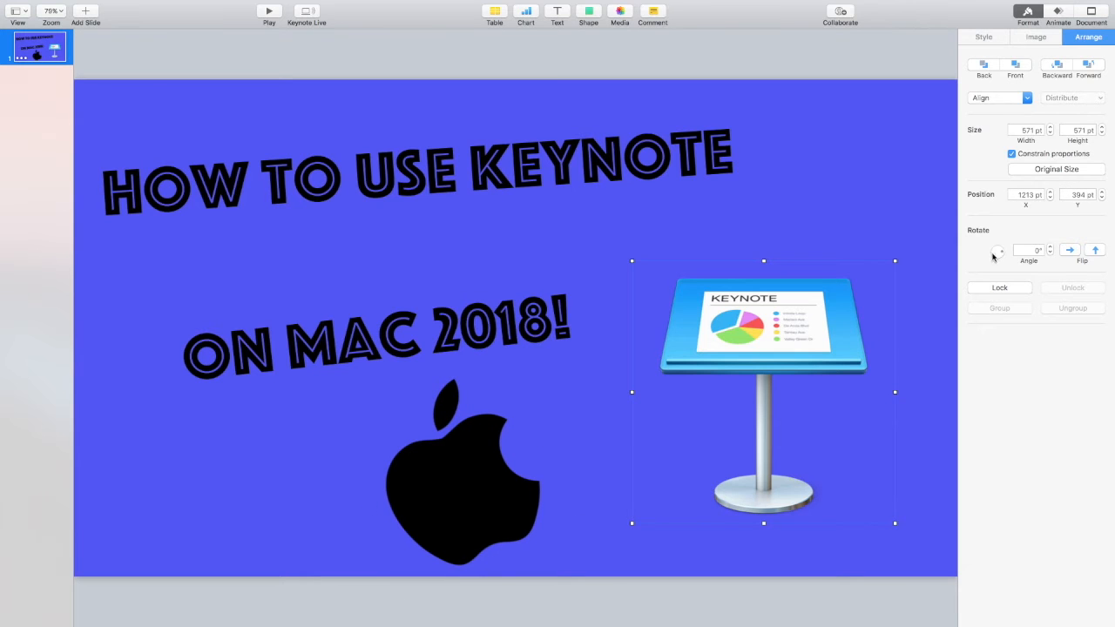
pyautogui.moveTo(1001, 250); pyautogui.dragTo(1054, 268)
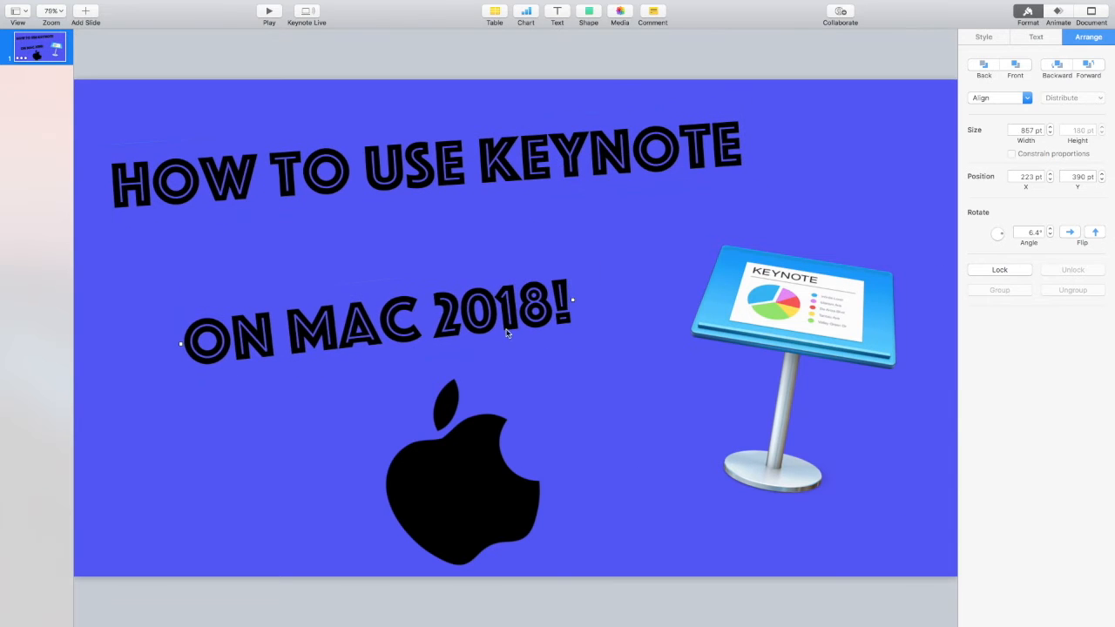
pyautogui.click(457, 470)
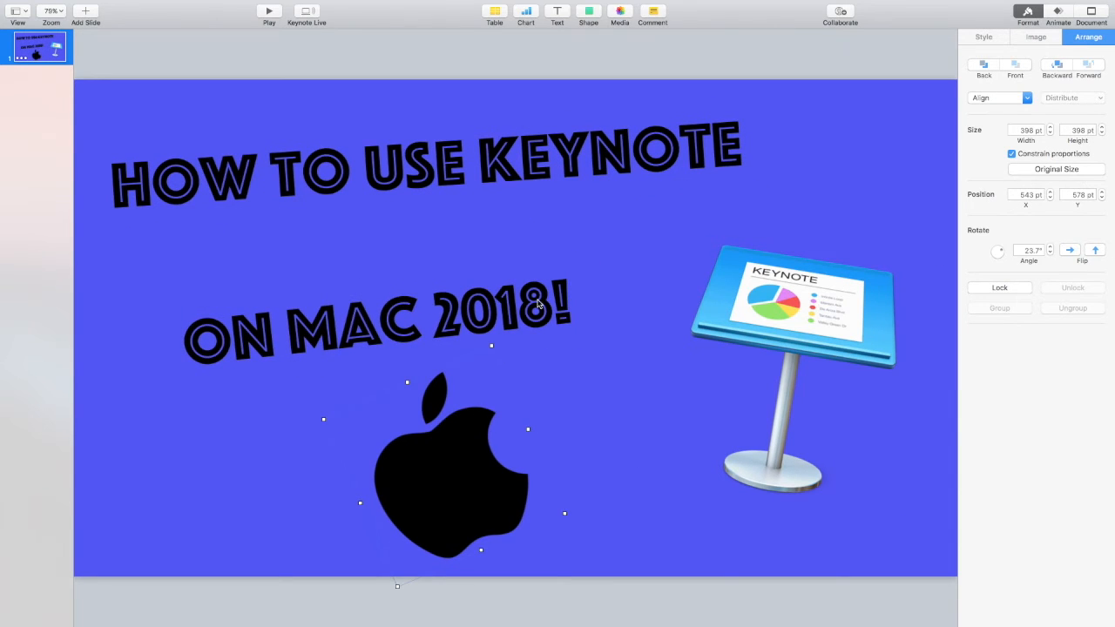
pyautogui.moveTo(588, 15)
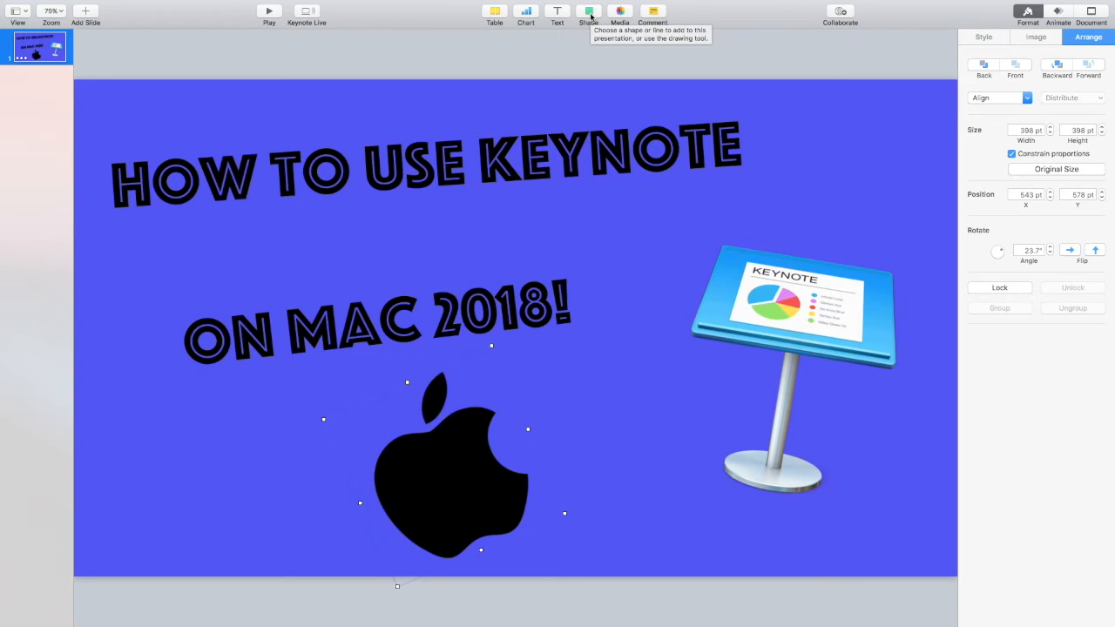
pyautogui.click(591, 144)
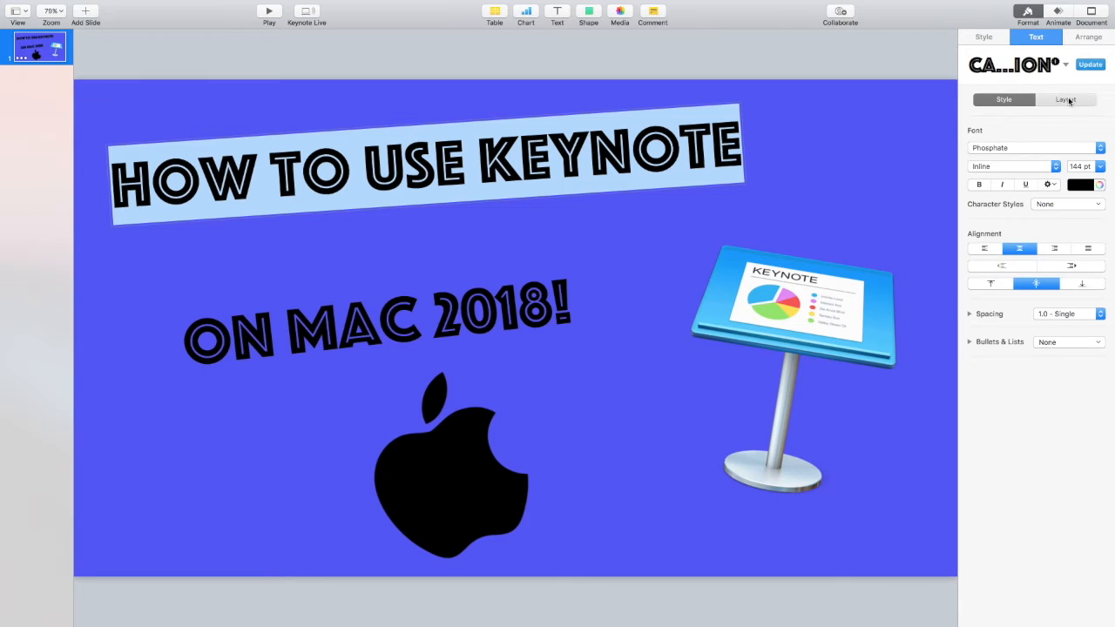
# - Give the title text a drop shadow
pyautogui.click(1062, 99)
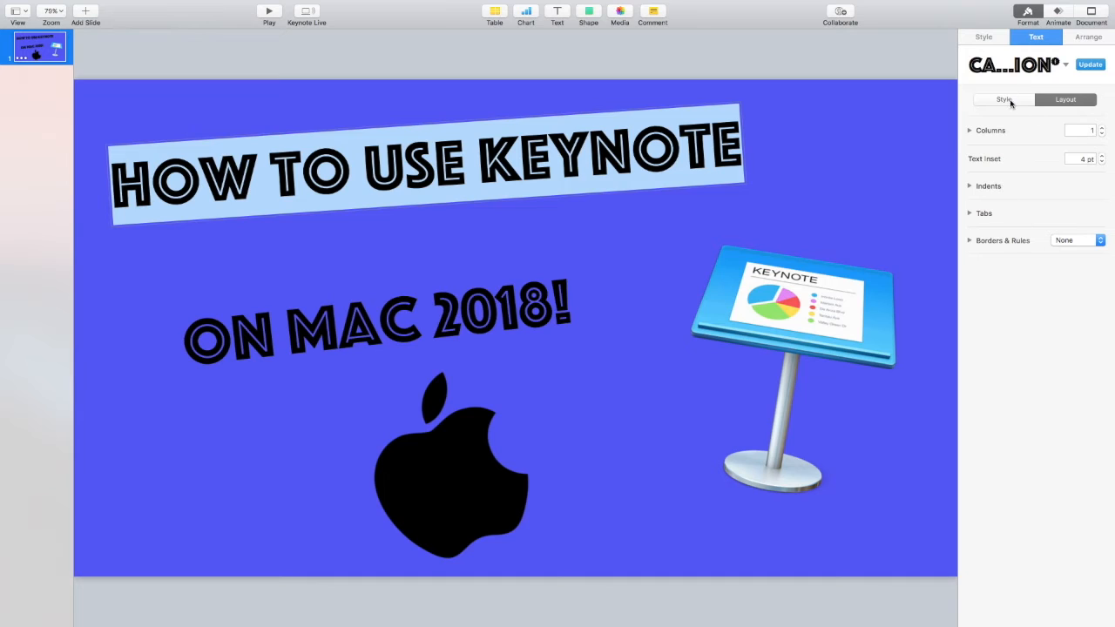
pyautogui.click(979, 38)
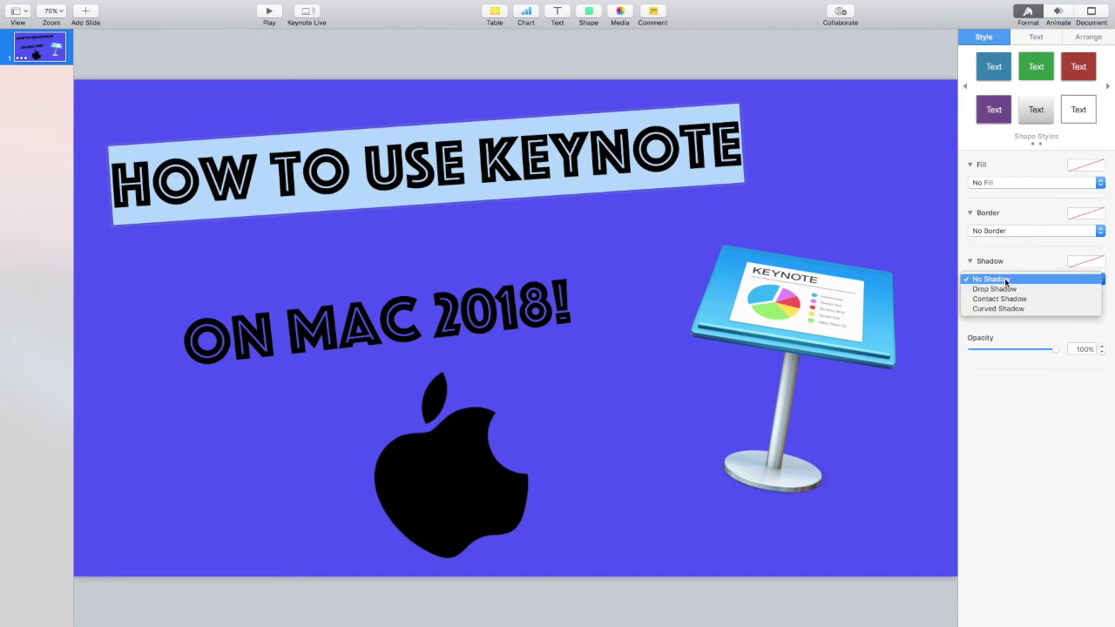
pyautogui.click(994, 288)
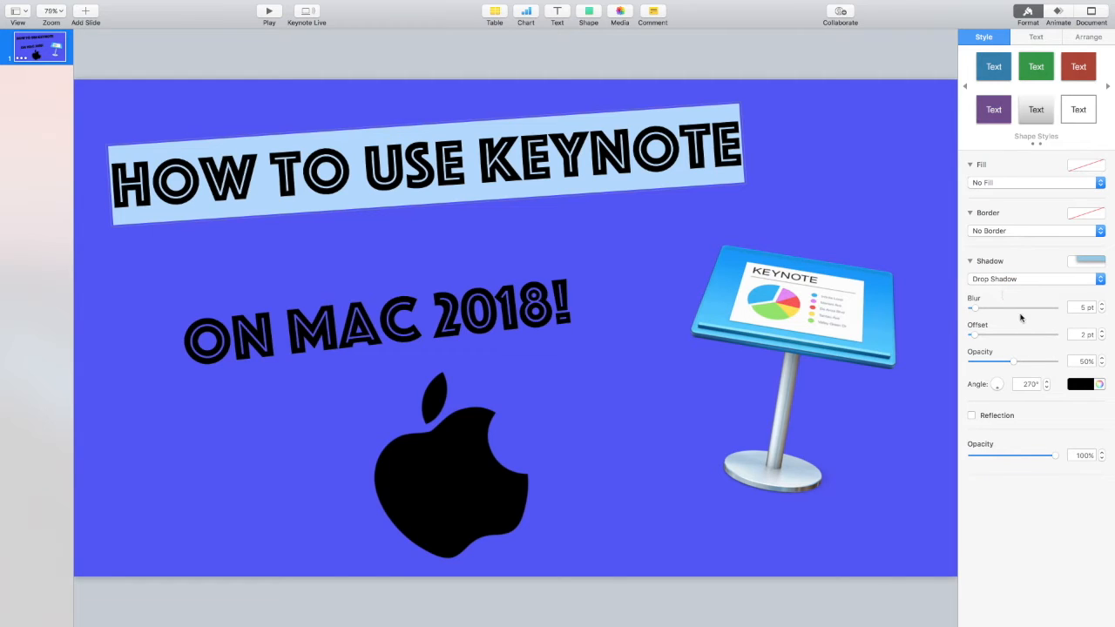
pyautogui.moveTo(795, 252)
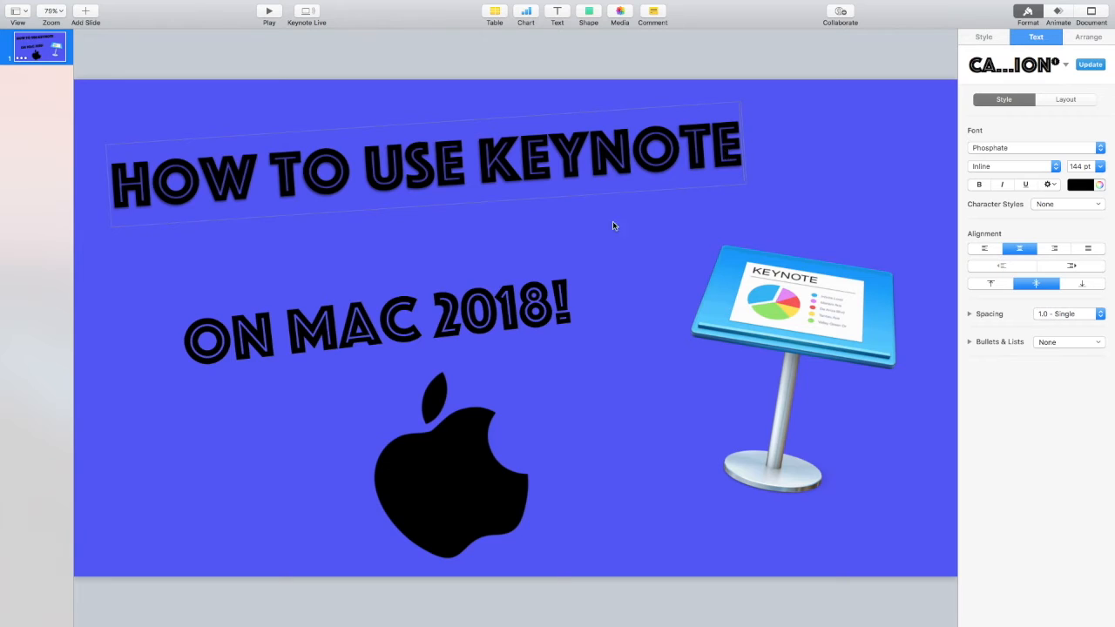
# - Add a drop shadow to the subtitle and check both shadows
pyautogui.click(375, 331)
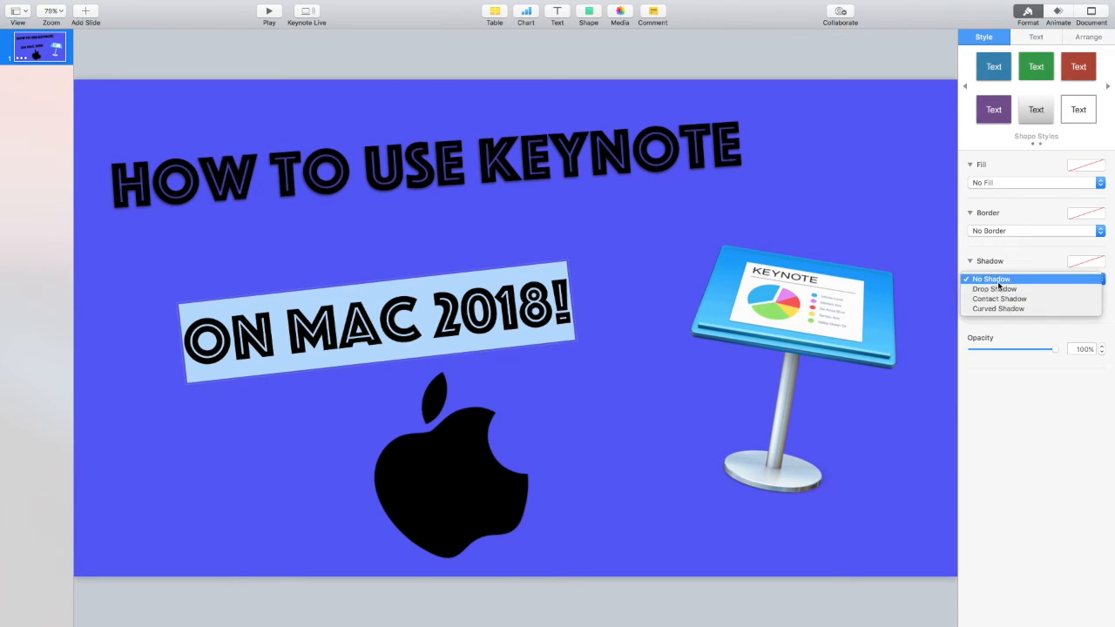
pyautogui.click(998, 288)
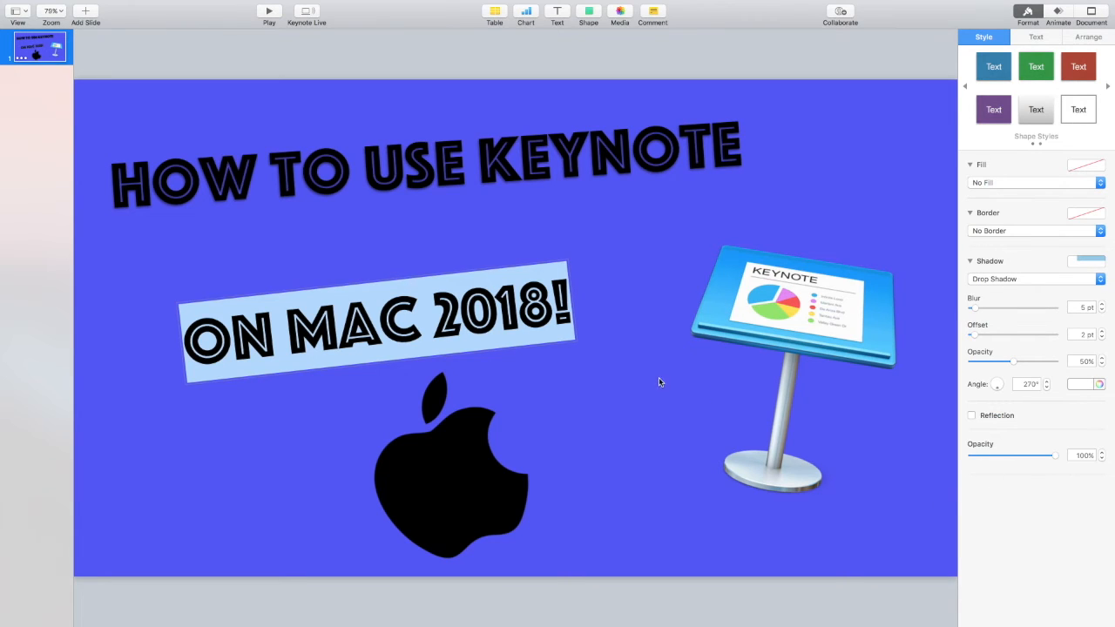
pyautogui.click(788, 313)
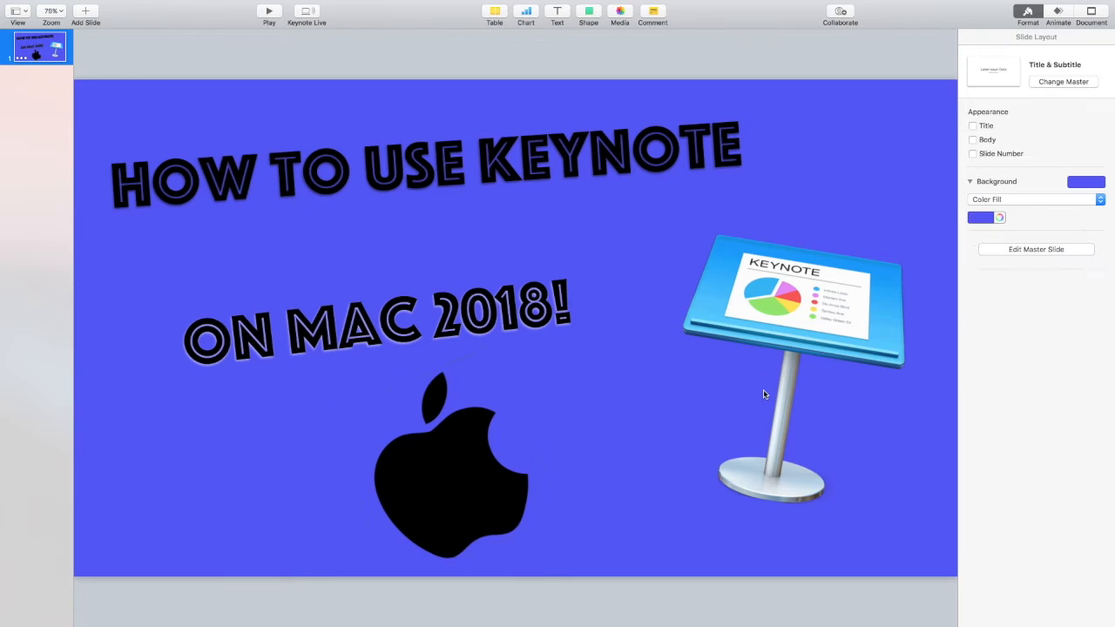
pyautogui.click(375, 322)
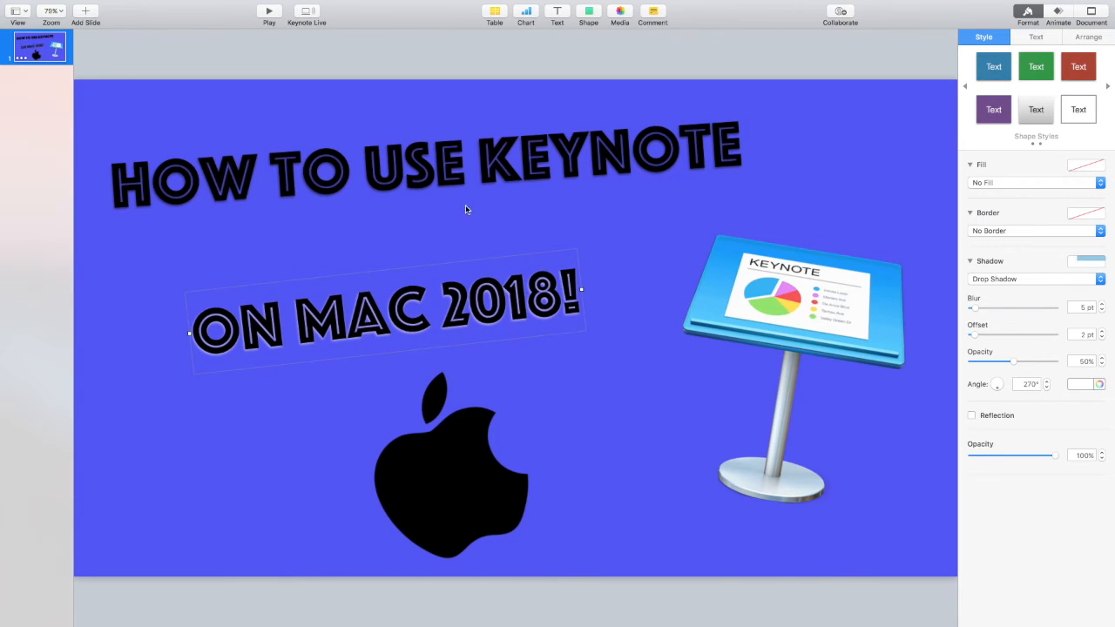
pyautogui.click(470, 448)
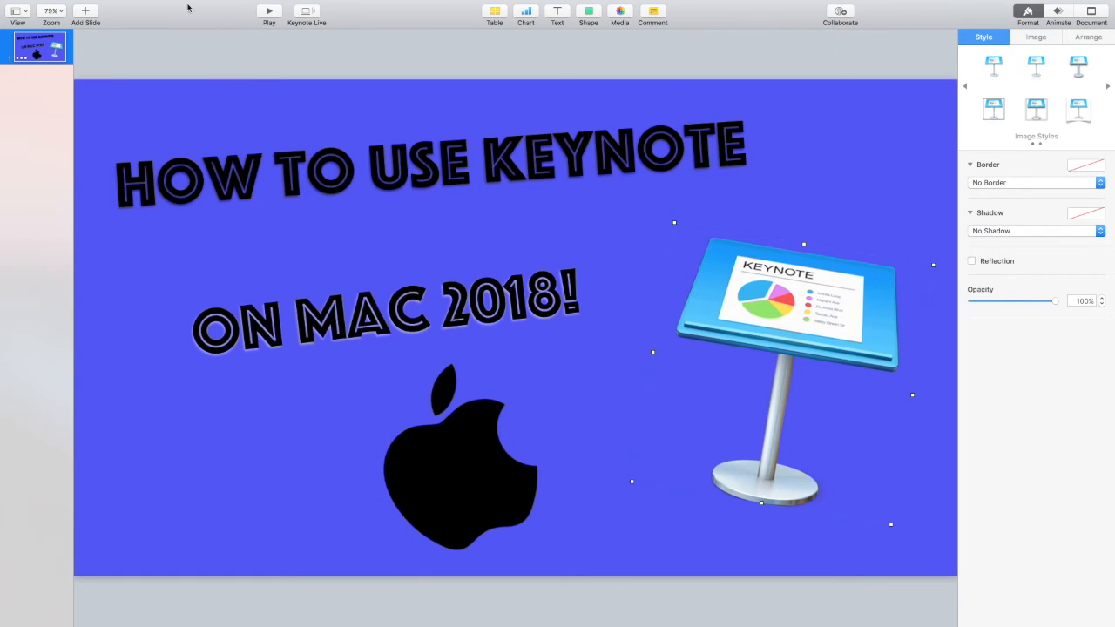
# - Export the presentation as a 1080p QuickTime movie
pyautogui.click(69, 6)
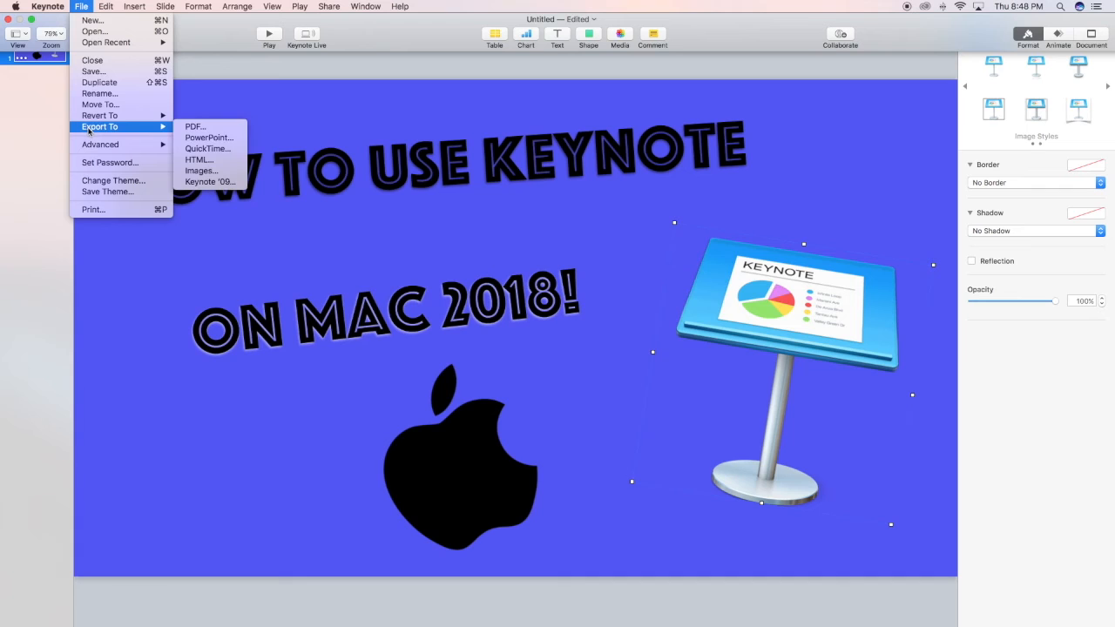
pyautogui.moveTo(208, 148)
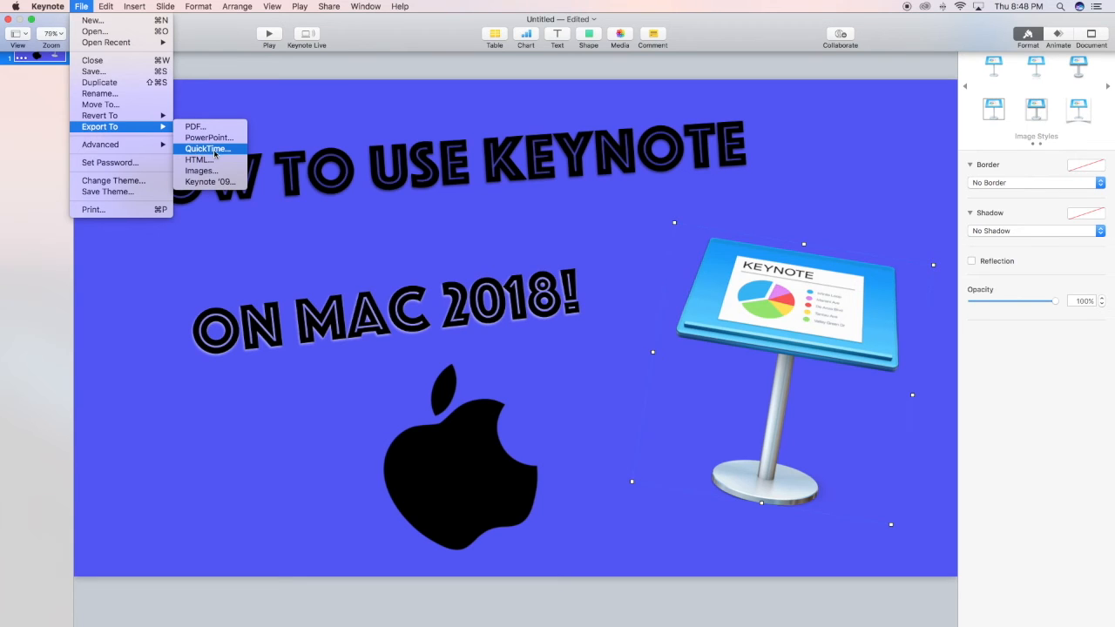
pyautogui.click(207, 149)
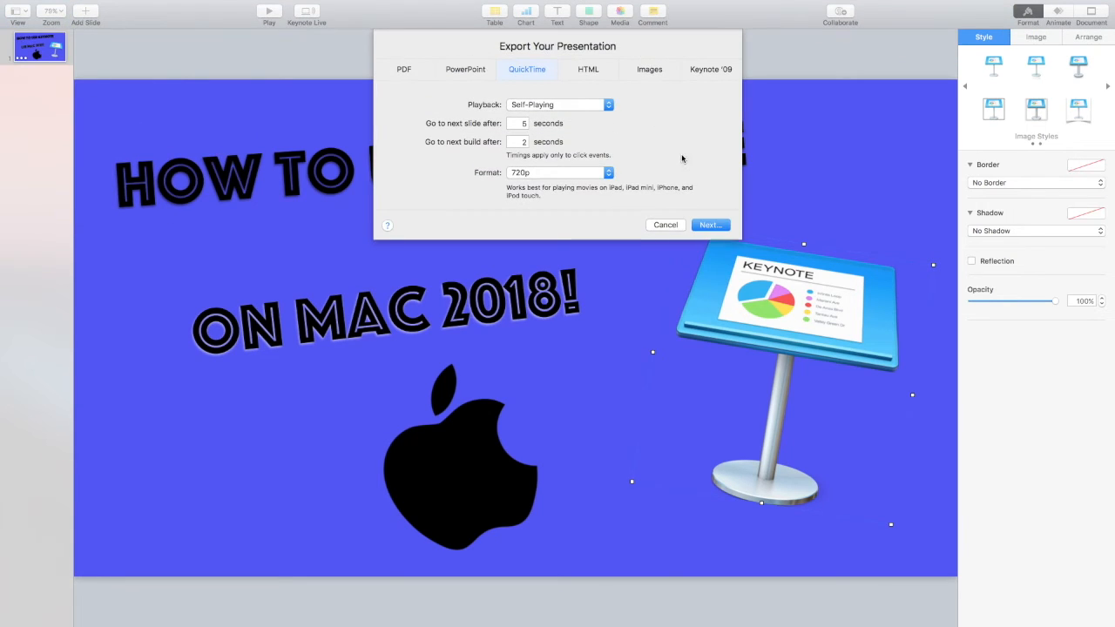
pyautogui.click(560, 173)
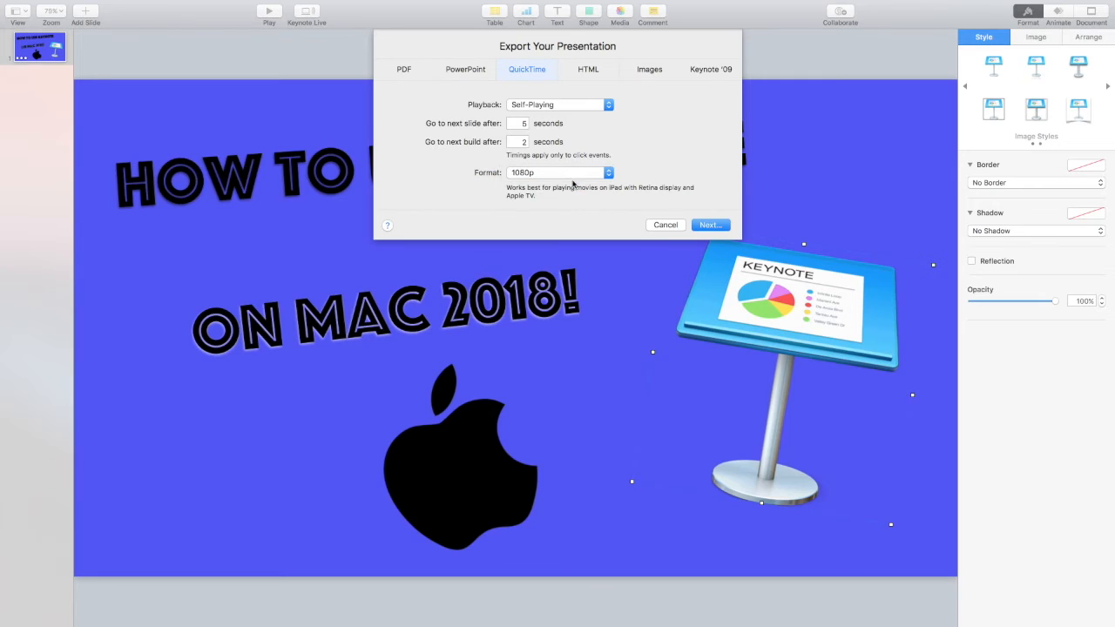
pyautogui.click(665, 224)
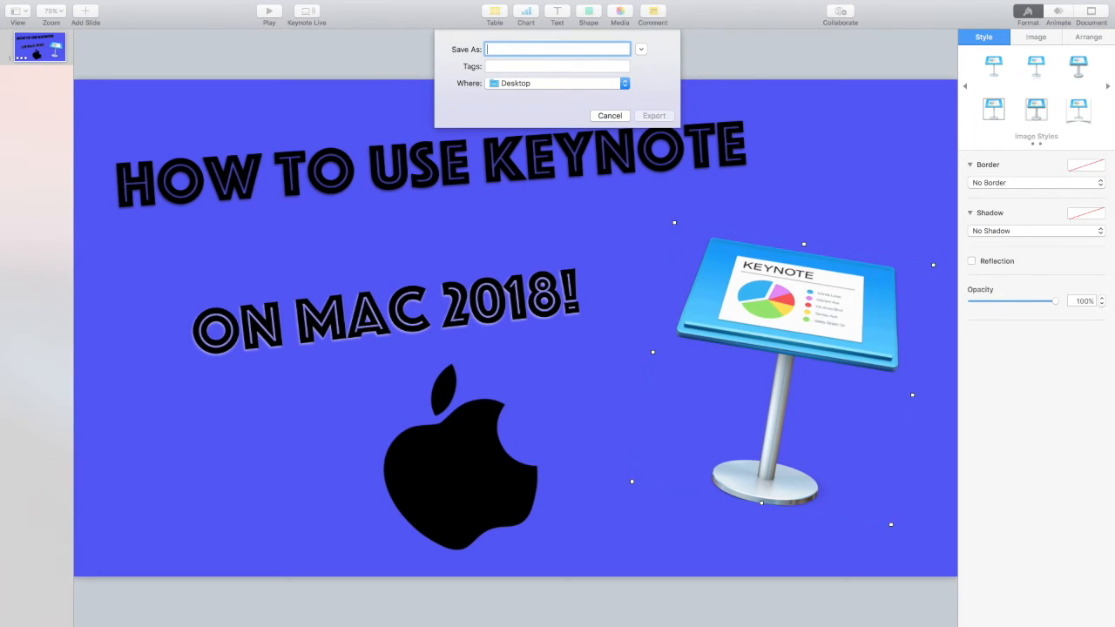
# - Name the movie 'How to use keynote' and save it to the Desktop
pyautogui.write('How to use')
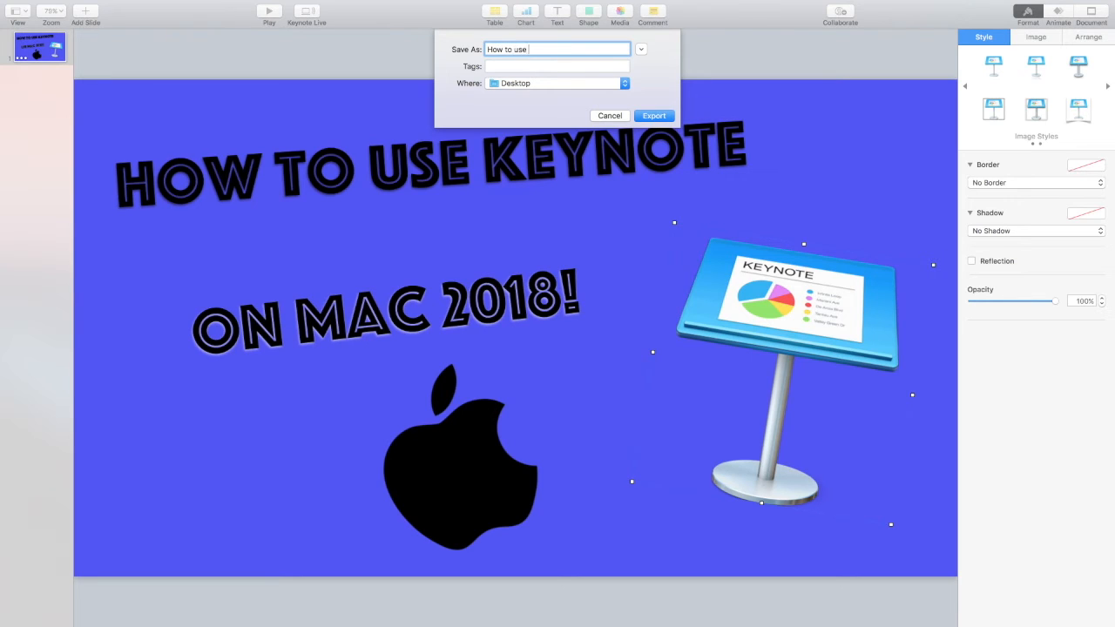
pyautogui.write('keynote')
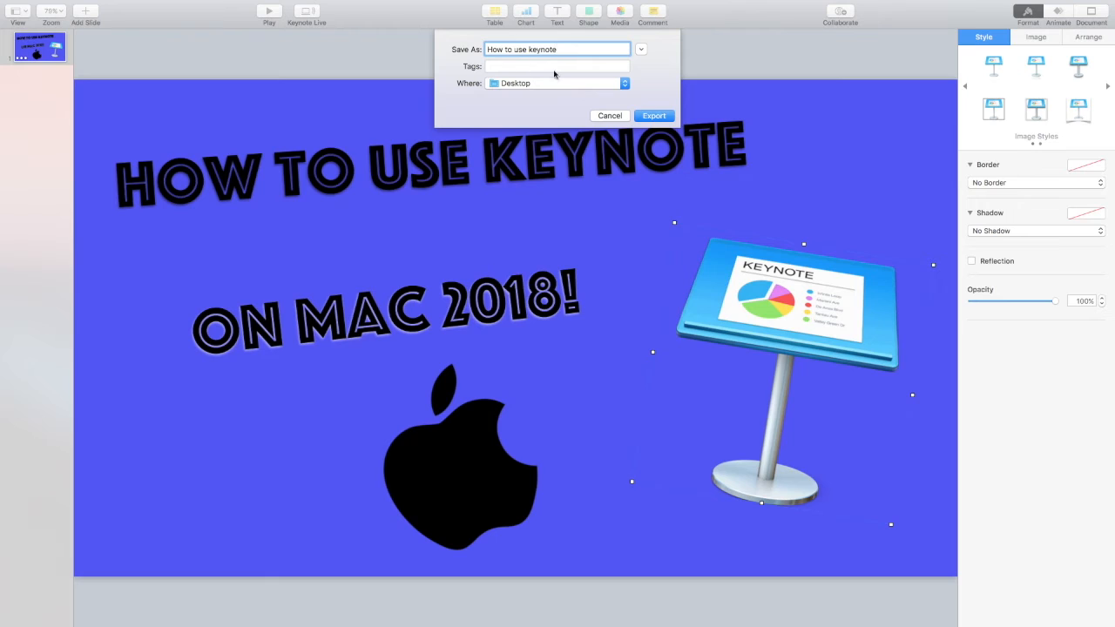
pyautogui.click(653, 115)
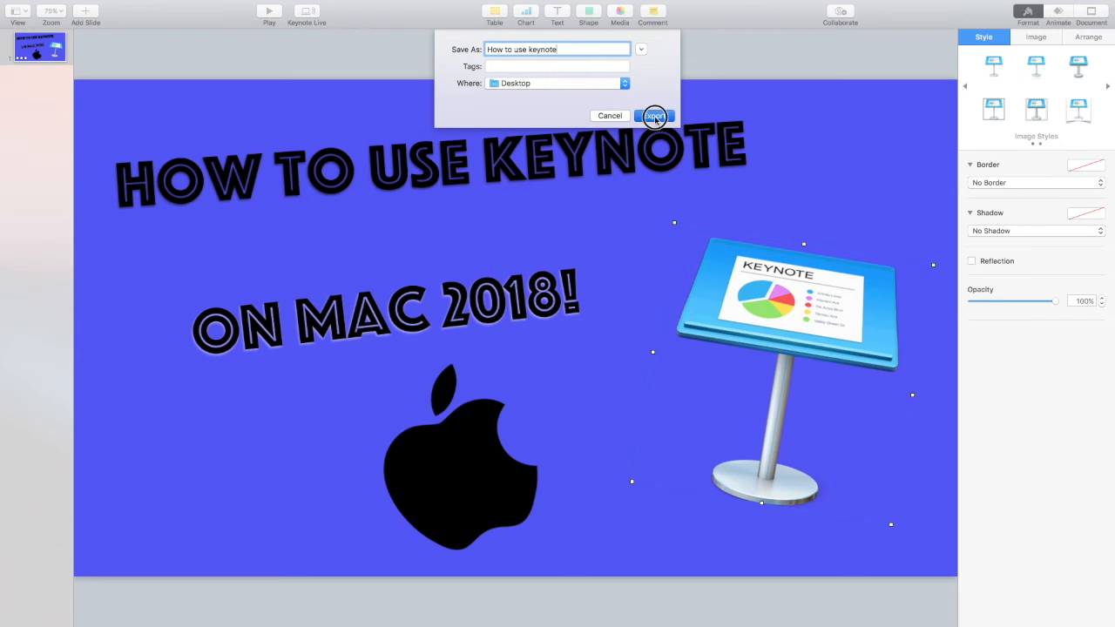
pyautogui.click(656, 115)
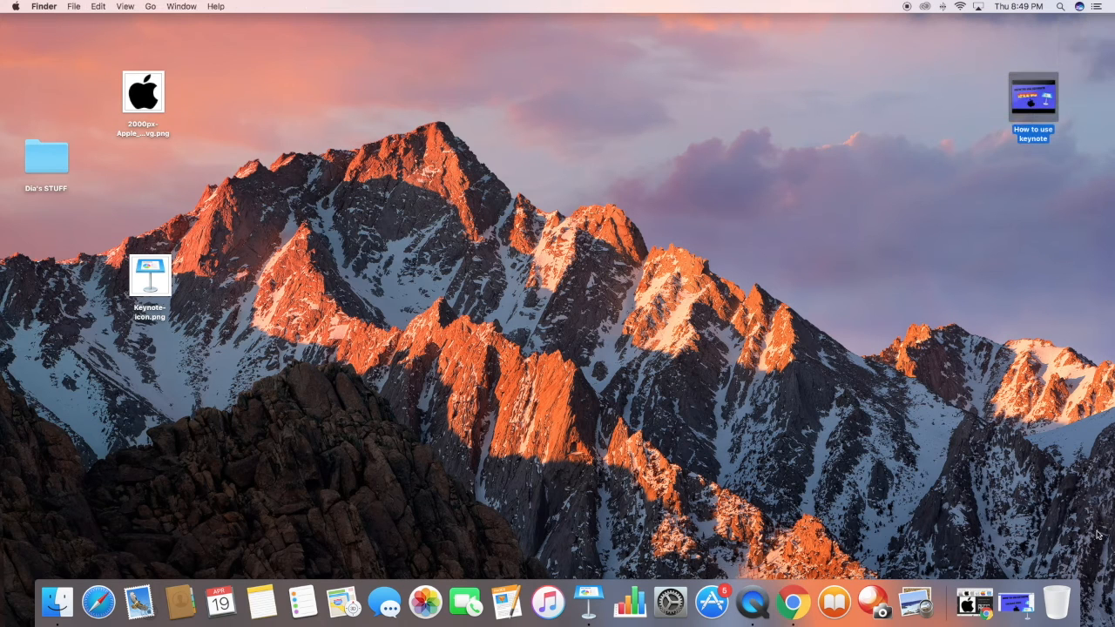
# - Search Spotlight for 'imovie'
pyautogui.click(1061, 9)
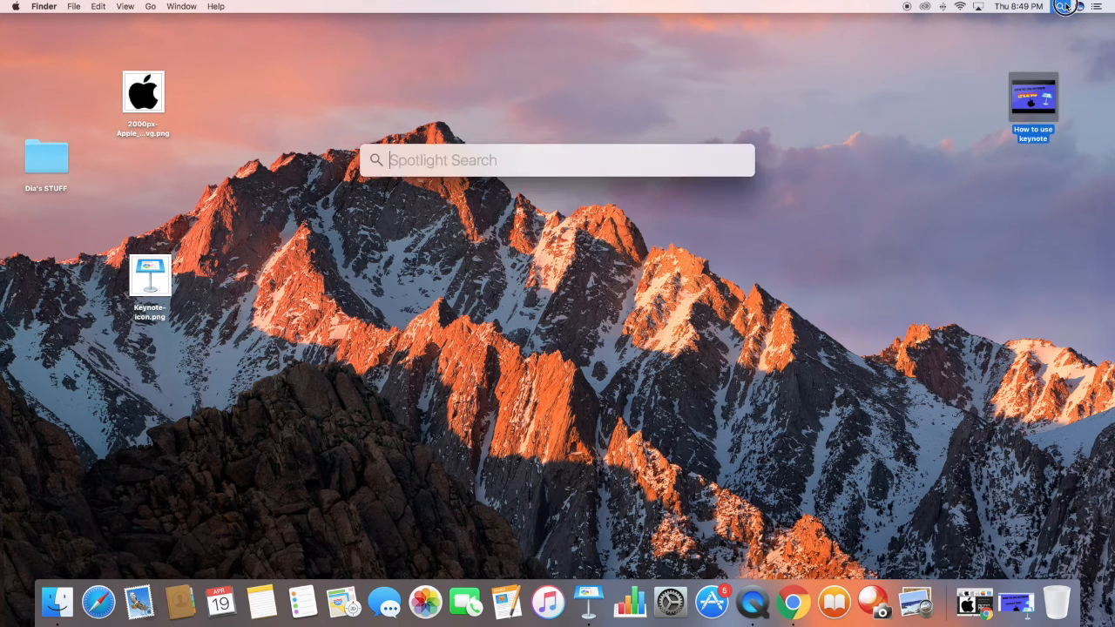
pyautogui.write('imovie')
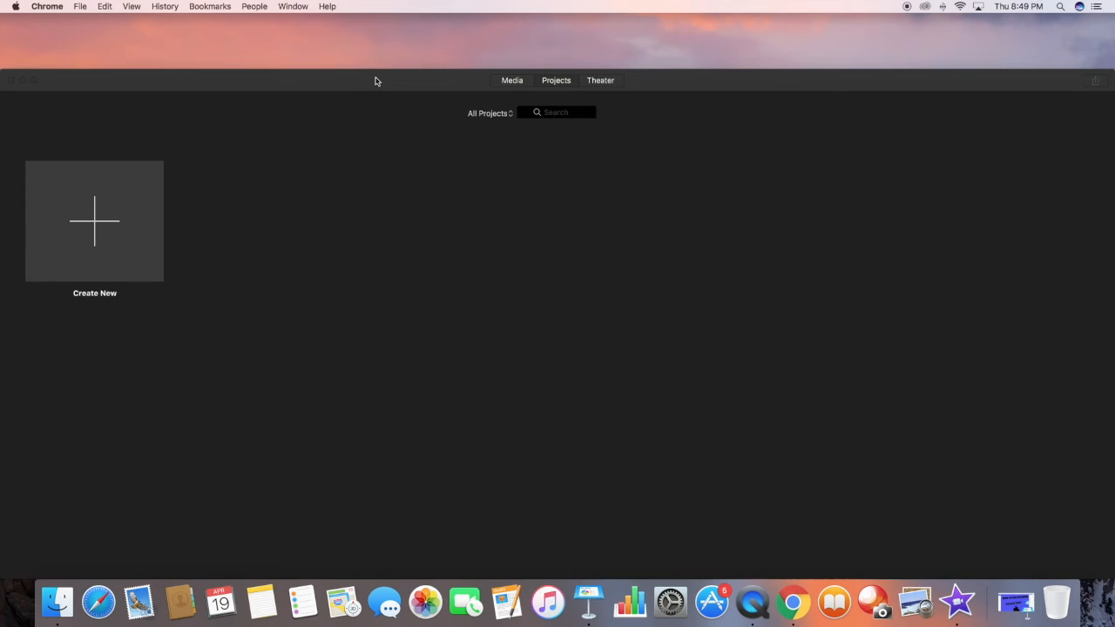
pyautogui.moveTo(63, 207)
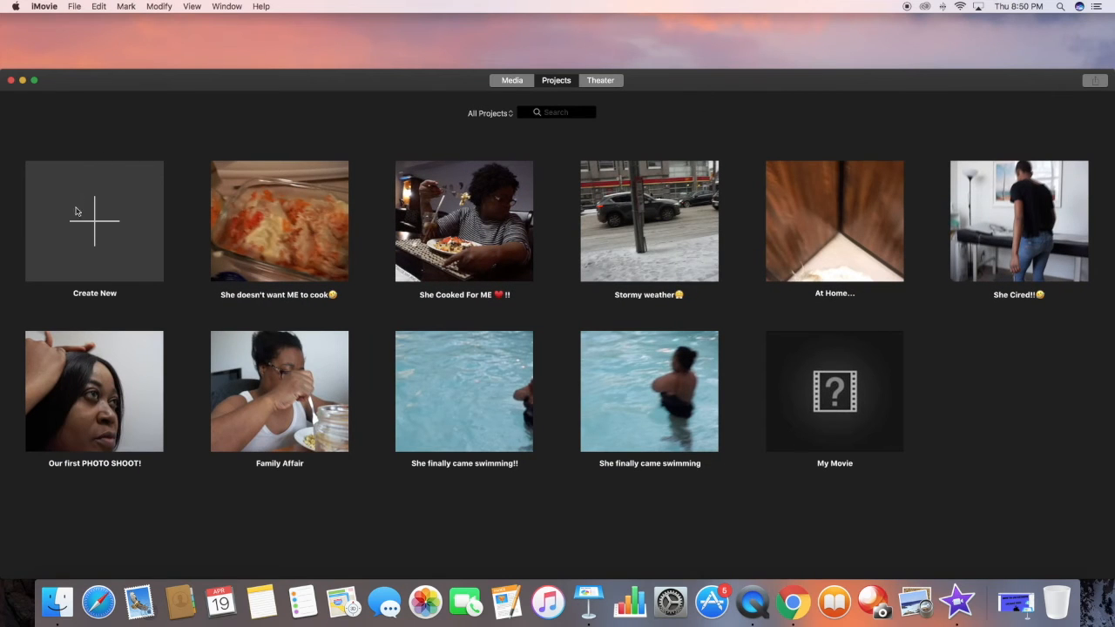
# - Create a new iMovie project of type Movie
pyautogui.click(94, 221)
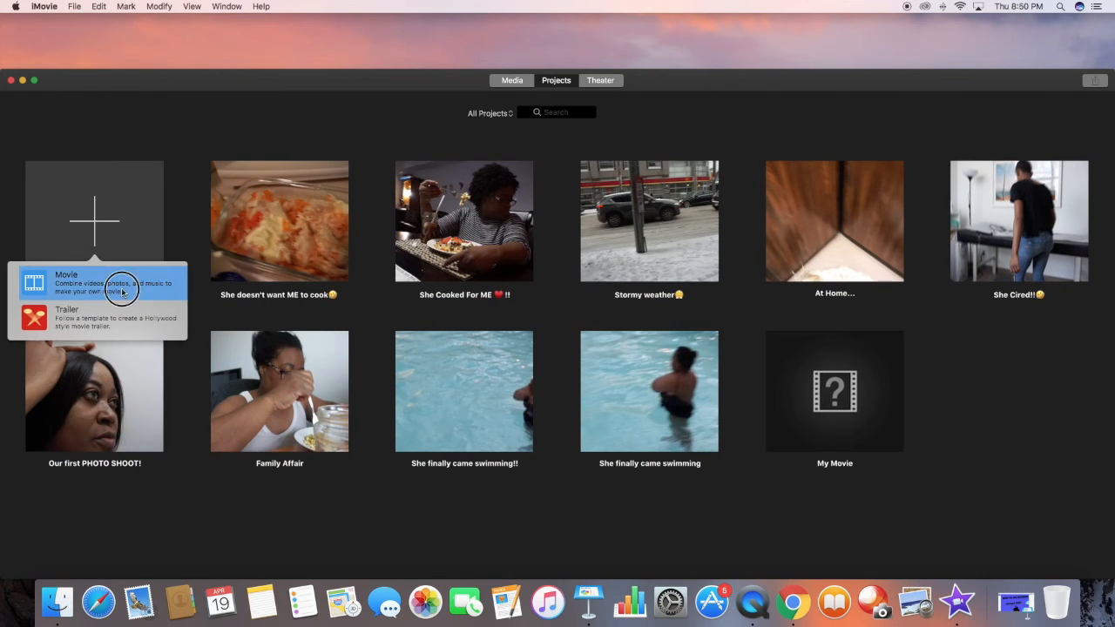
pyautogui.click(100, 282)
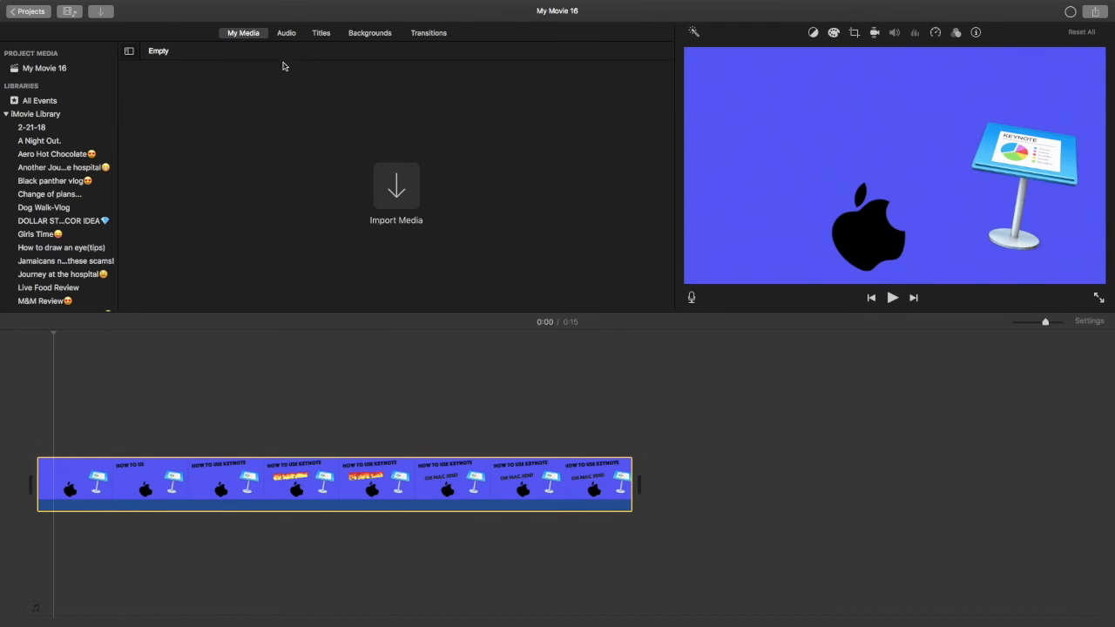
# - Search the Sound Effects library and pick Typewriter Electric for the timeline
pyautogui.click(286, 32)
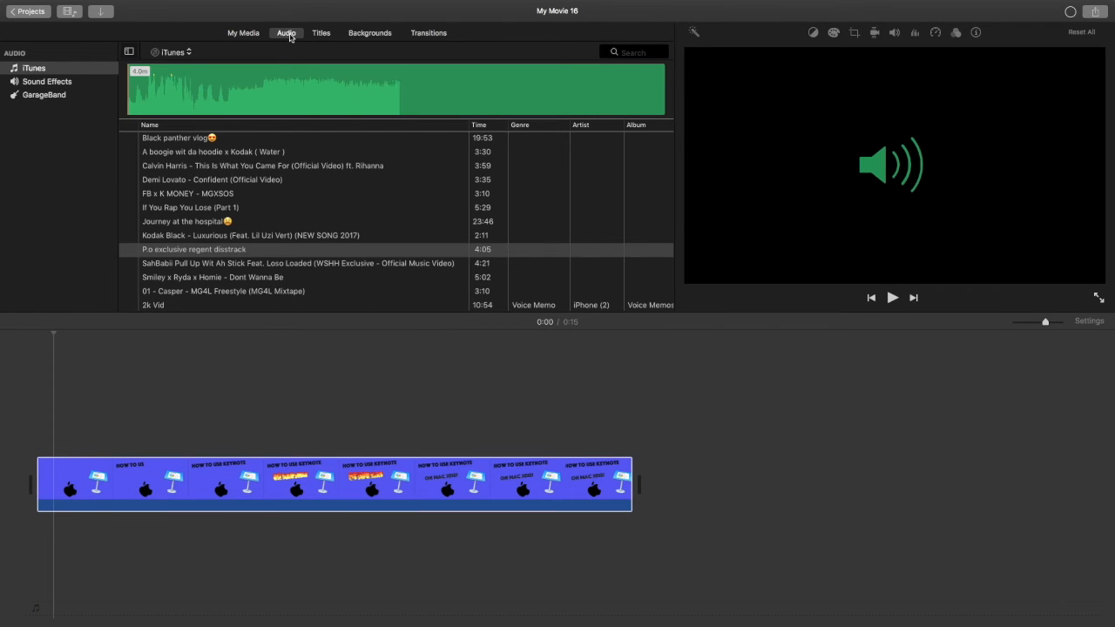
pyautogui.click(33, 68)
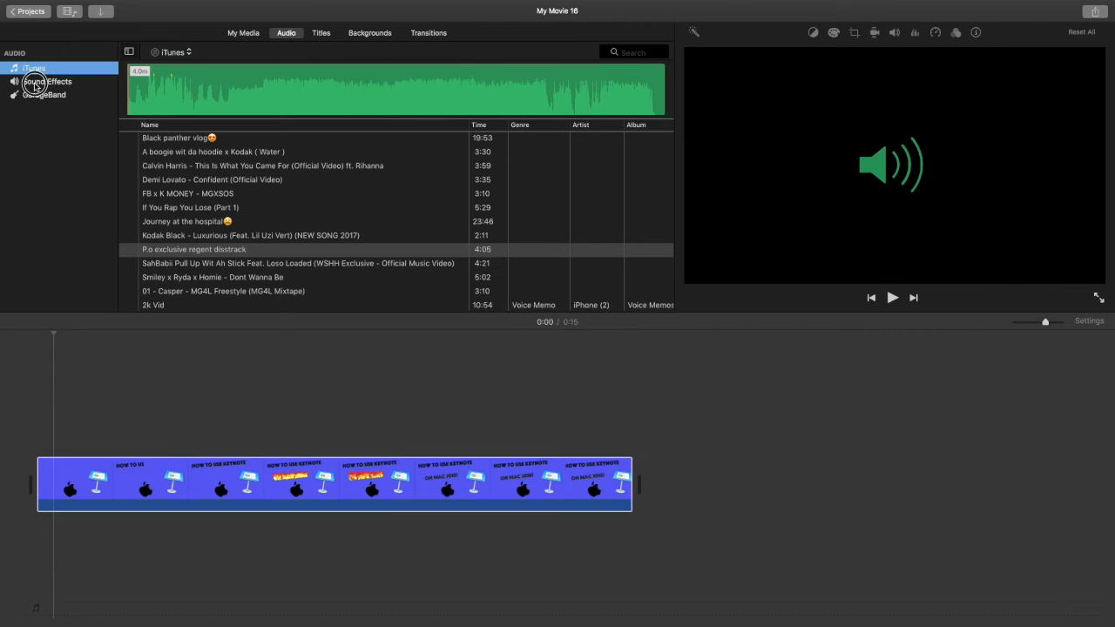
pyautogui.click(41, 81)
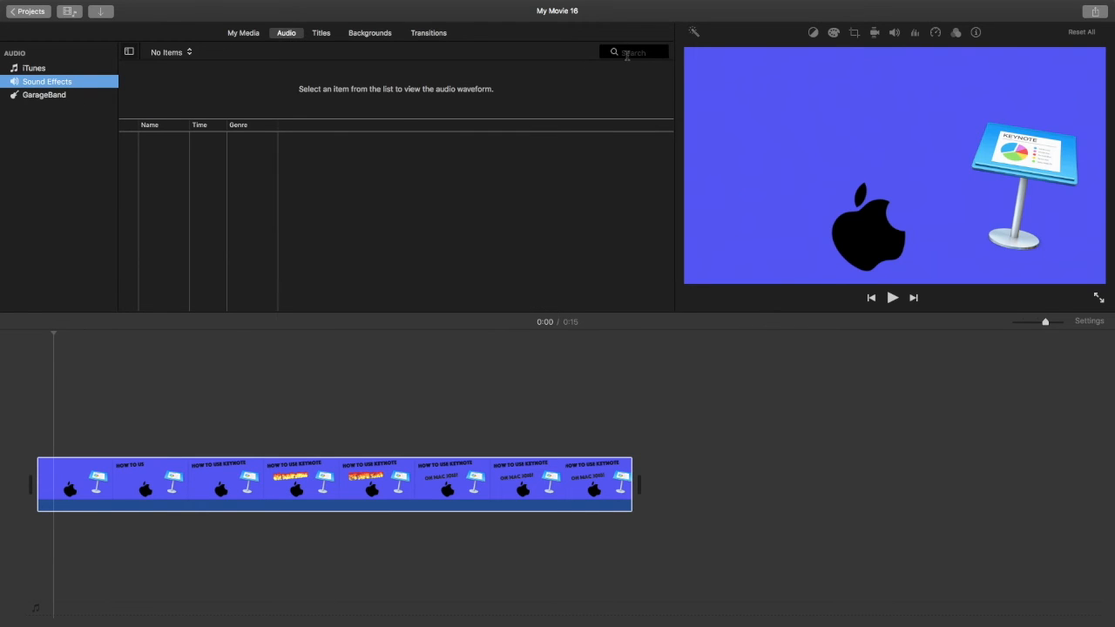
pyautogui.write('by')
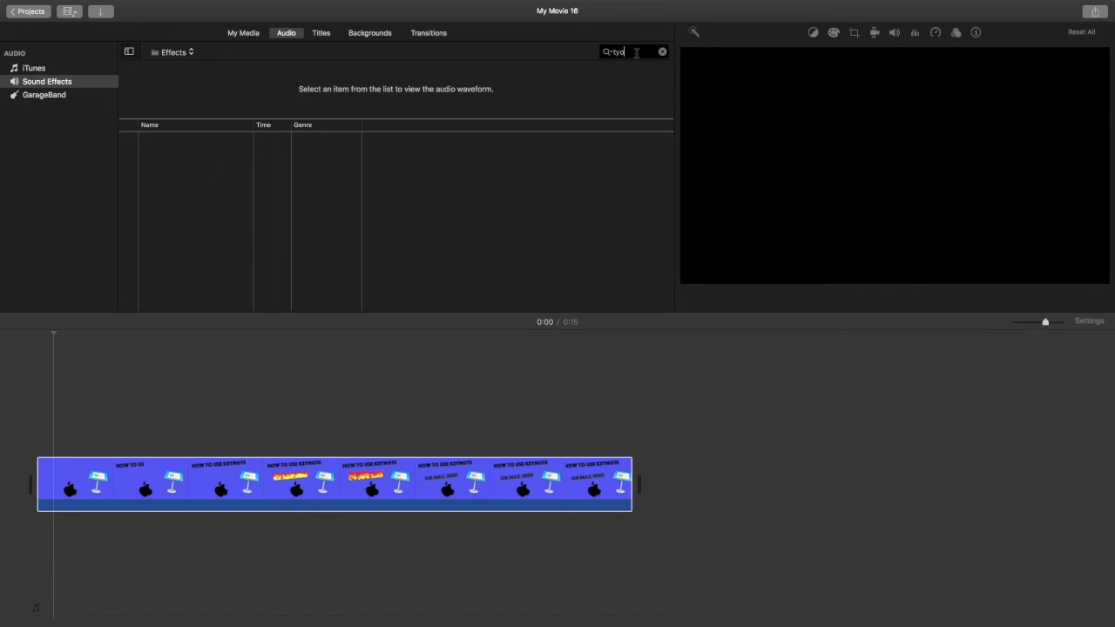
pyautogui.click(174, 137)
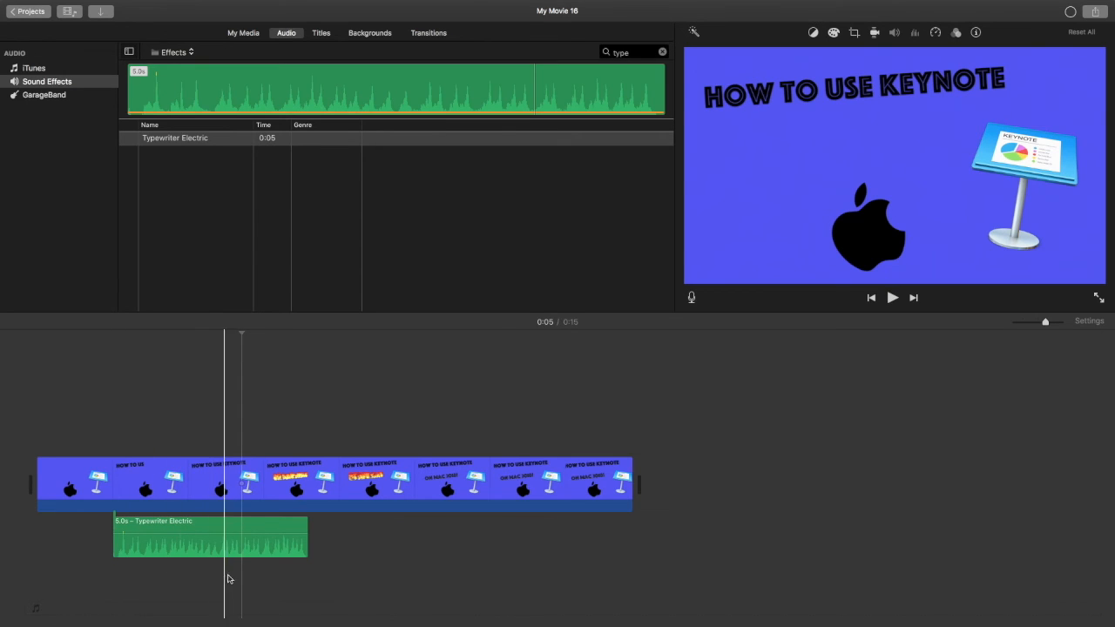
# - Trim the start of the title clip and play it back
pyautogui.click(290, 483)
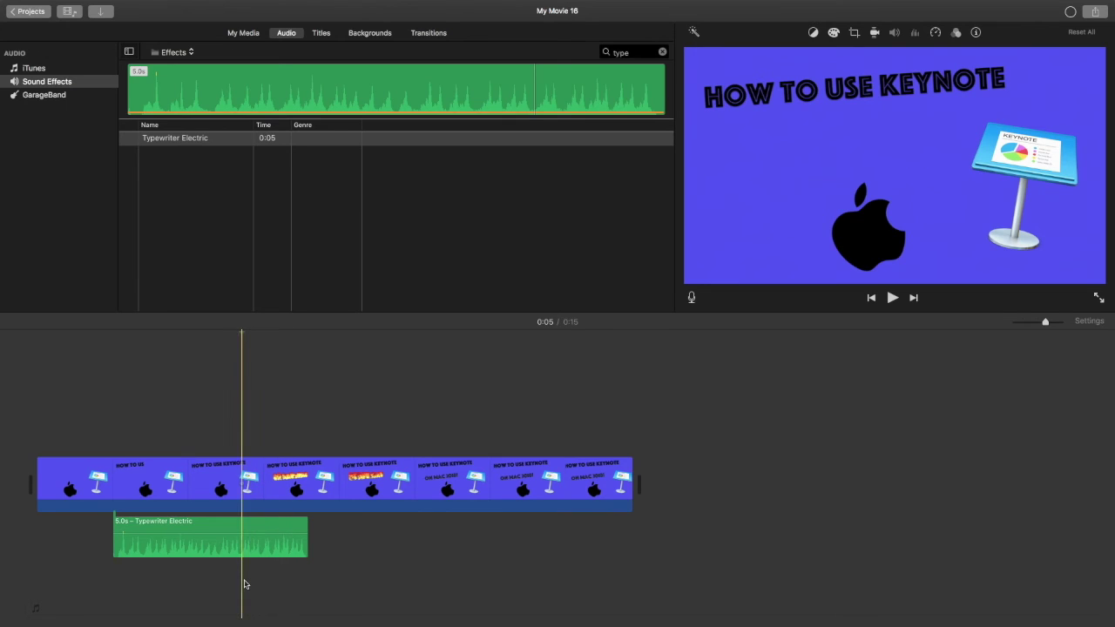
pyautogui.click(209, 544)
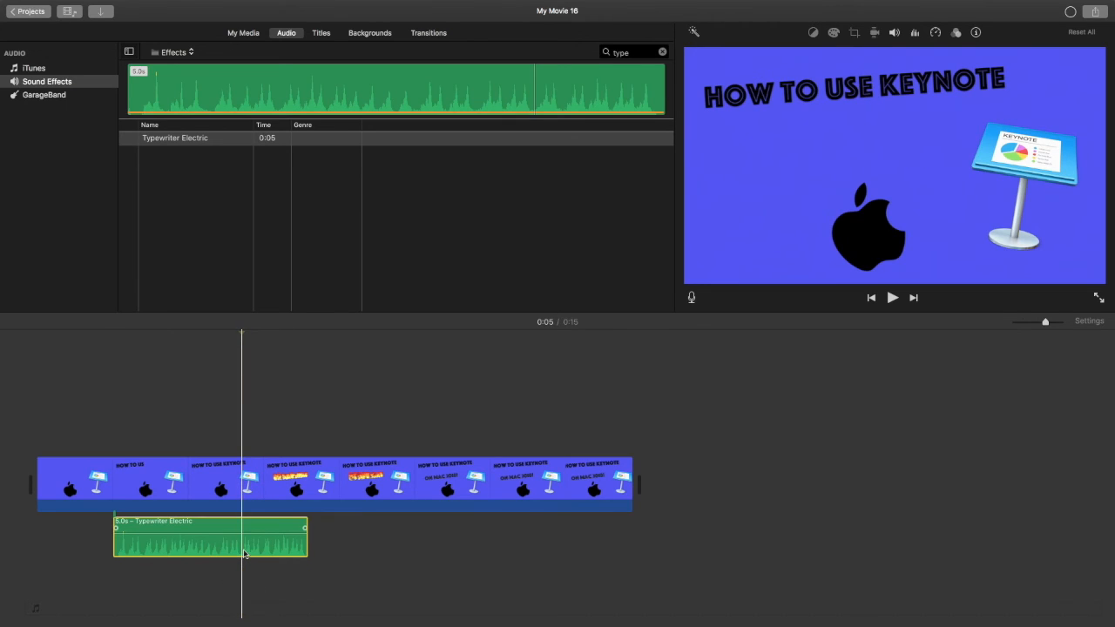
pyautogui.moveTo(304, 529); pyautogui.dragTo(240, 528)
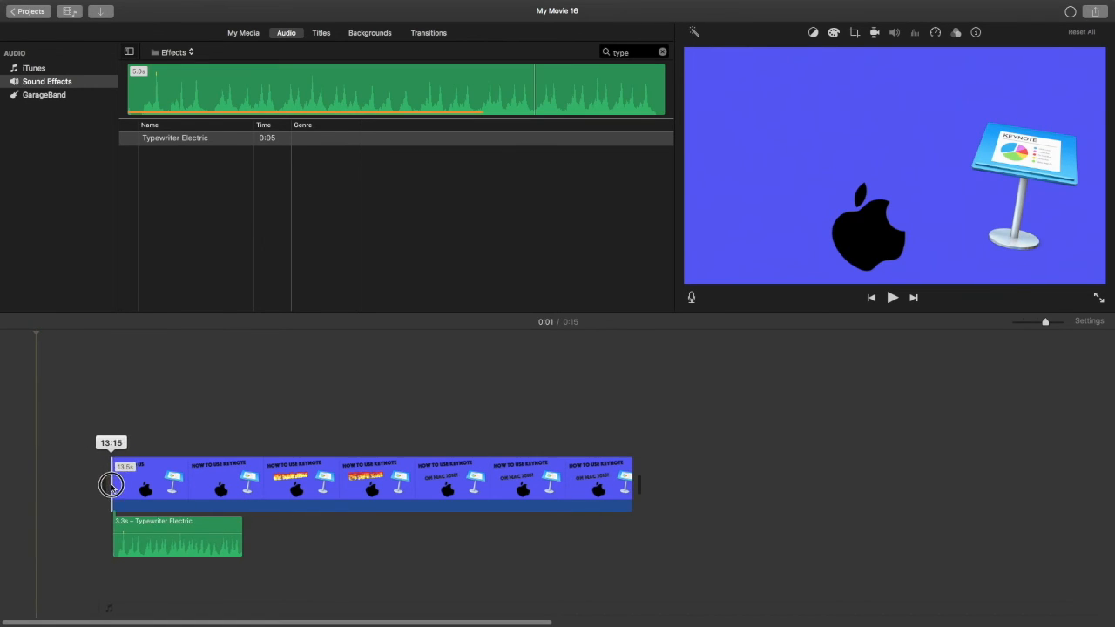
pyautogui.click(892, 297)
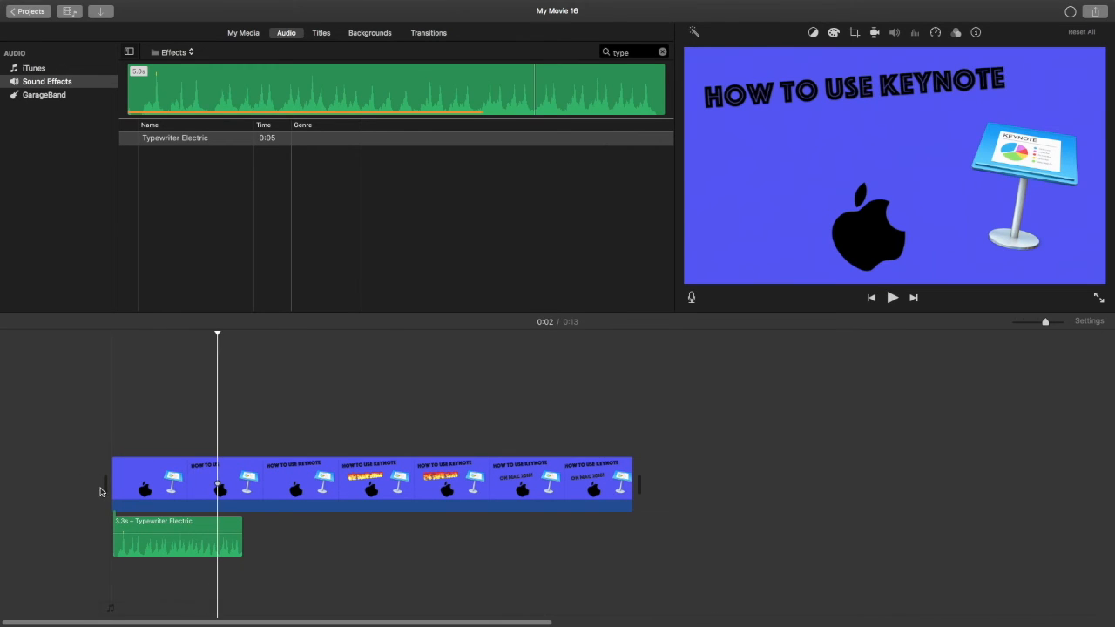
# - Shorten the Typewriter Electric sound to 2.1 seconds and replay from the start
pyautogui.moveTo(242, 548); pyautogui.dragTo(214, 548)
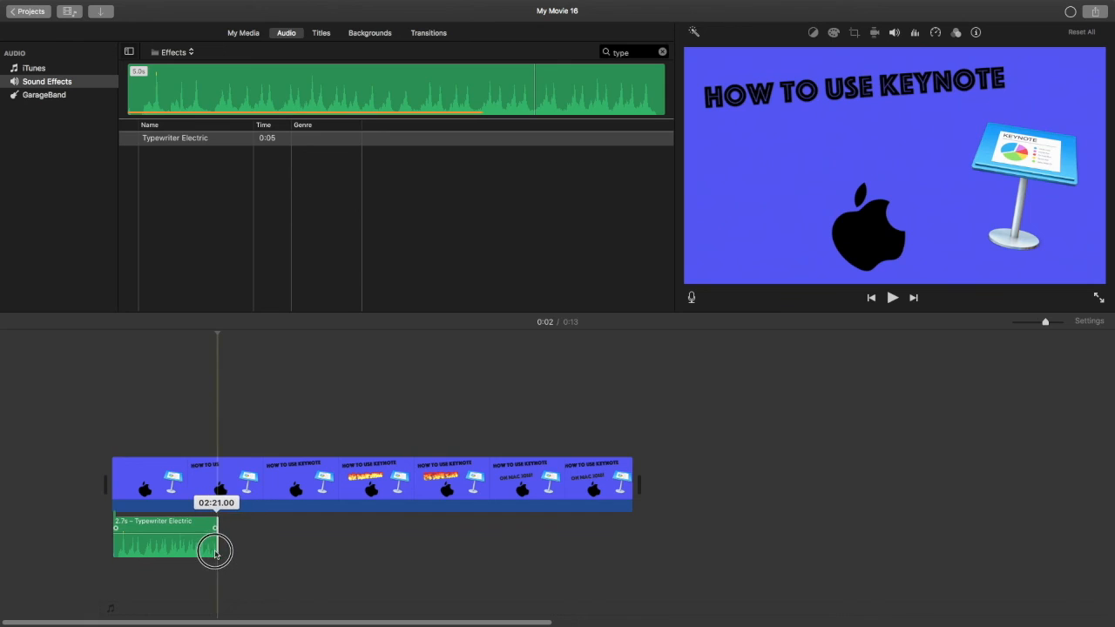
pyautogui.click(892, 297)
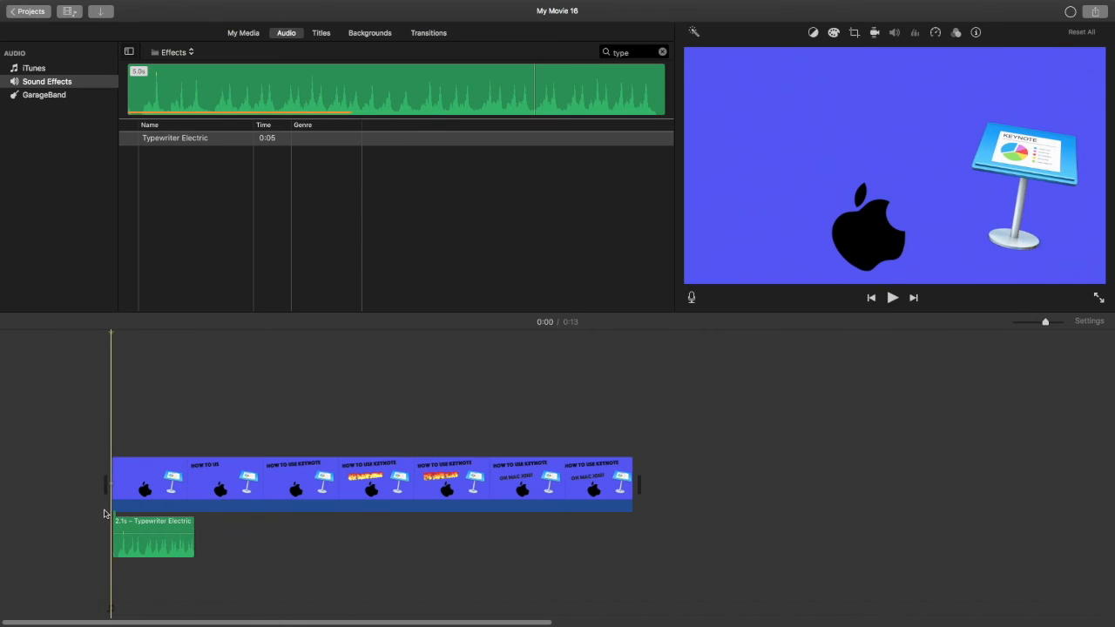
pyautogui.click(892, 297)
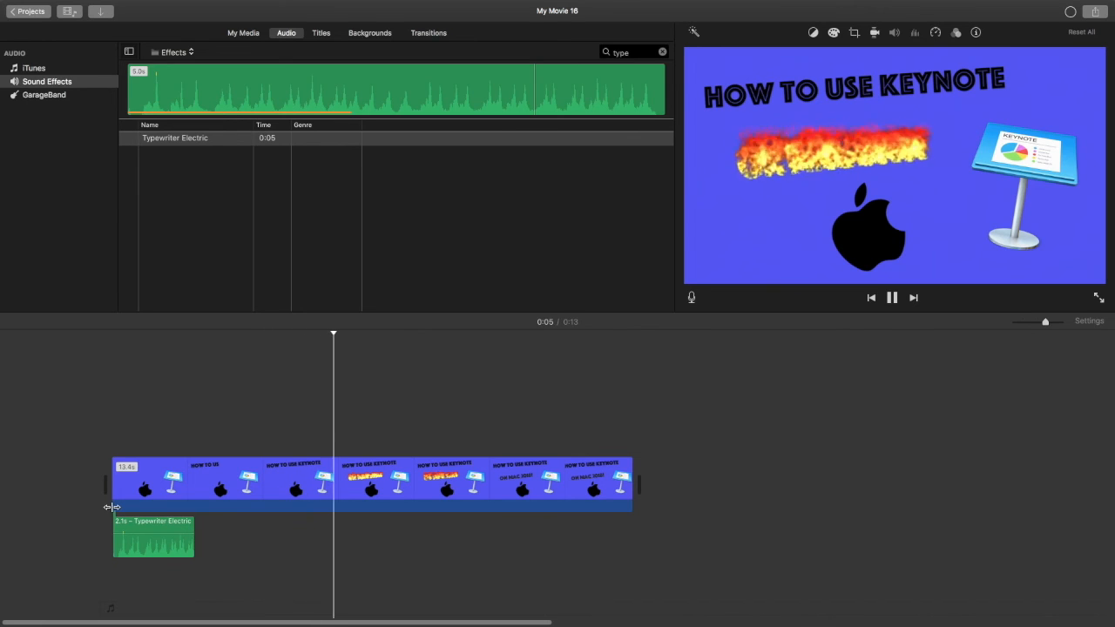
pyautogui.click(174, 138)
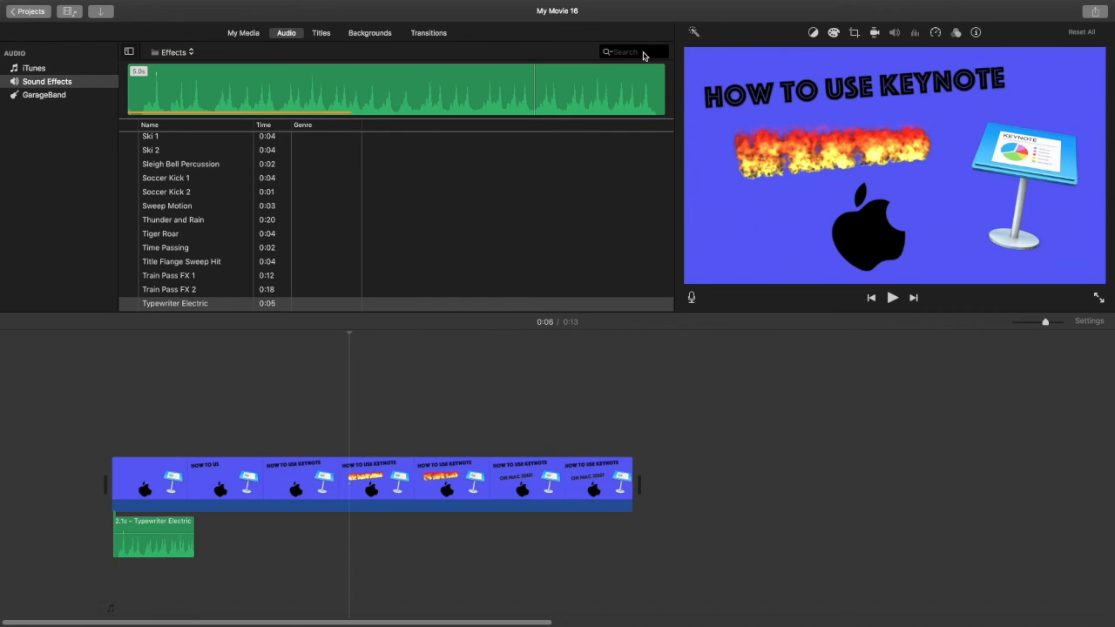
# - Search sound effects for 'burning', clear it, then search 'fla' instead
pyautogui.write('bur')
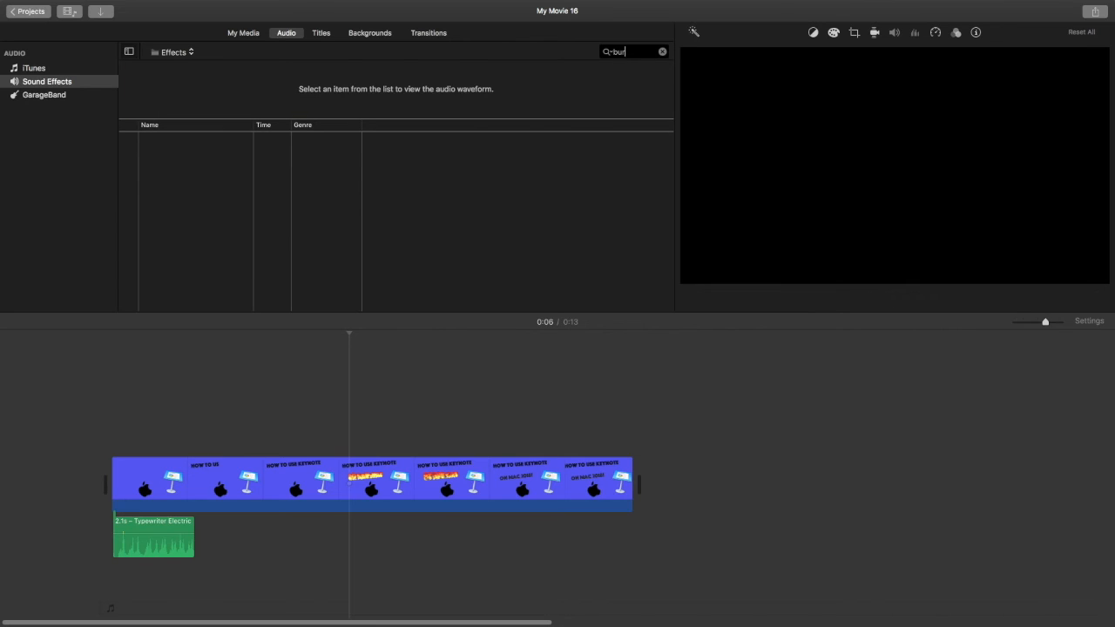
pyautogui.write('ning')
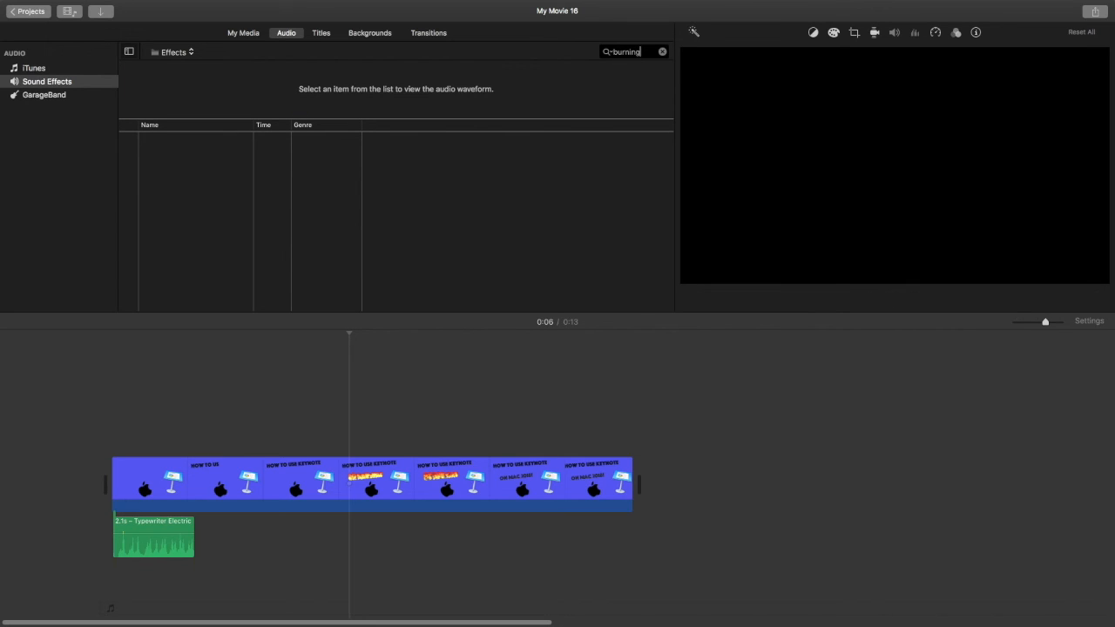
pyautogui.click(662, 51)
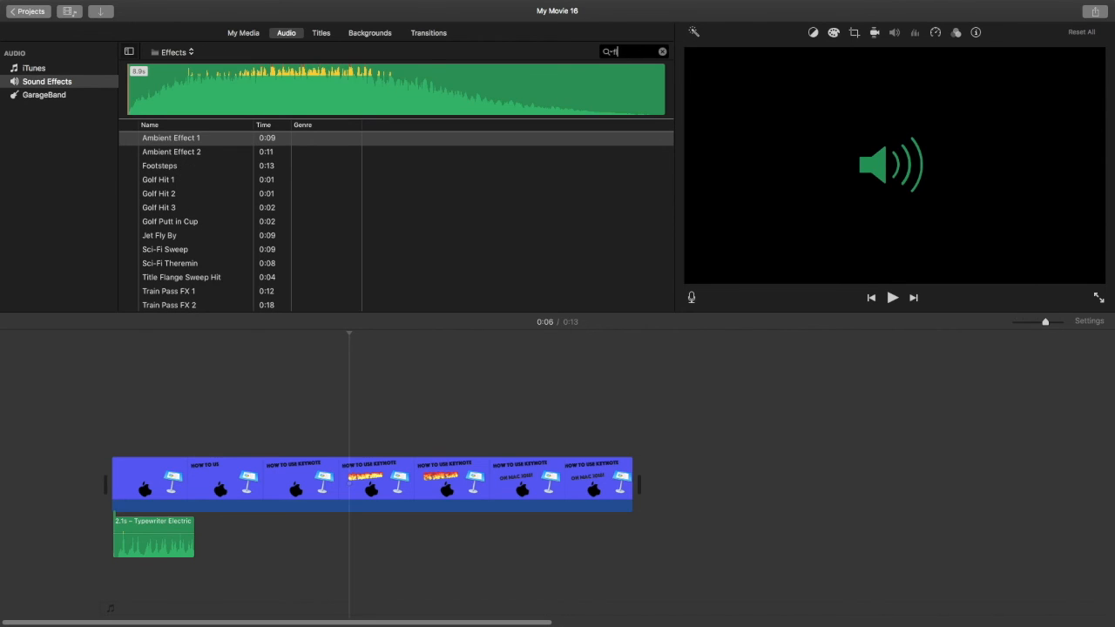
pyautogui.write('fla')
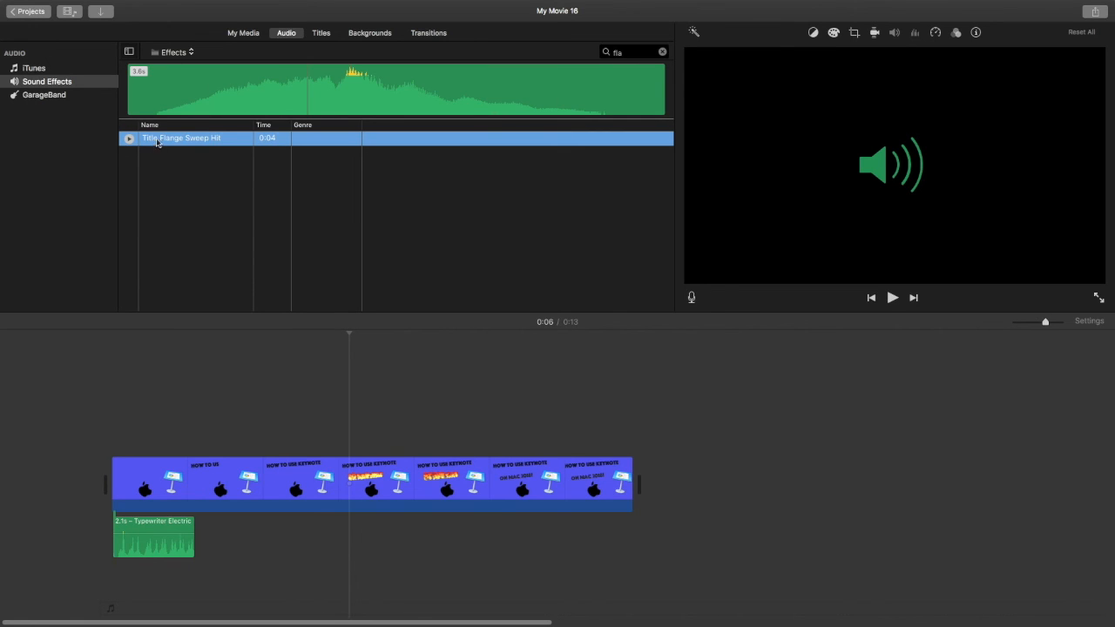
# - Place Title Flange Sweep Hit under the fire effect and play the movie
pyautogui.moveTo(181, 138); pyautogui.dragTo(404, 553)
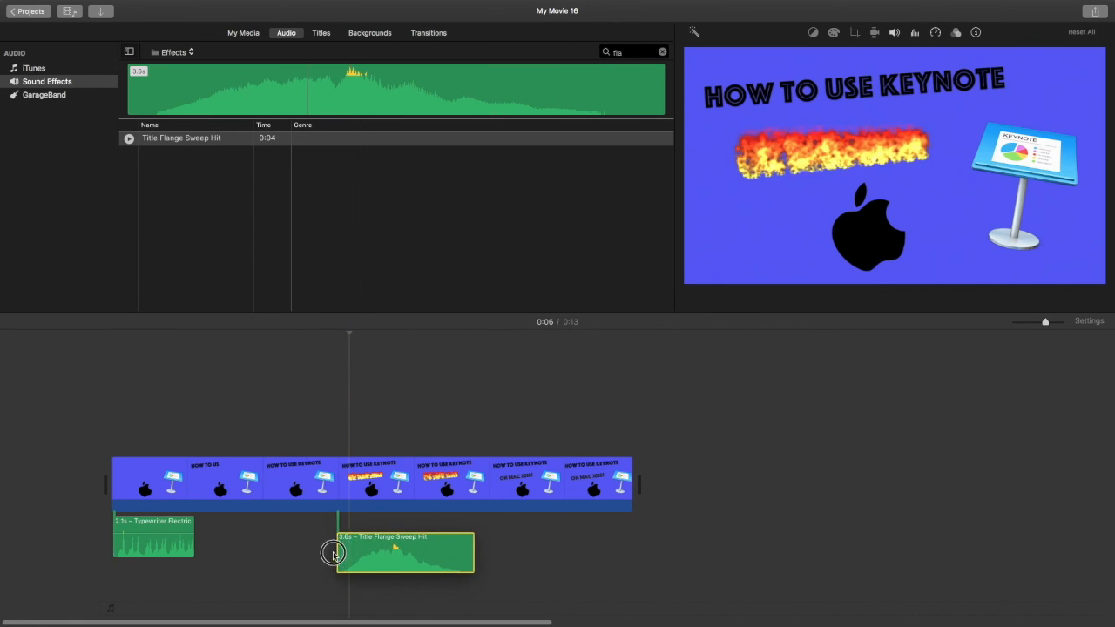
pyautogui.moveTo(334, 554); pyautogui.dragTo(290, 554)
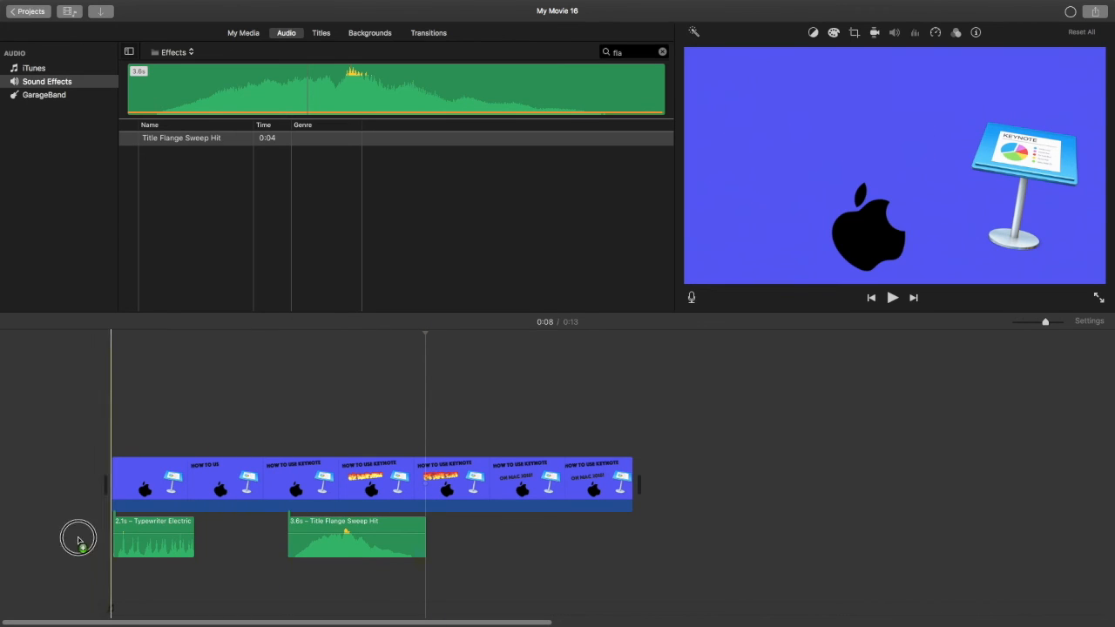
pyautogui.click(891, 297)
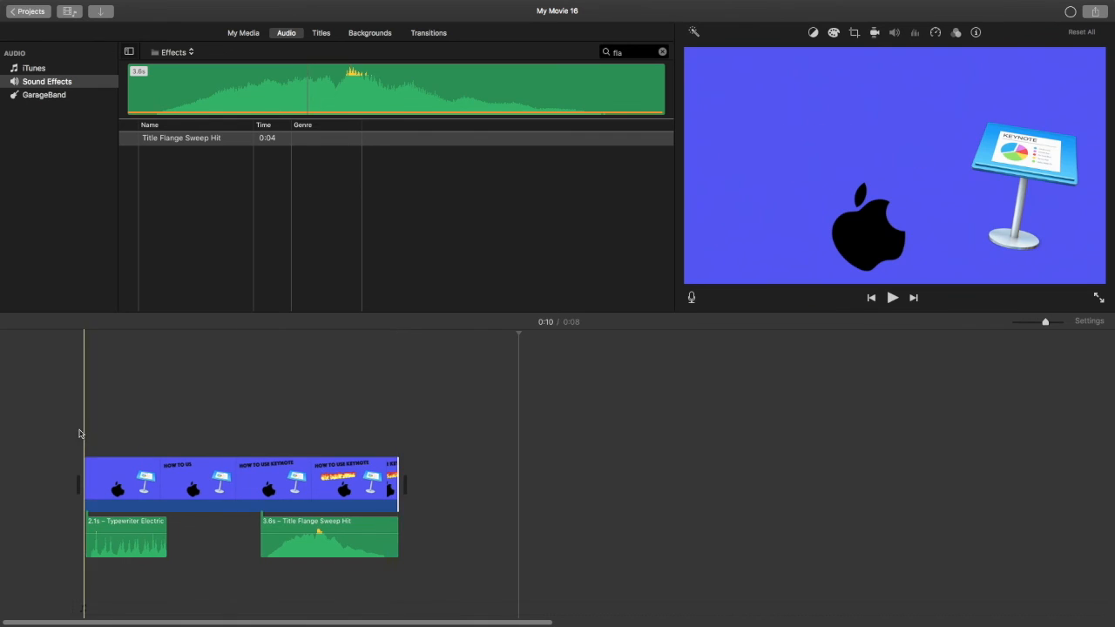
pyautogui.click(189, 449)
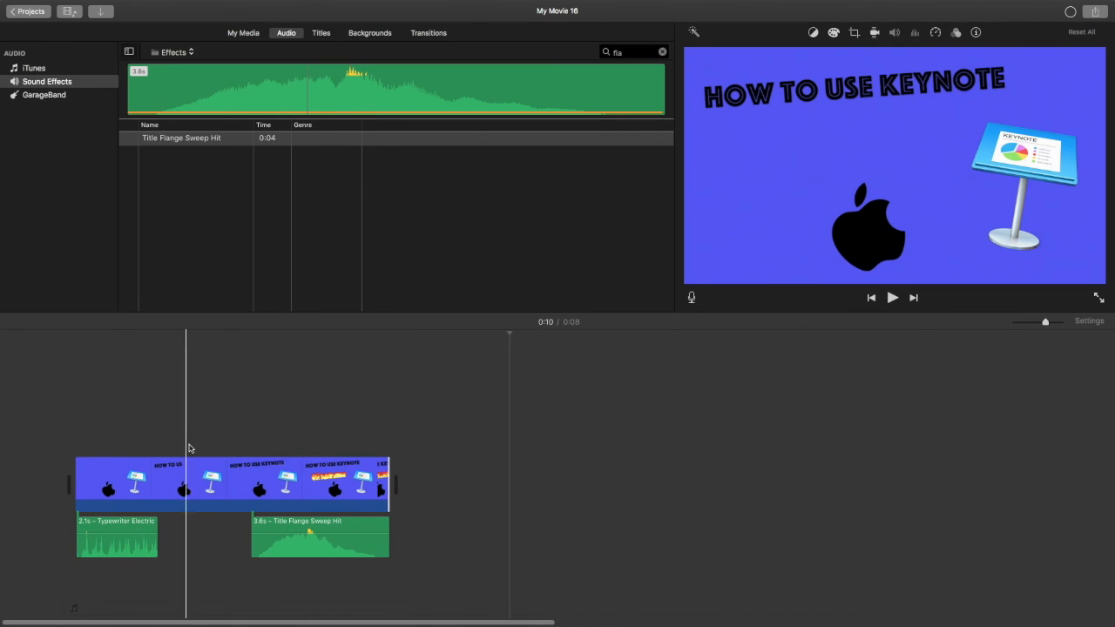